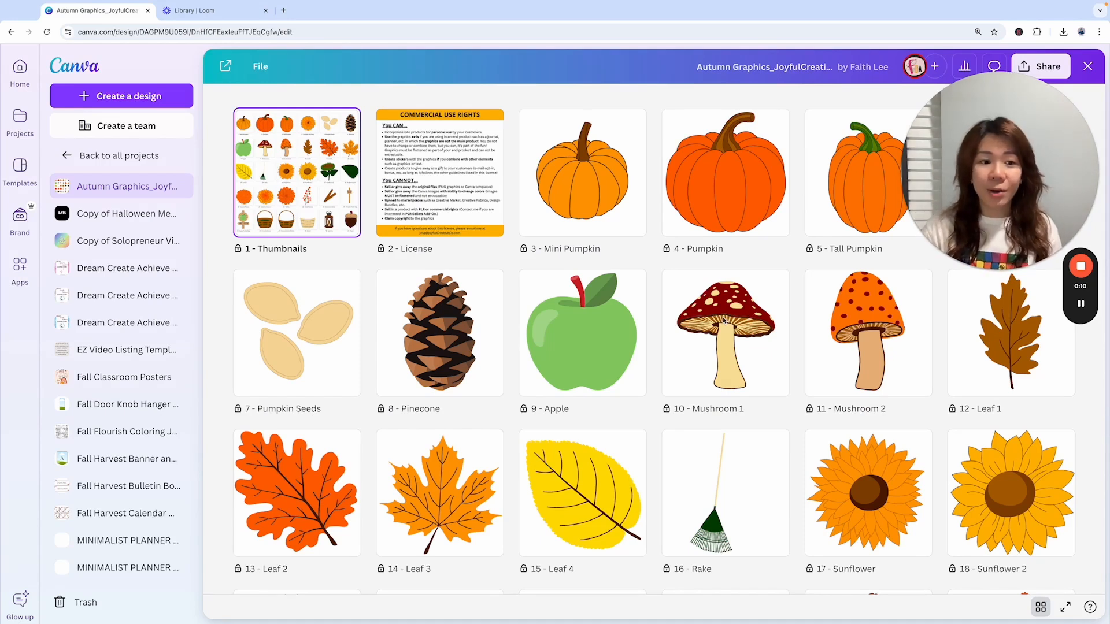
mouse_move(726, 338)
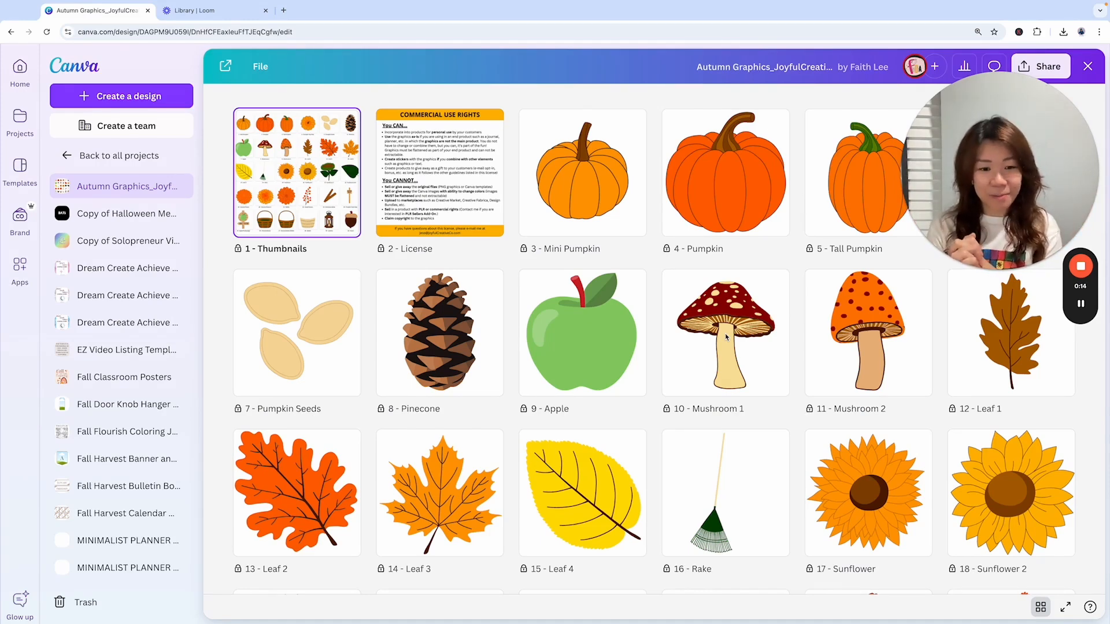
mouse_move(441, 325)
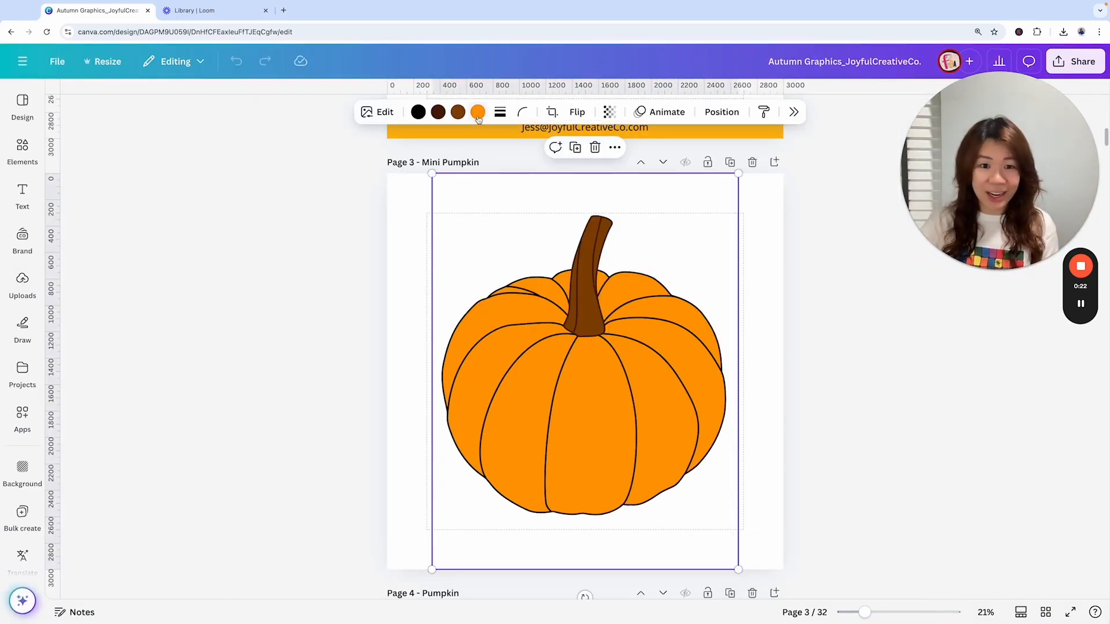
left_click(1053, 423)
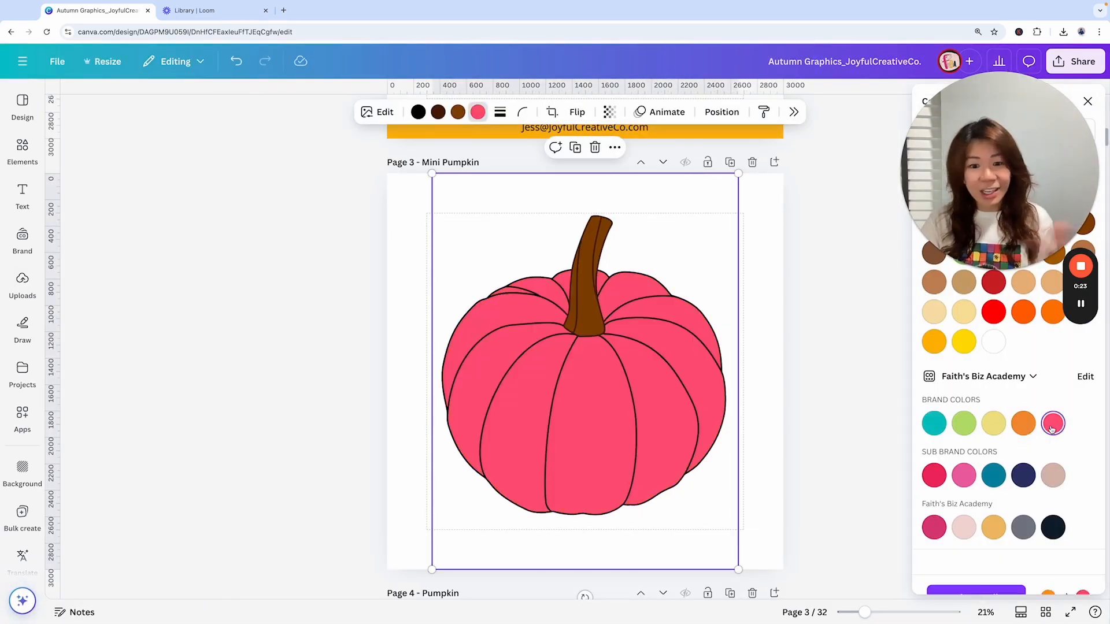
left_click(1053, 423)
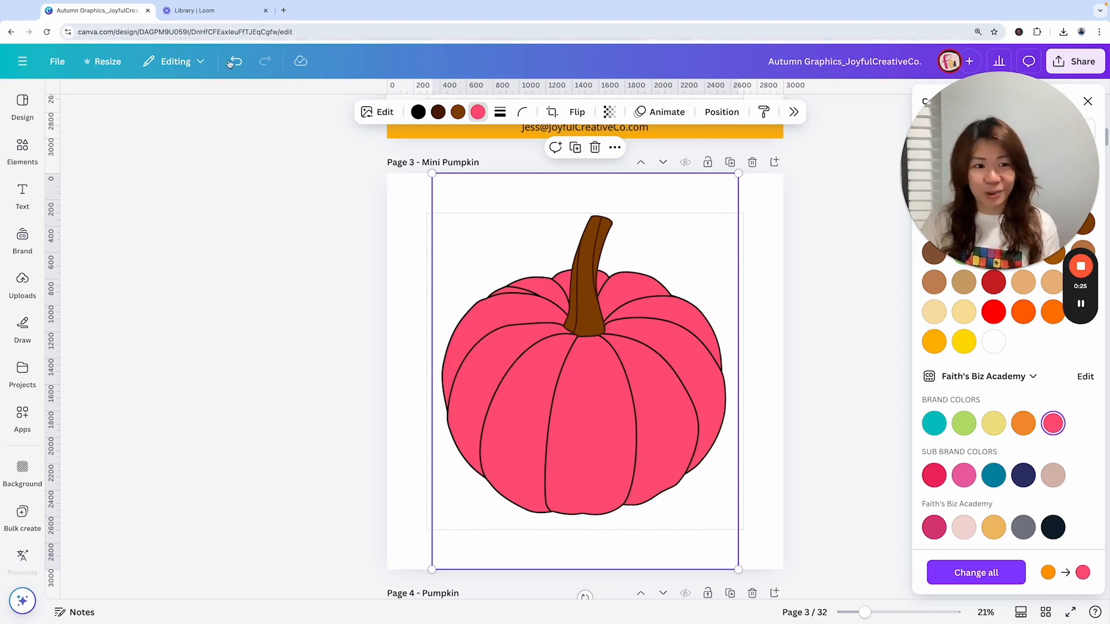
left_click(1023, 423)
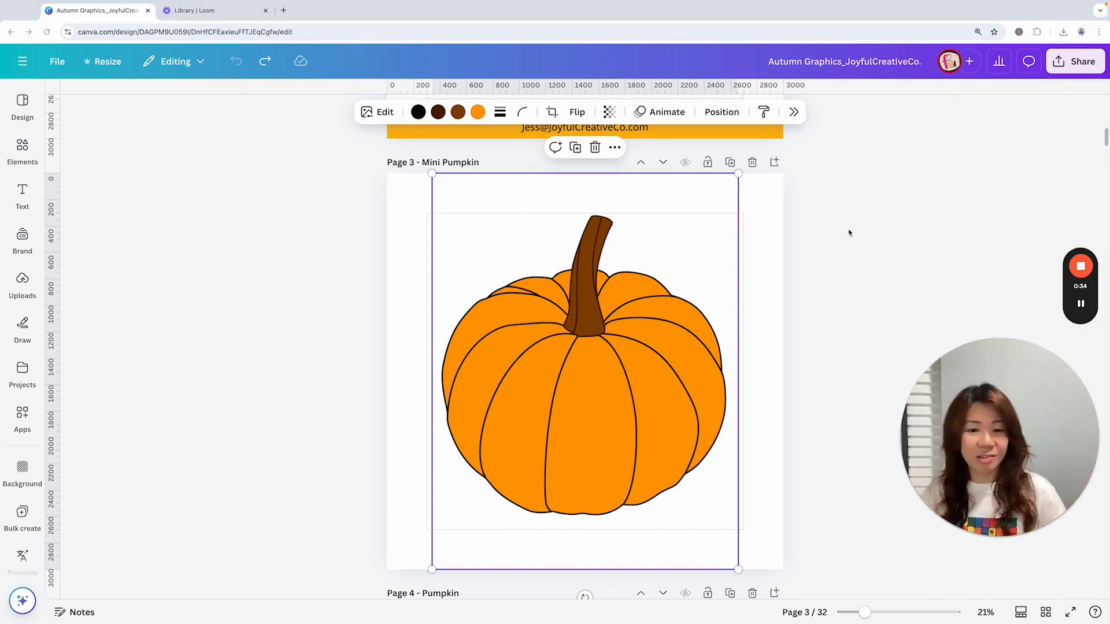
mouse_move(829, 215)
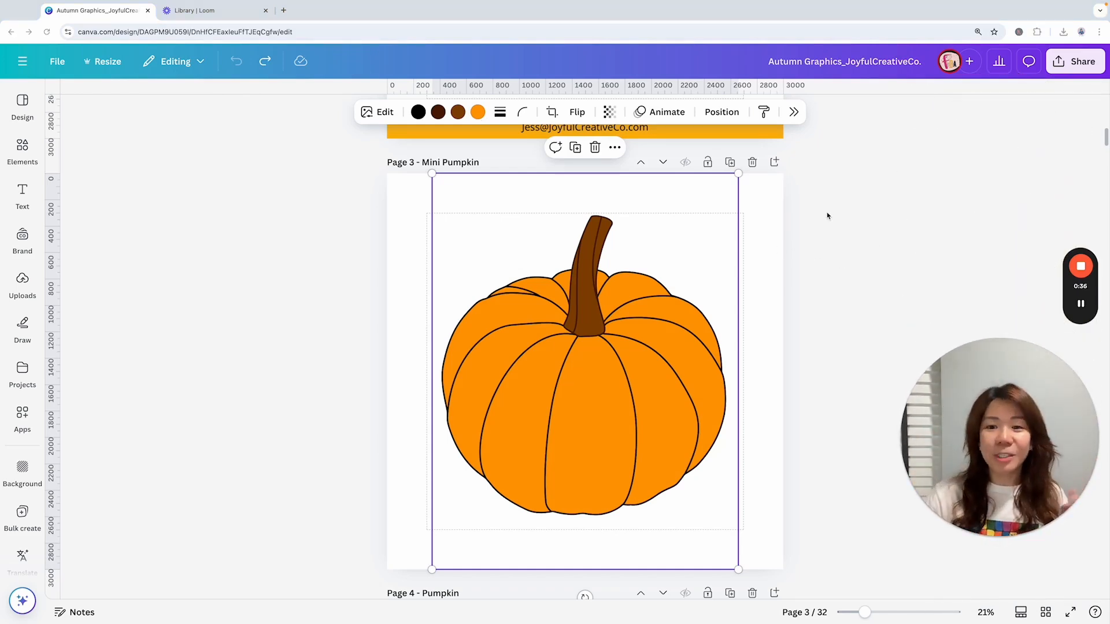
Step: Switch to Grid view and scroll through the Autumn Graphics page thumbnails
scroll("down", 3)
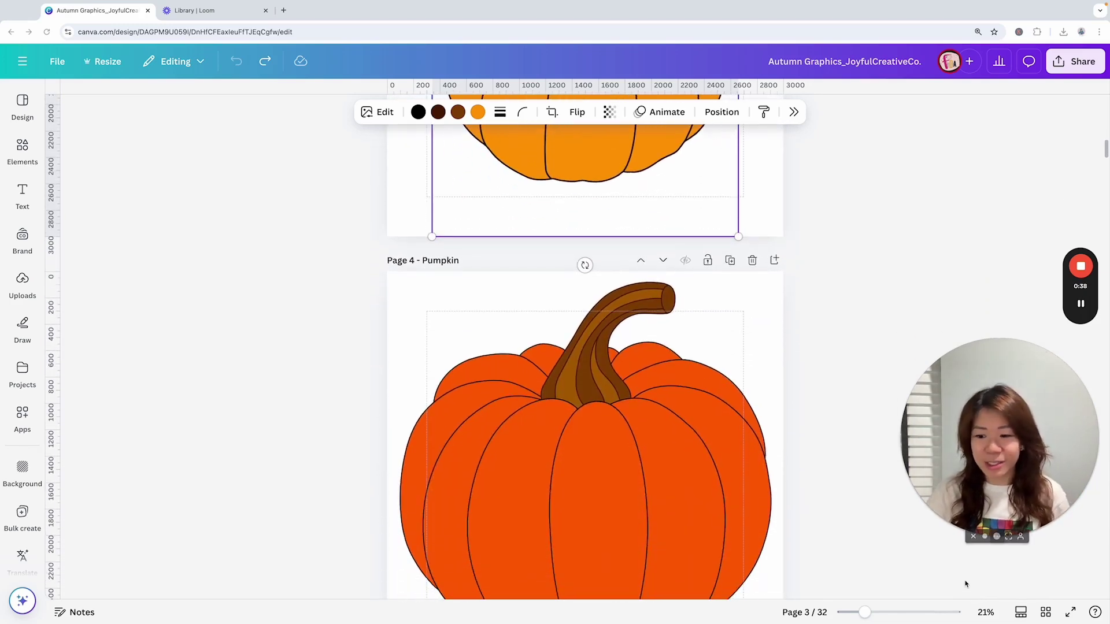
left_click(1044, 612)
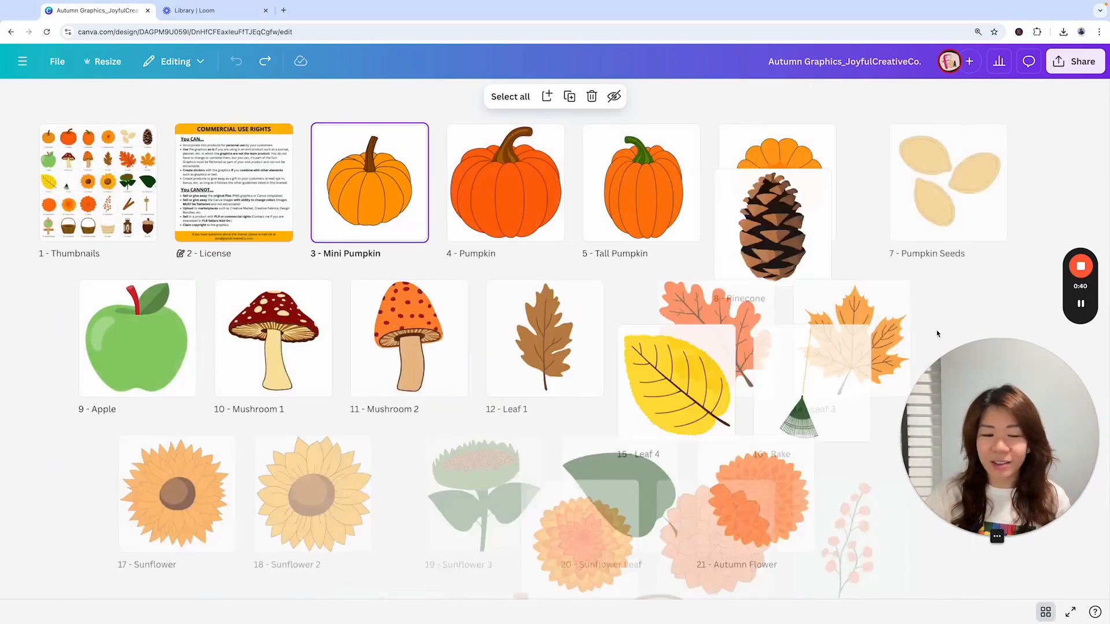
scroll("down", 3)
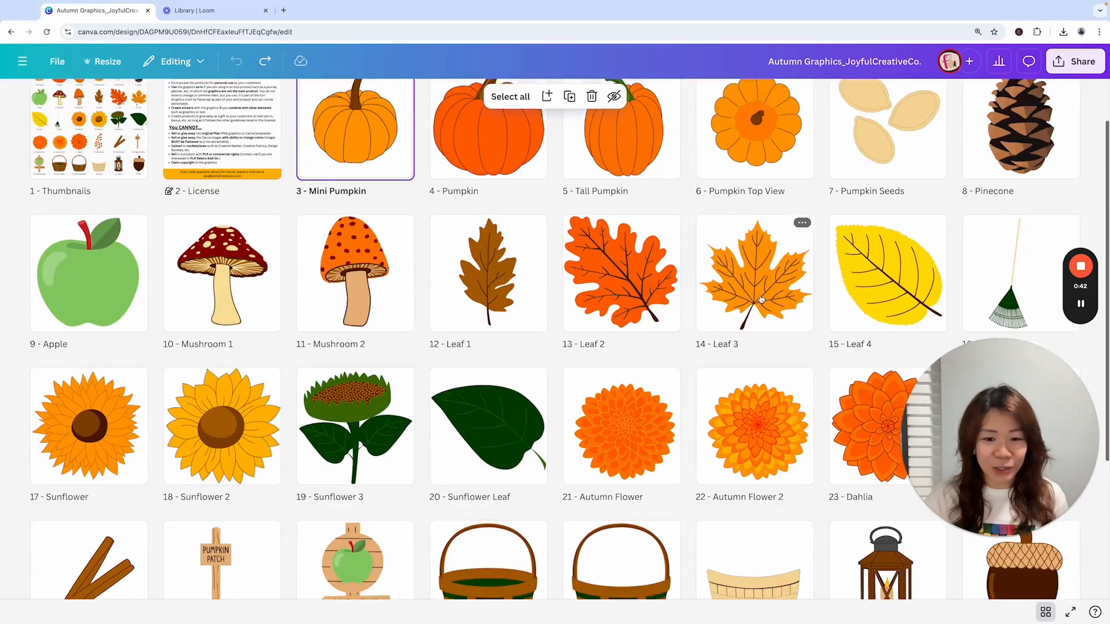
scroll("down", 3)
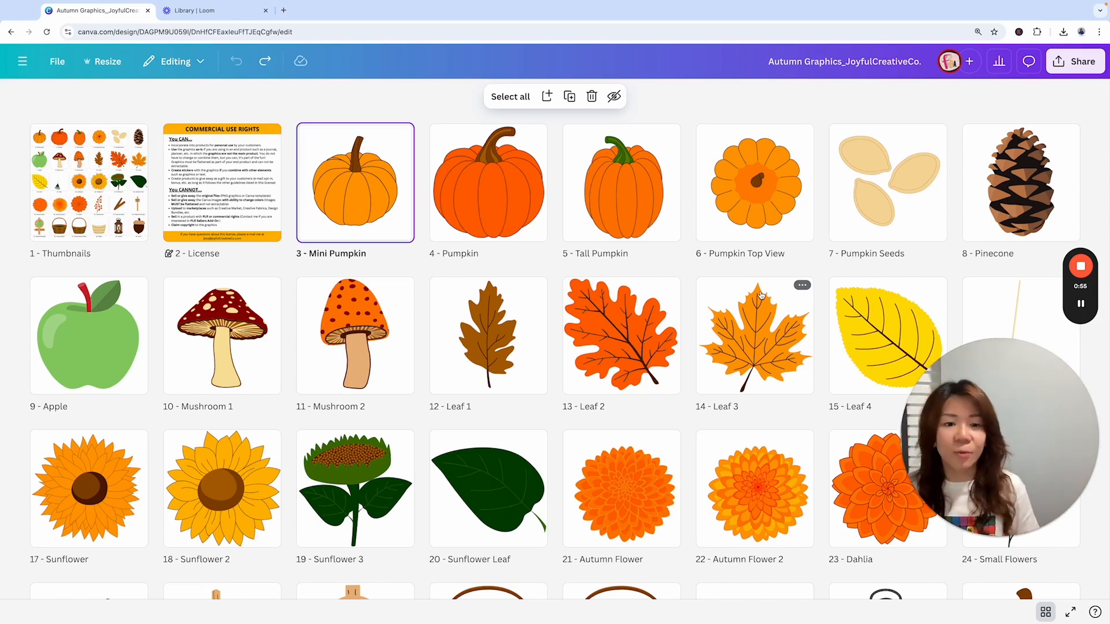
mouse_move(374, 212)
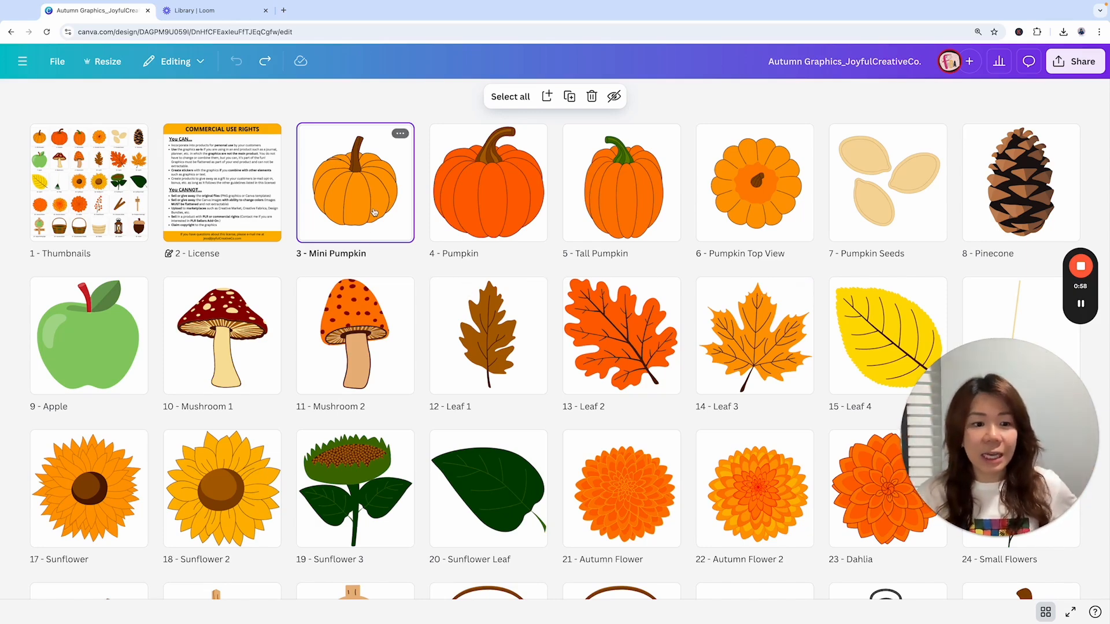
Step: Open the Mini Pumpkin page and make a copy of the Autumn Graphics design
double_click(354, 183)
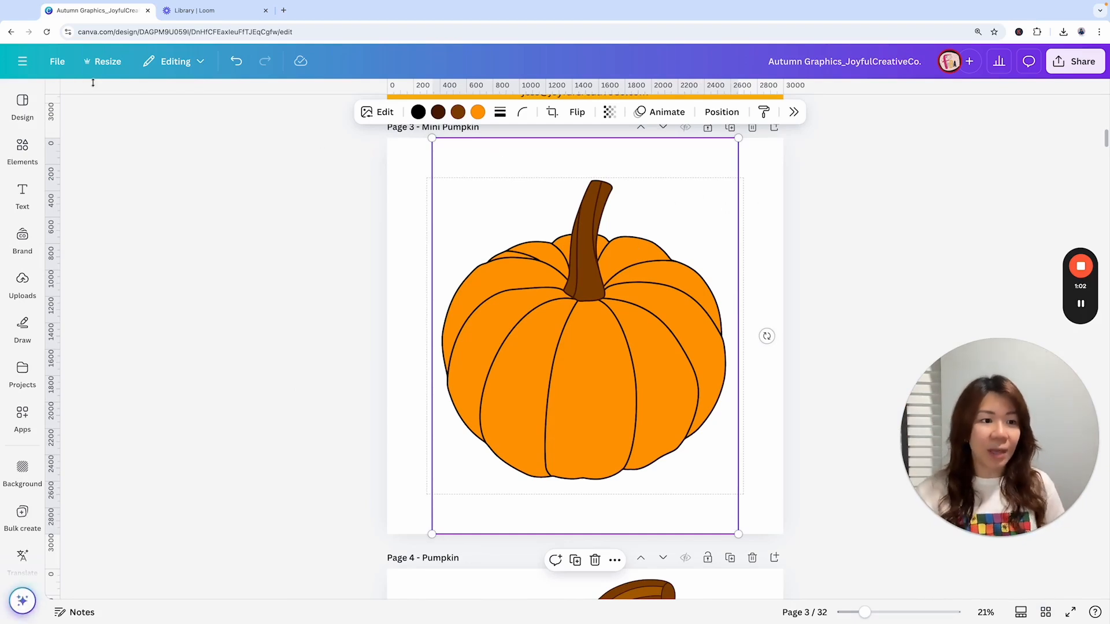
left_click(57, 62)
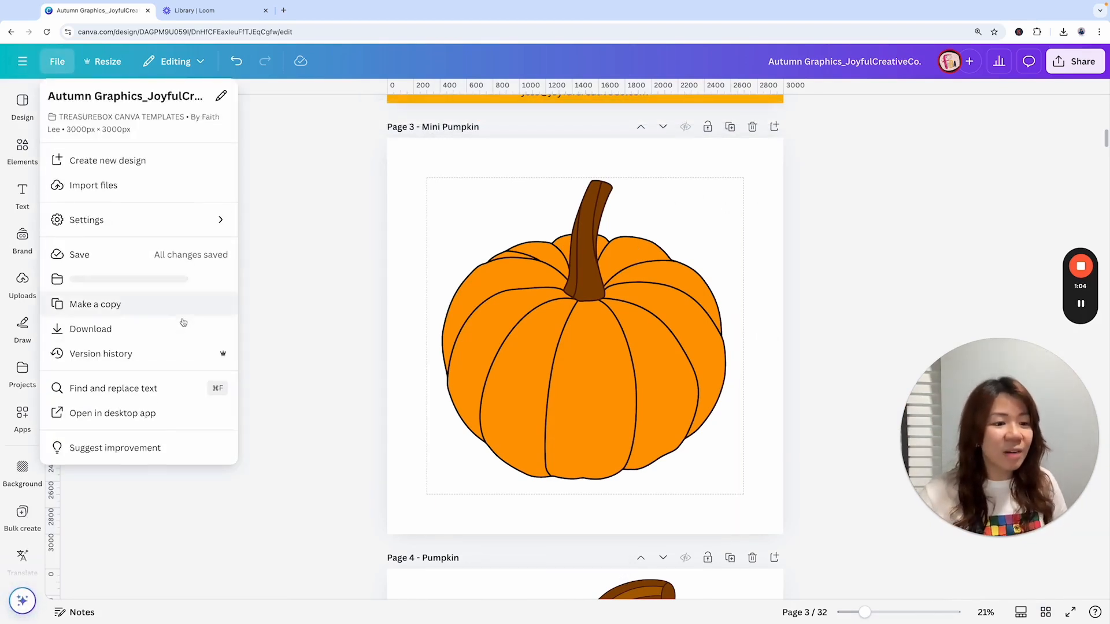
left_click(95, 304)
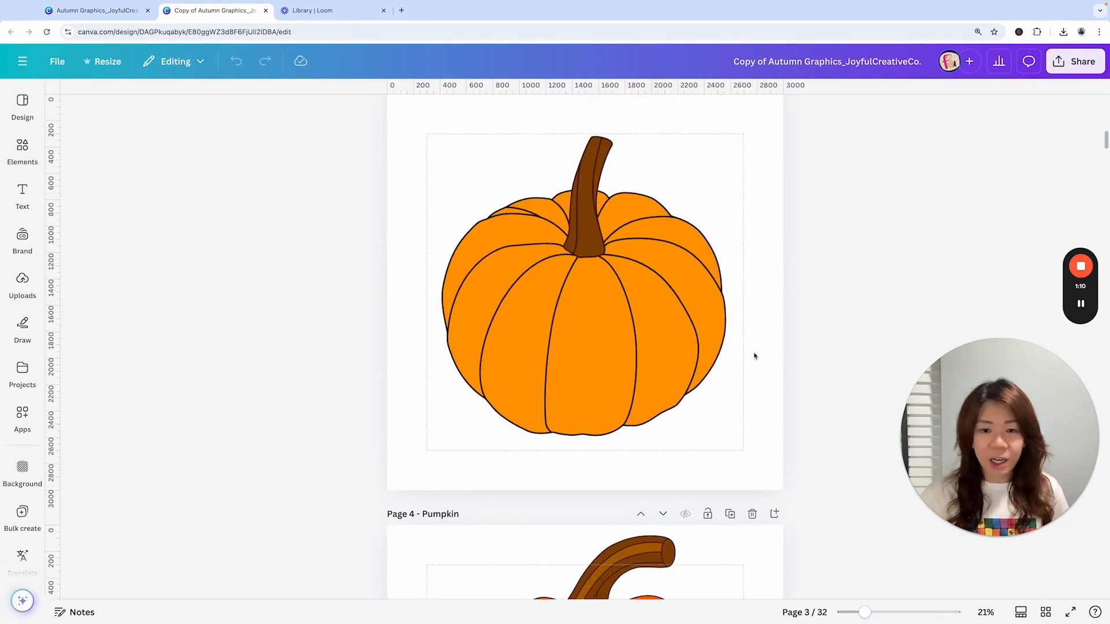
Step: Recolour the copied Mini Pumpkin's orange and brown fills to white
left_click(584, 291)
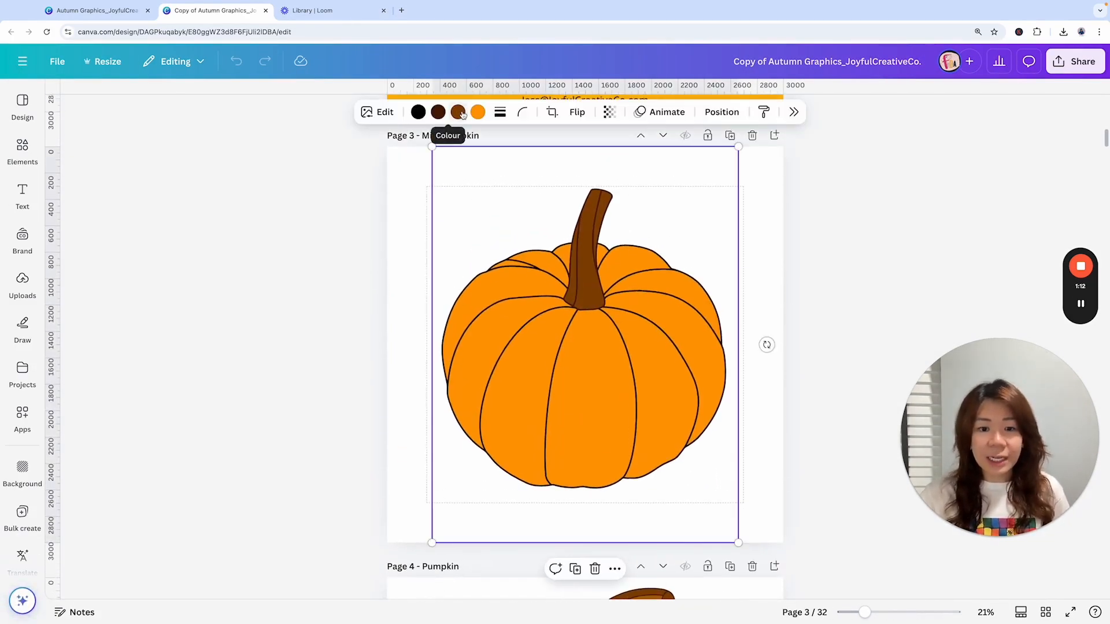
left_click(478, 112)
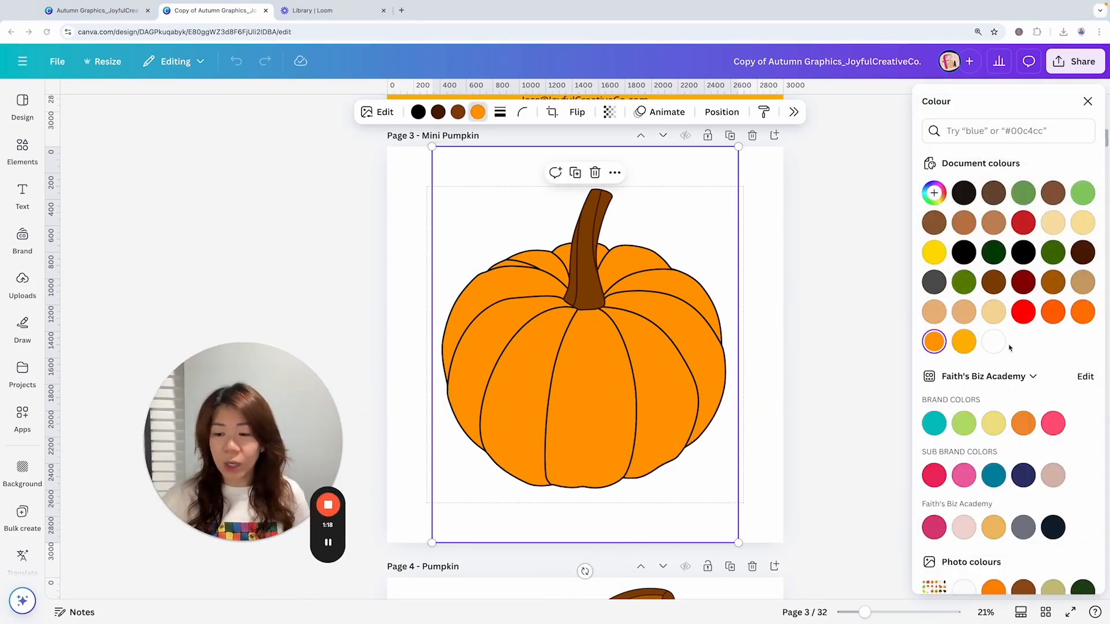
left_click(993, 341)
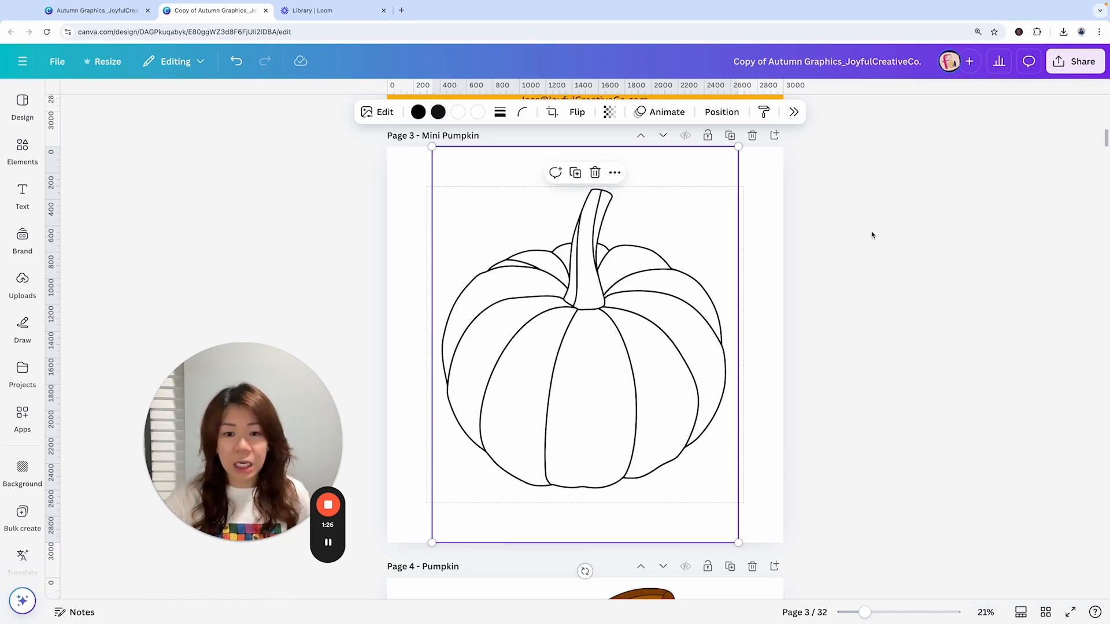
mouse_move(1019, 539)
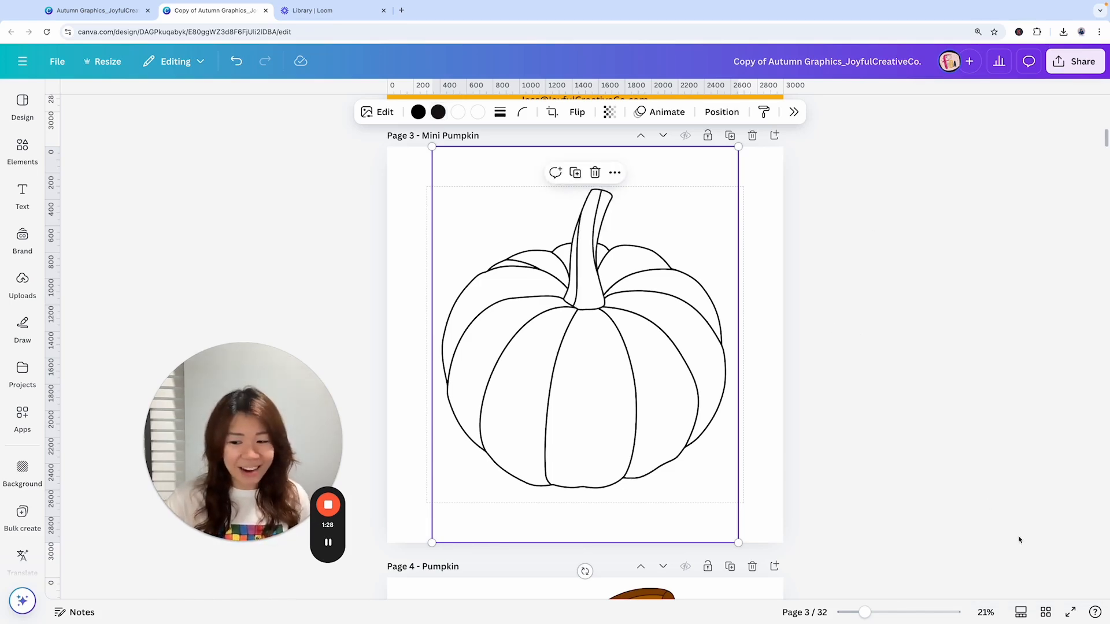
Step: Create a new untitled Doc, then return to the outlined Mini Pumpkin page
left_click(1045, 613)
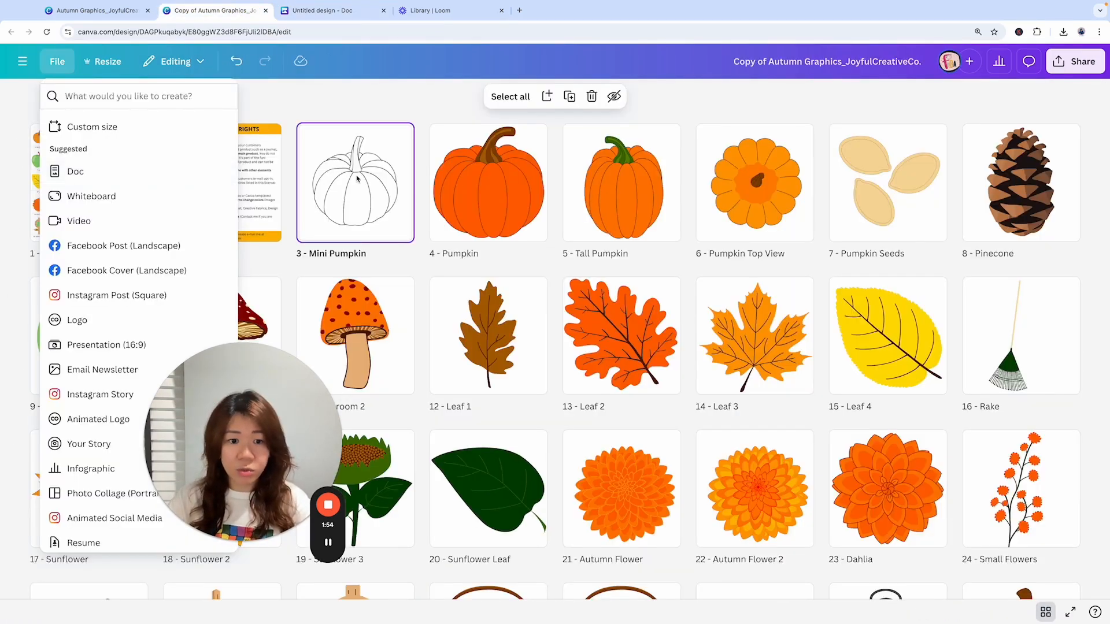
left_click(357, 177)
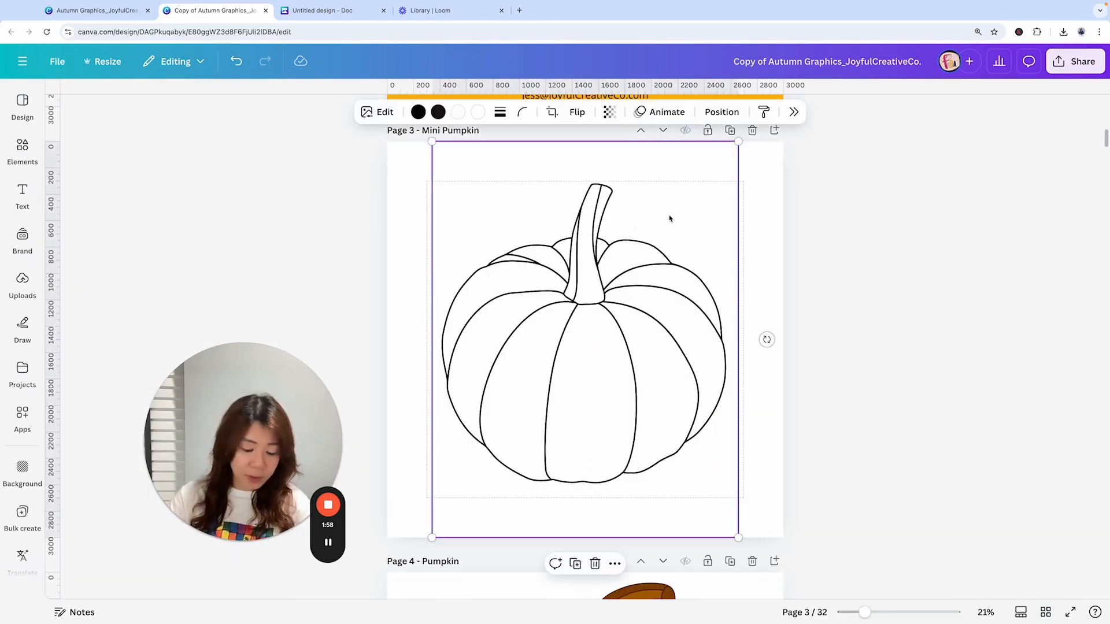
Step: Paste the pumpkin into a US Letter document with a brown stem and orange body
left_click(450, 10)
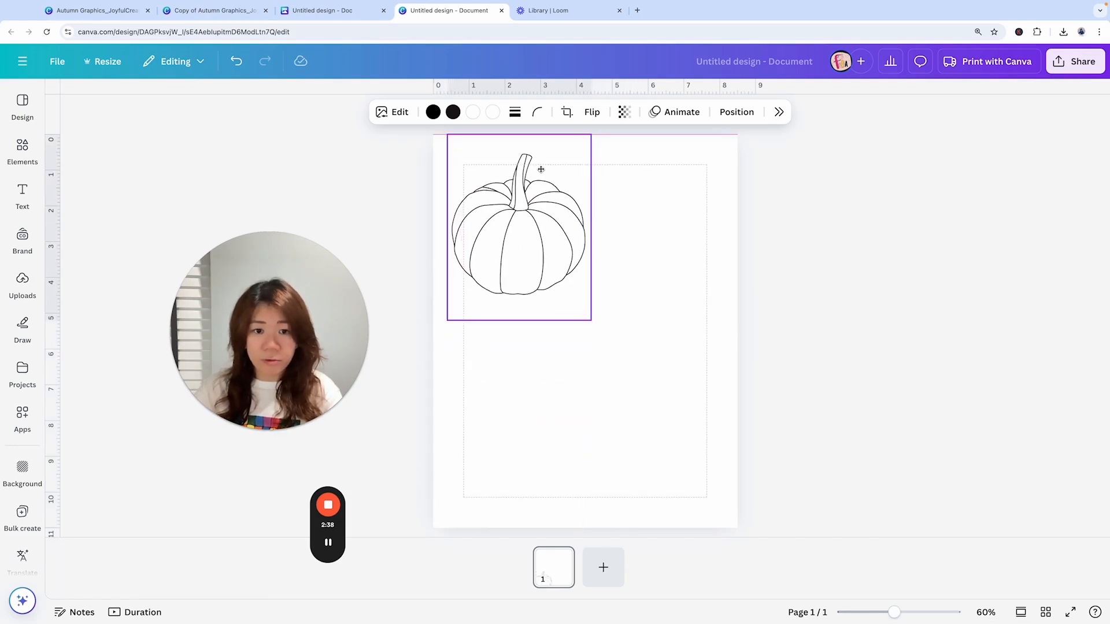
left_click(473, 111)
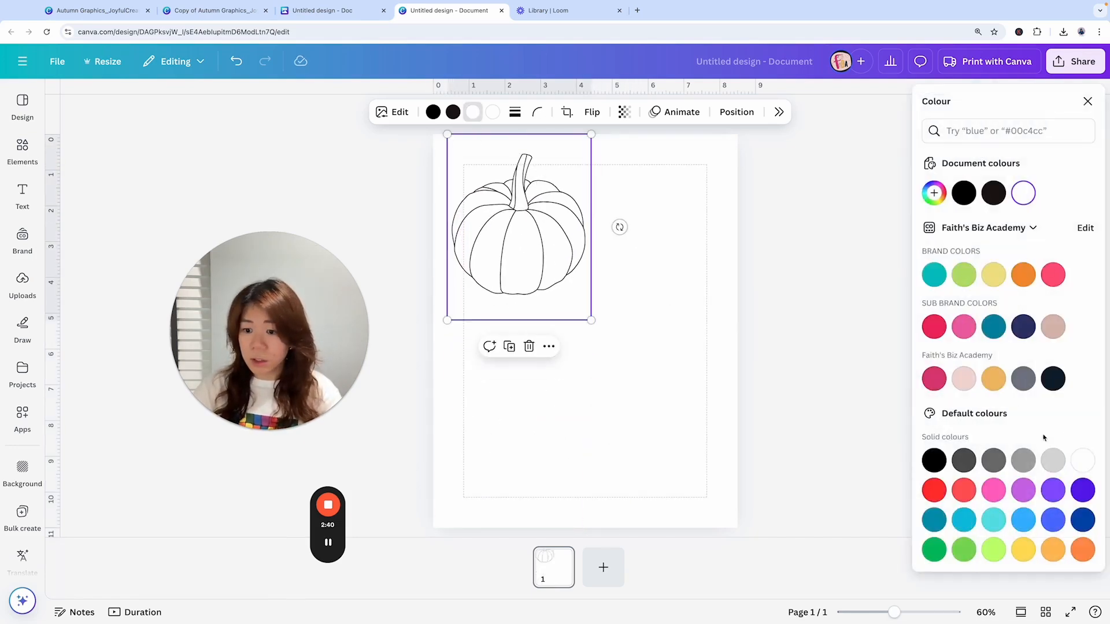
left_click(1022, 274)
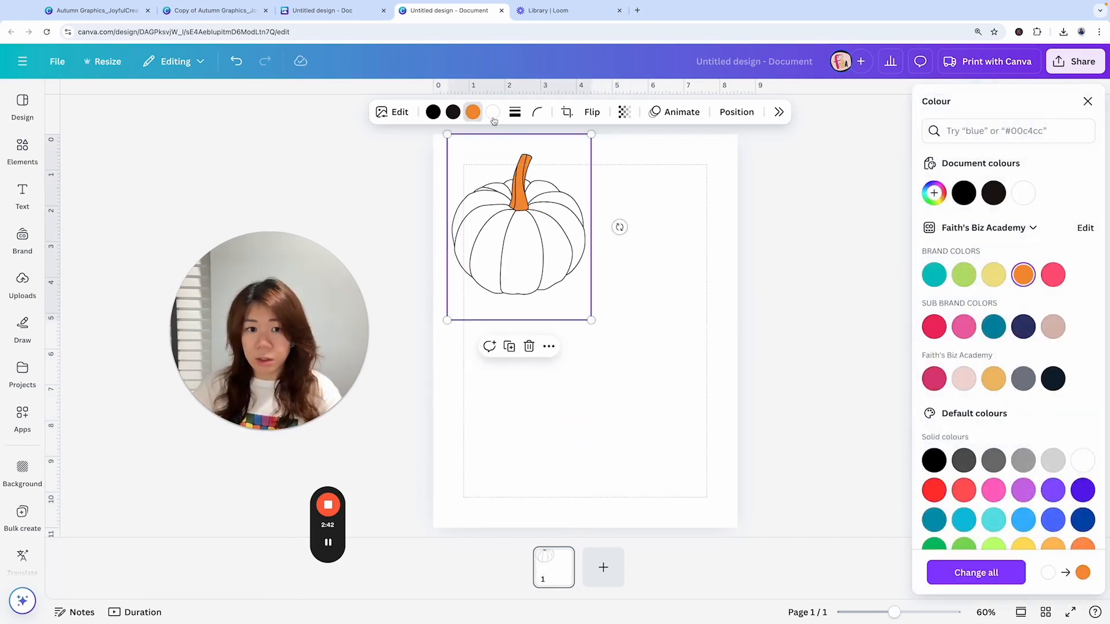
left_click(933, 193)
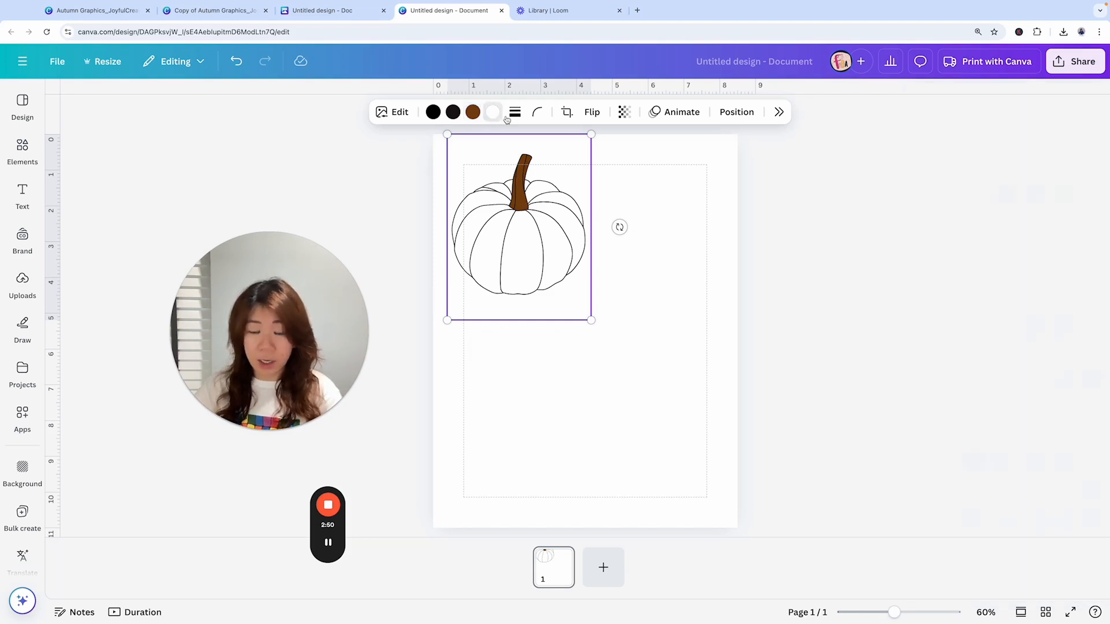
left_click(492, 111)
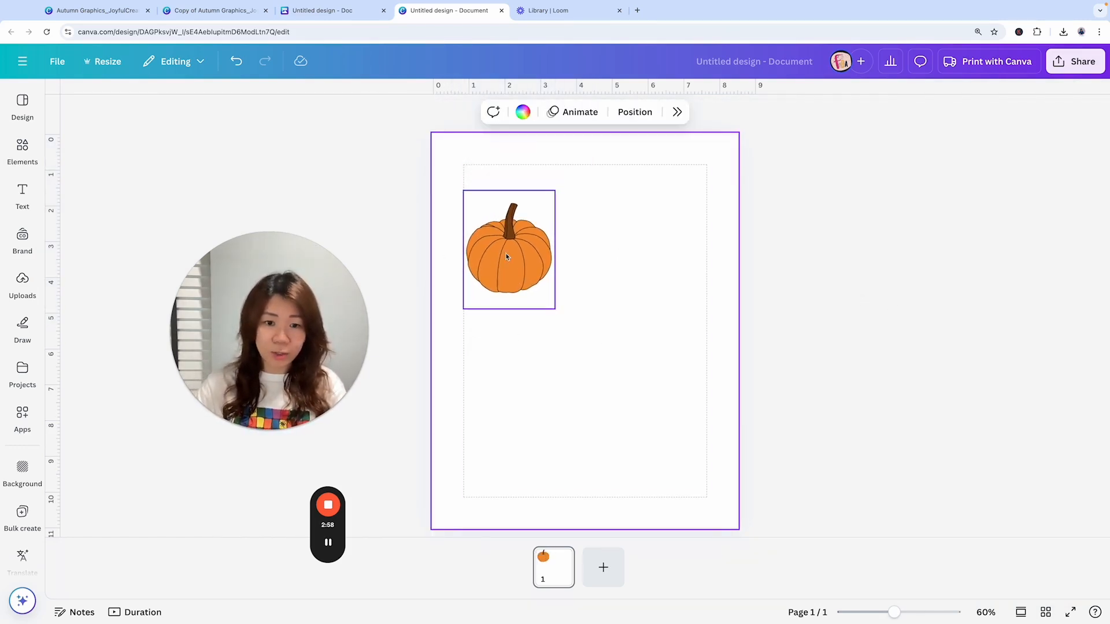
Step: Duplicate the pumpkin as a black silhouette and switch to the untitled Doc tab
left_click(714, 262)
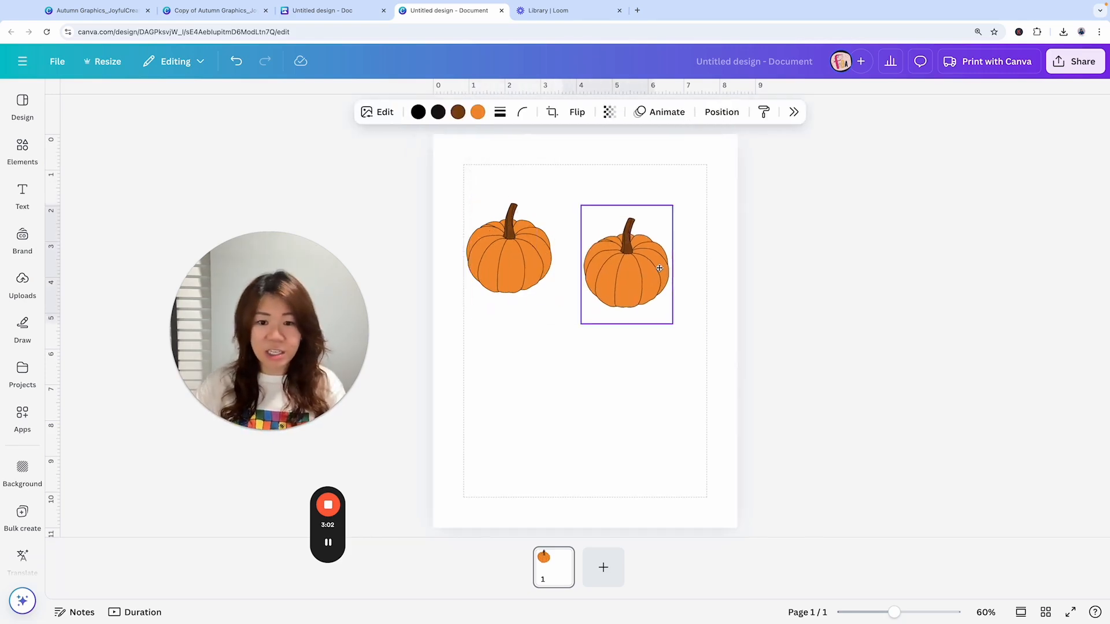
left_click(477, 111)
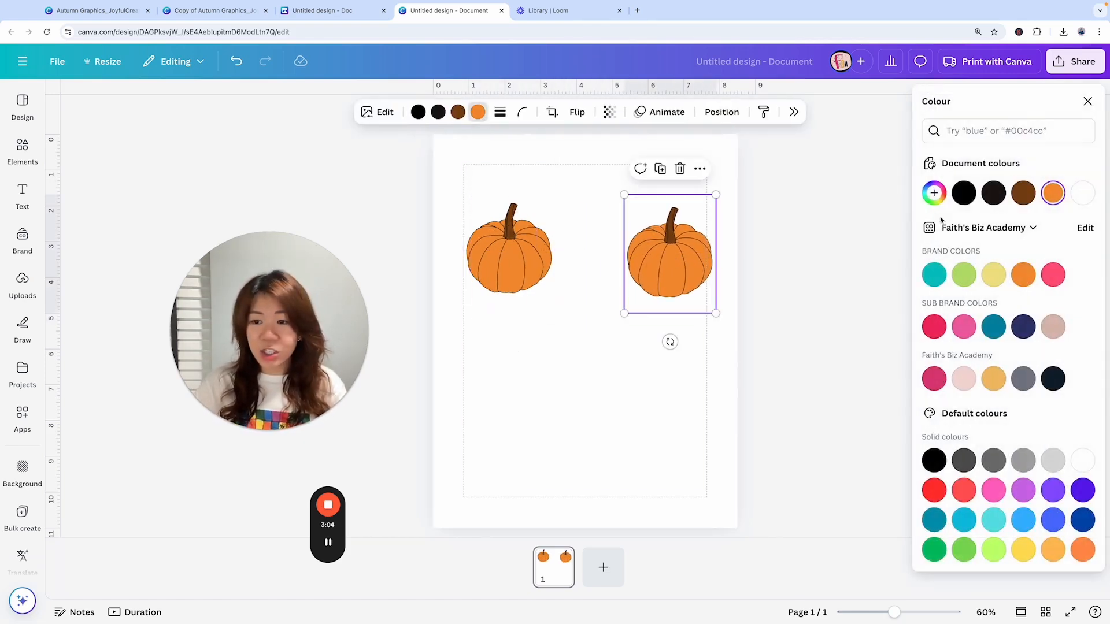
left_click(963, 192)
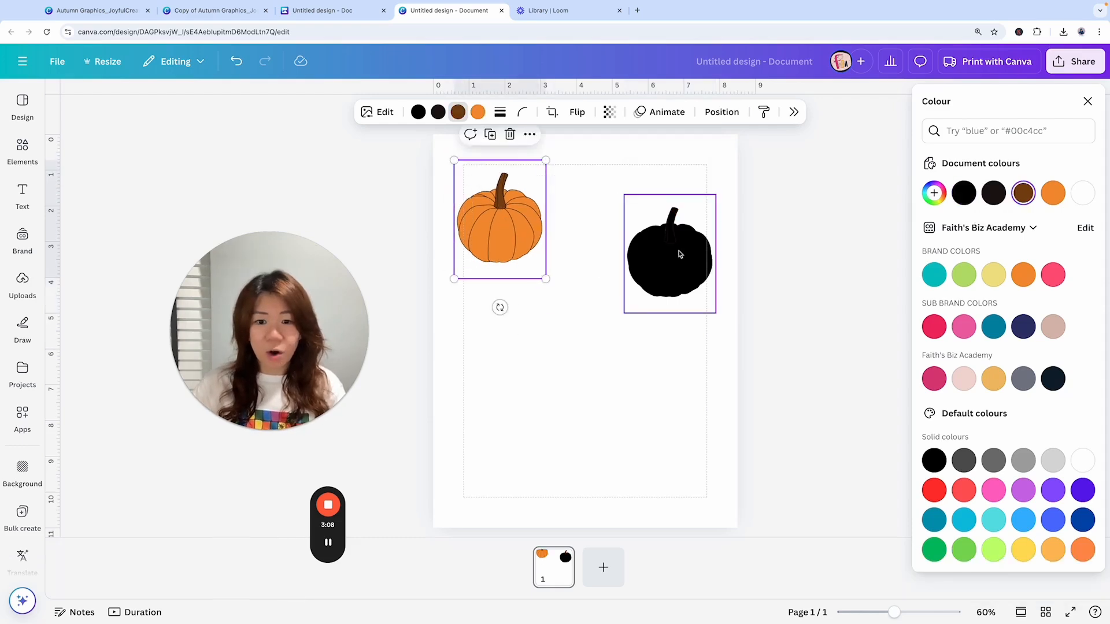
left_click(326, 10)
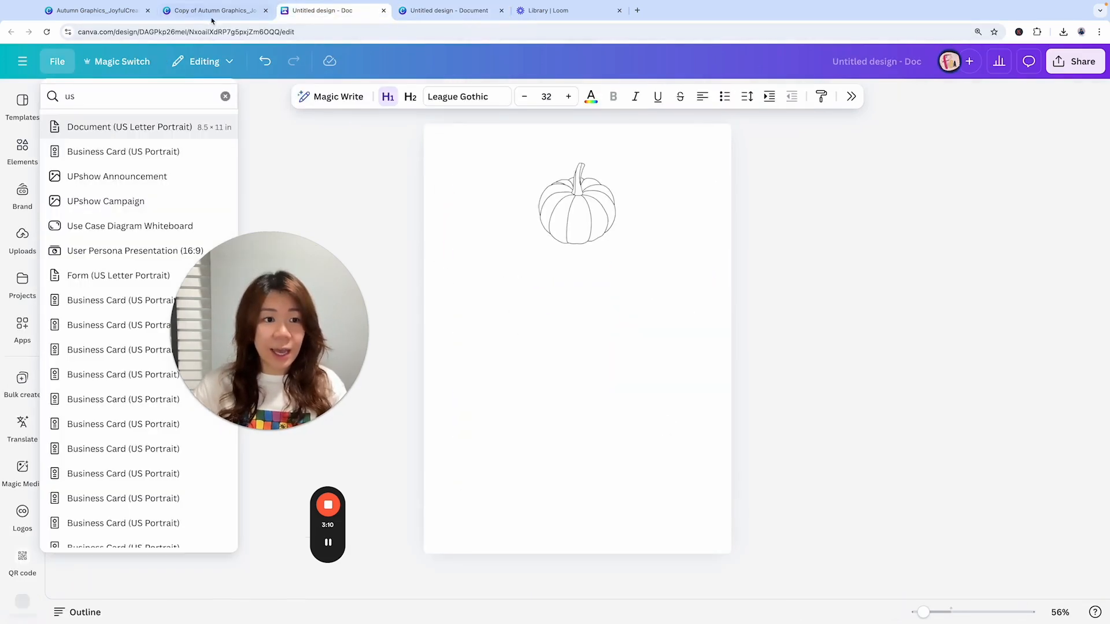
Step: Copy Mushroom 1 from the Autumn Graphics grid and paste two copies into the worksheet
left_click(212, 10)
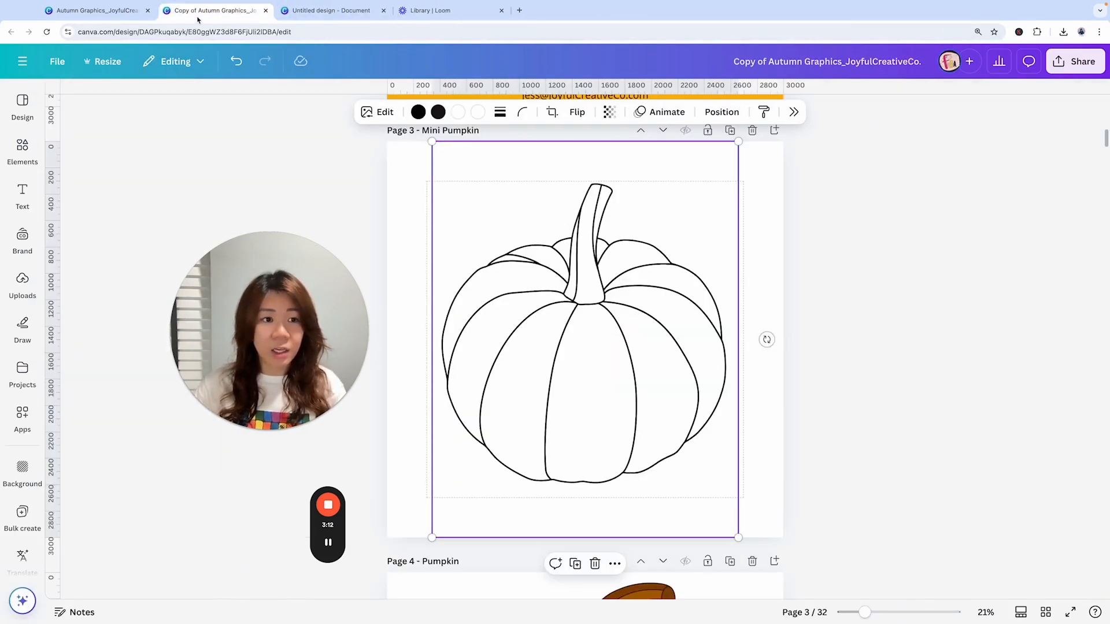
mouse_move(1046, 612)
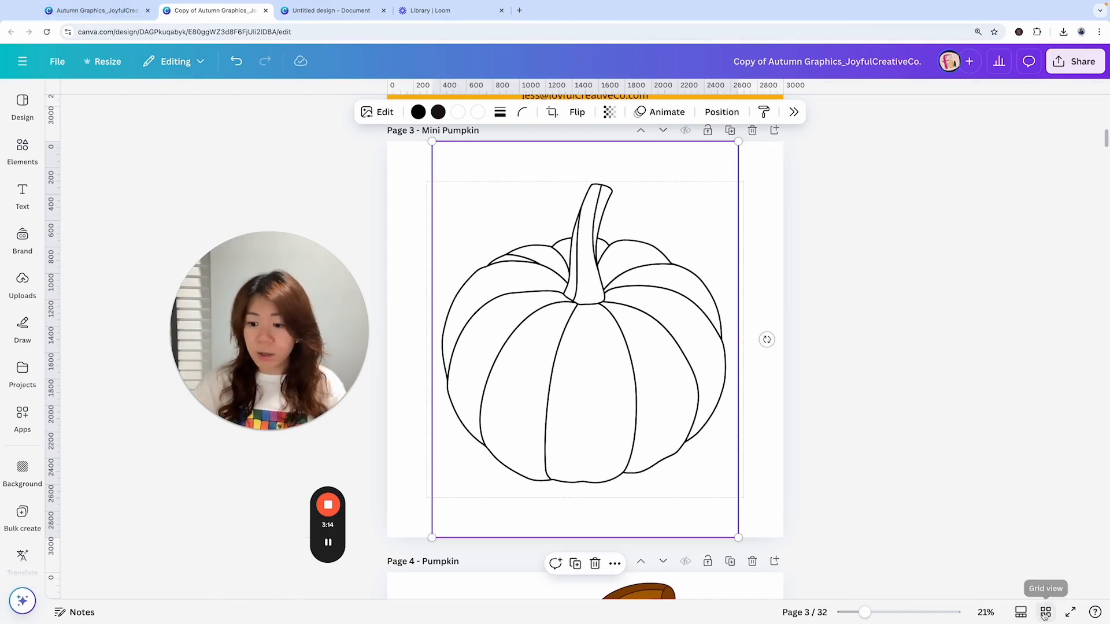
left_click(1046, 612)
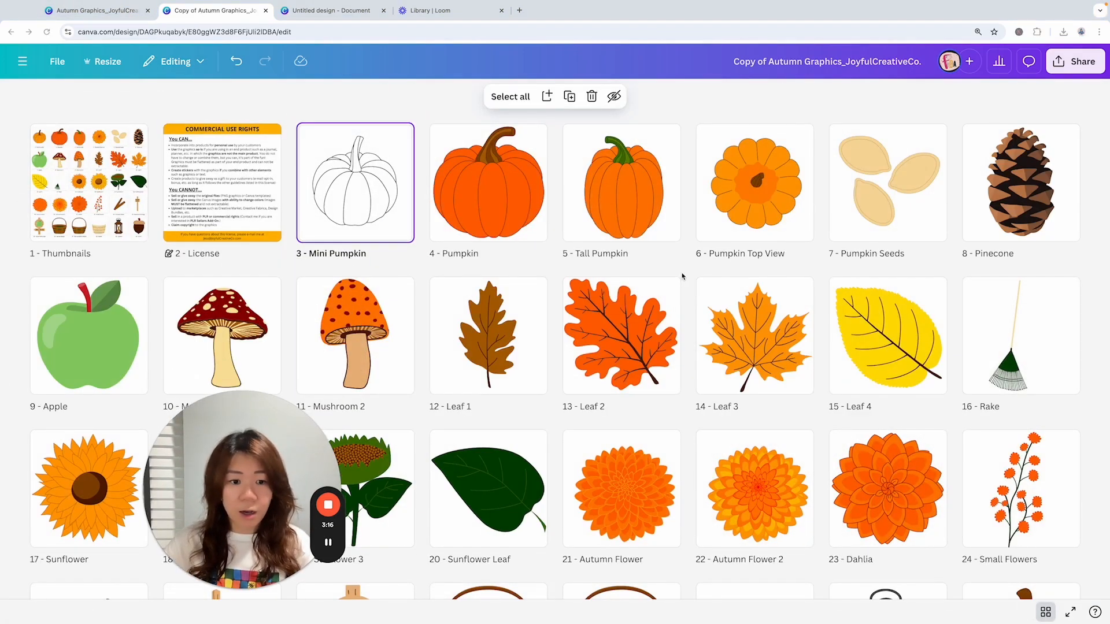
scroll("down", 3)
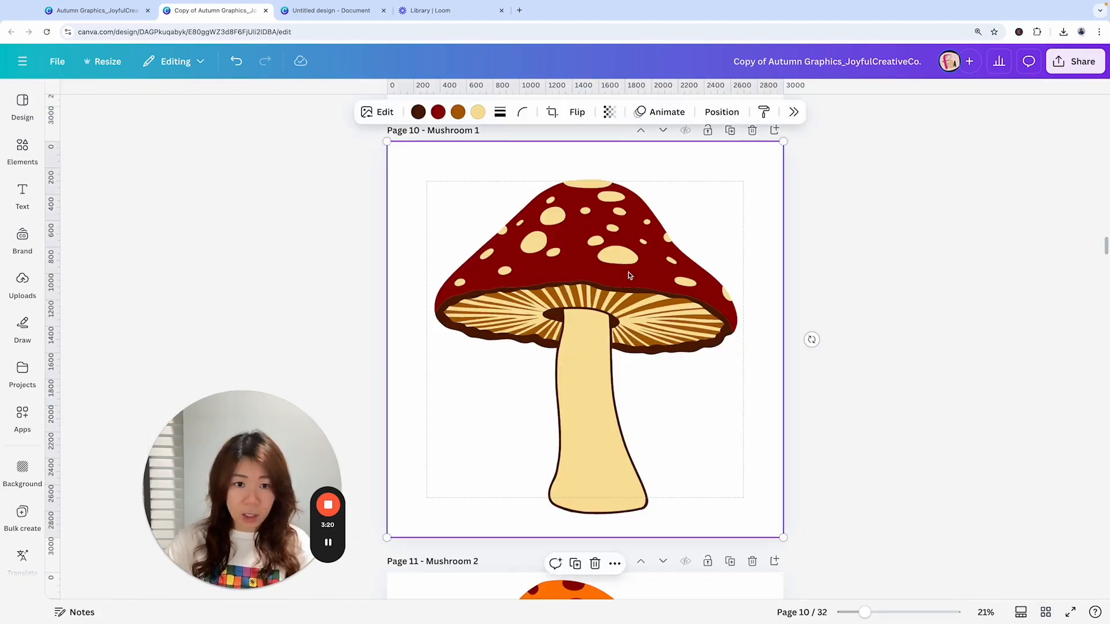
mouse_move(633, 275)
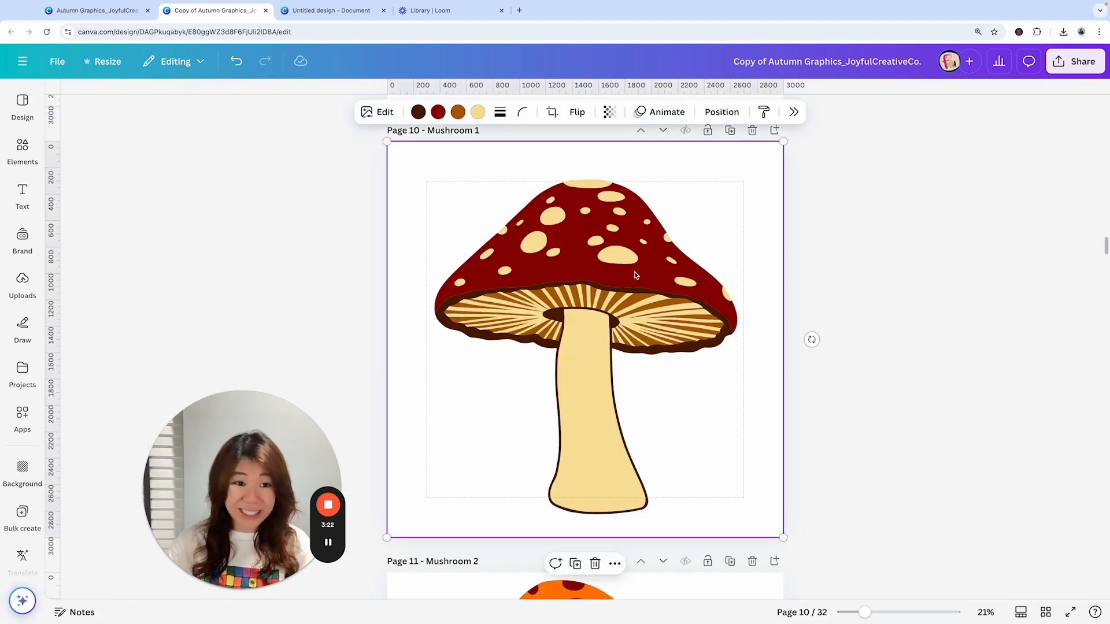
left_click(329, 10)
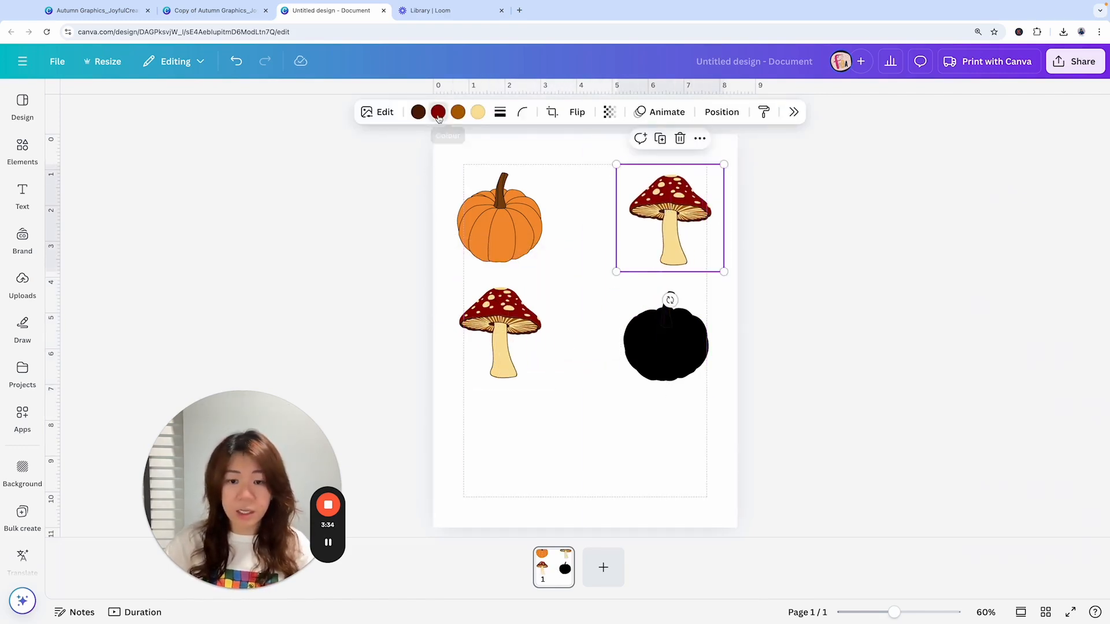
Step: Turn the mushroom copy's red and cream colours black
left_click(438, 112)
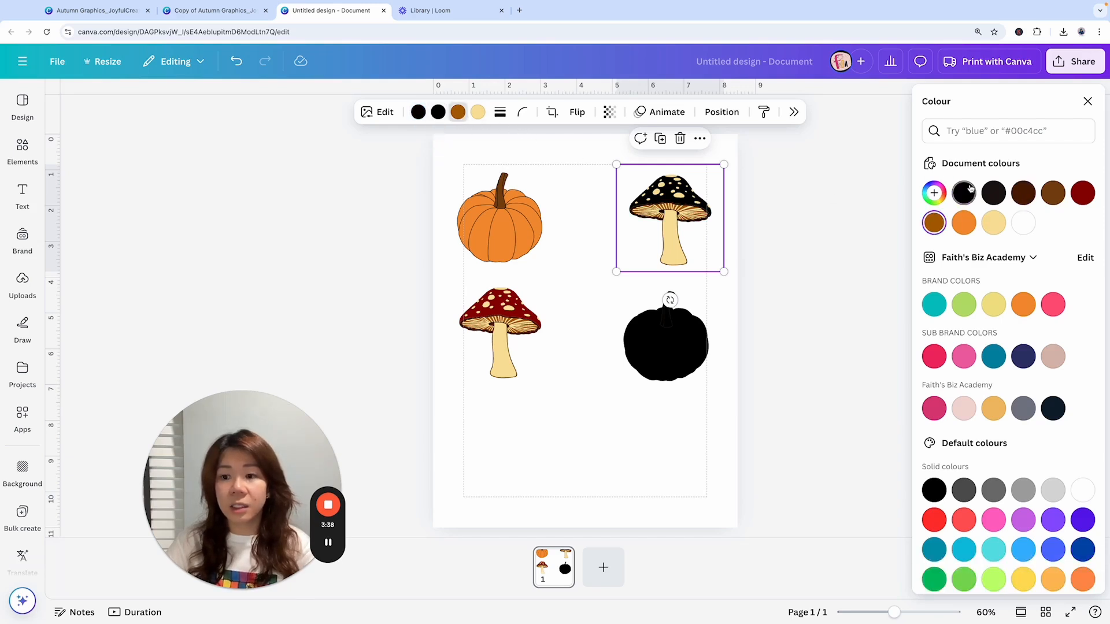
left_click(993, 222)
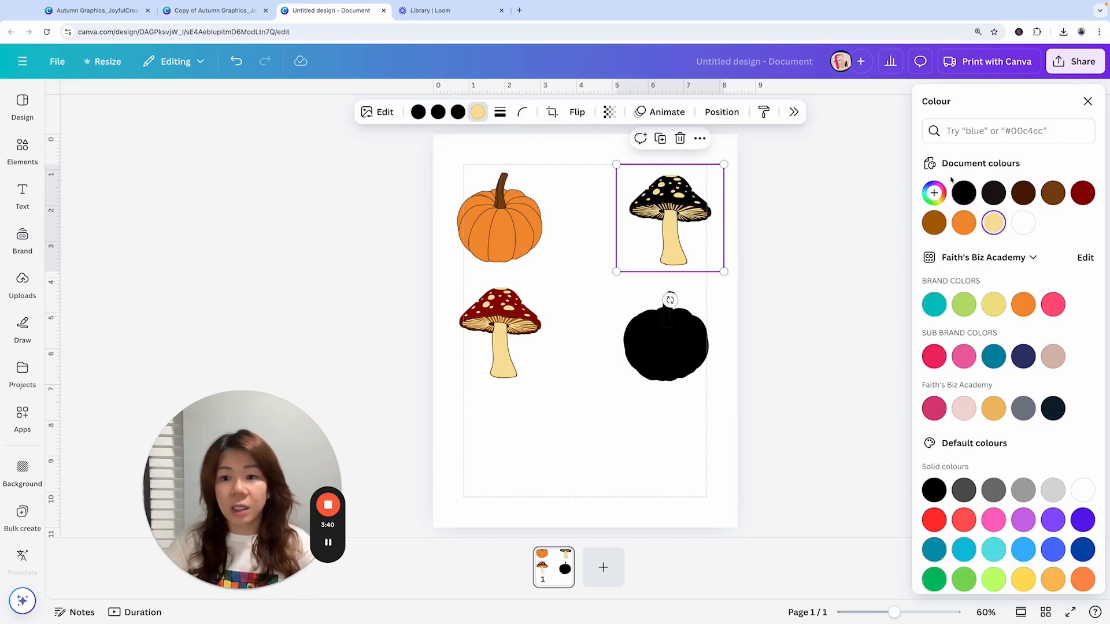
left_click(963, 192)
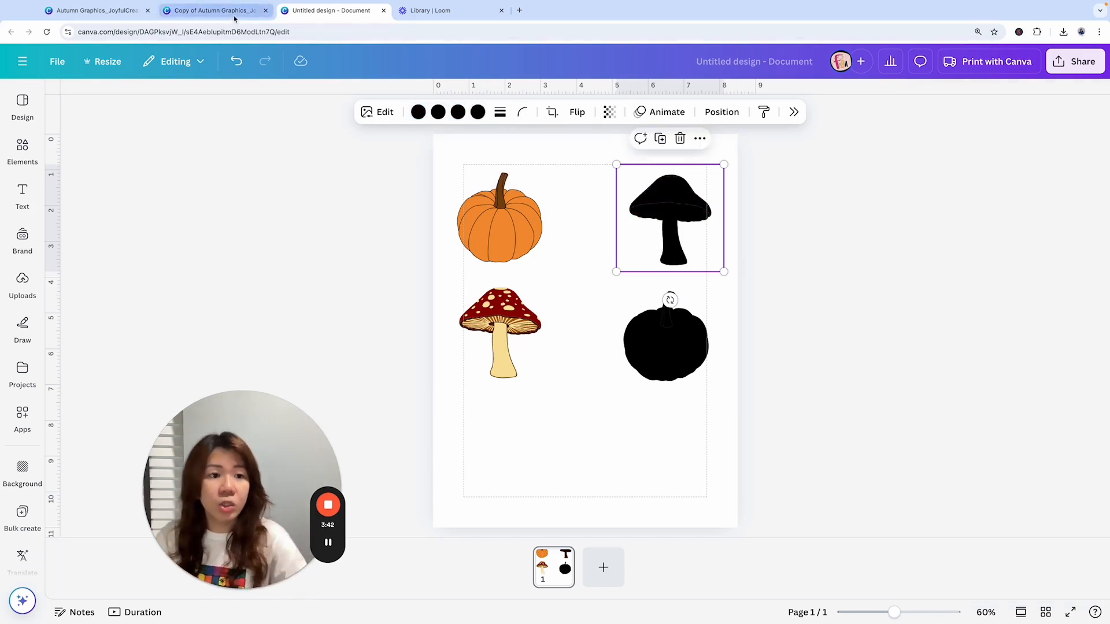
Step: Paste the Leaf 3 maple leaf, duplicate it, and make the copy black
left_click(212, 10)
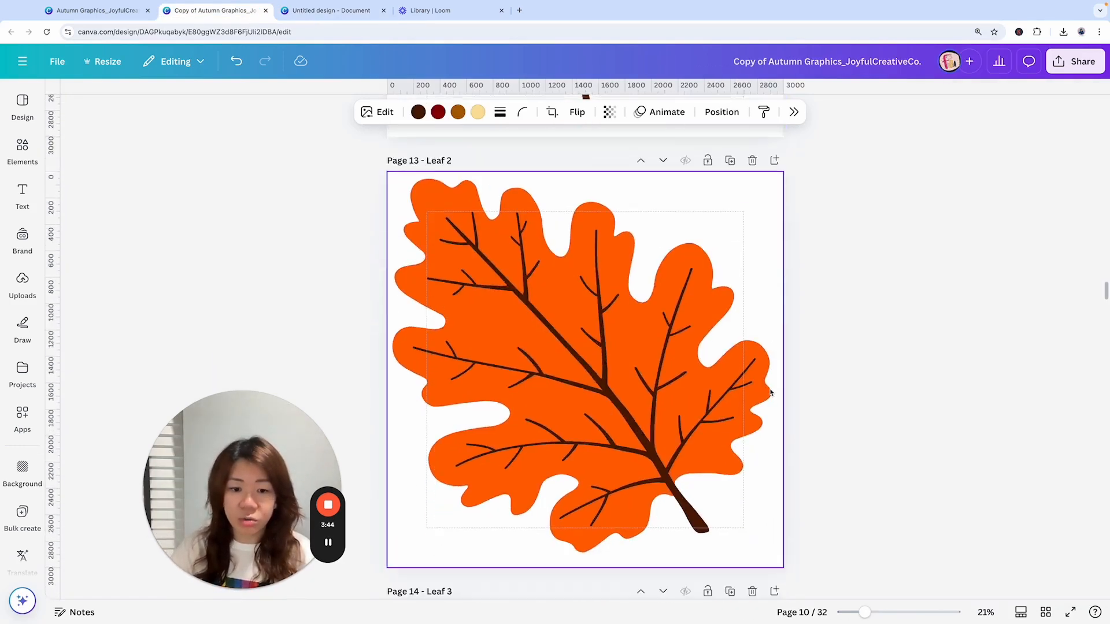
scroll("down", 3)
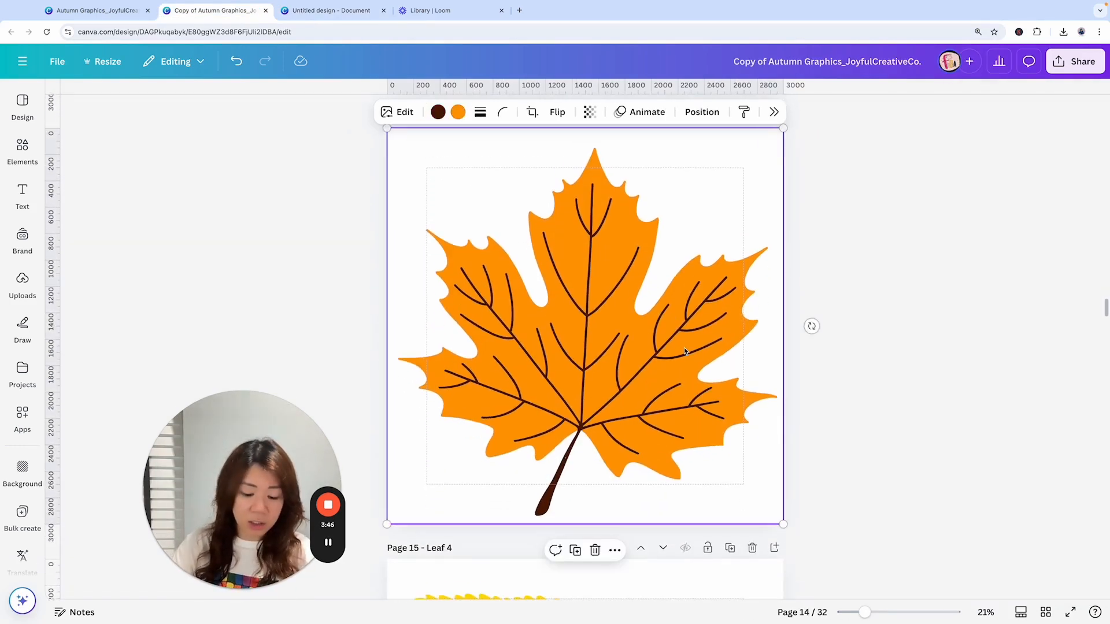
left_click(329, 9)
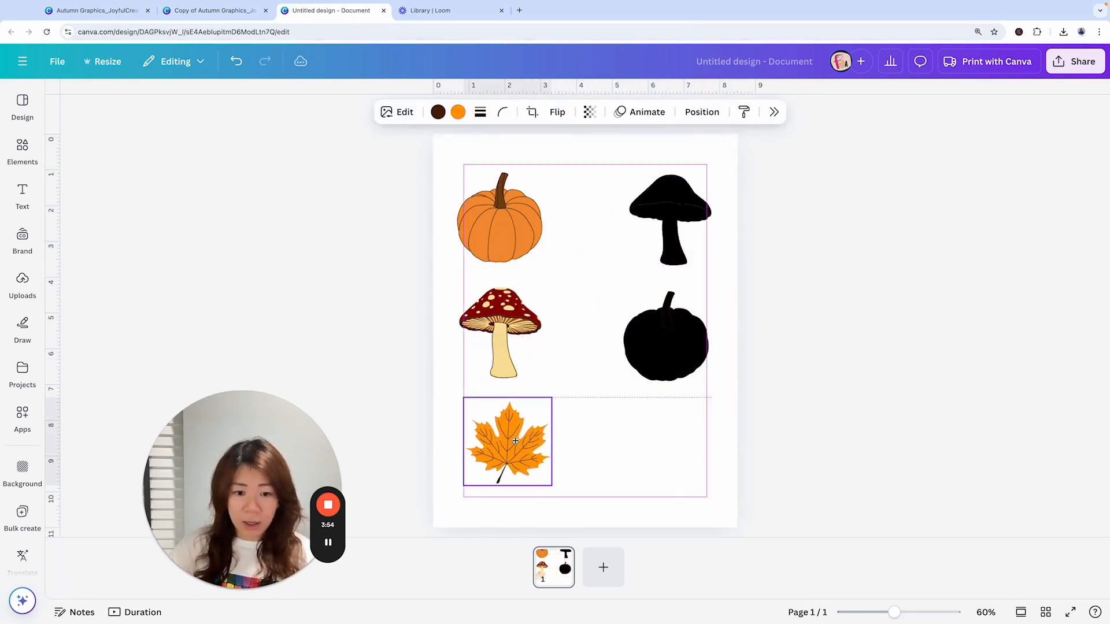
left_click(507, 442)
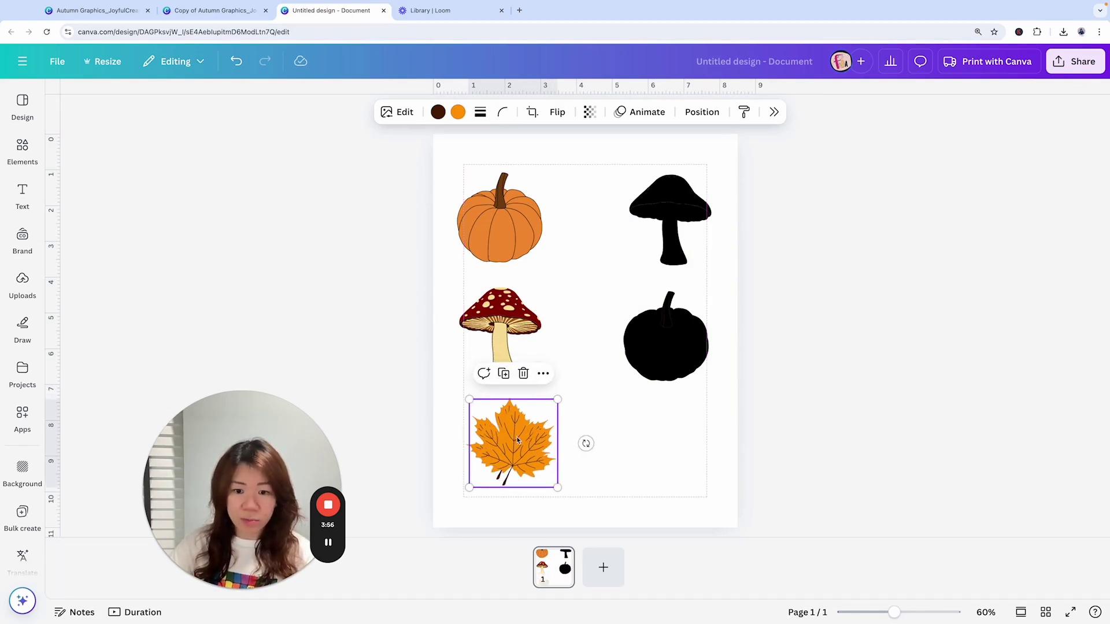
left_click(438, 112)
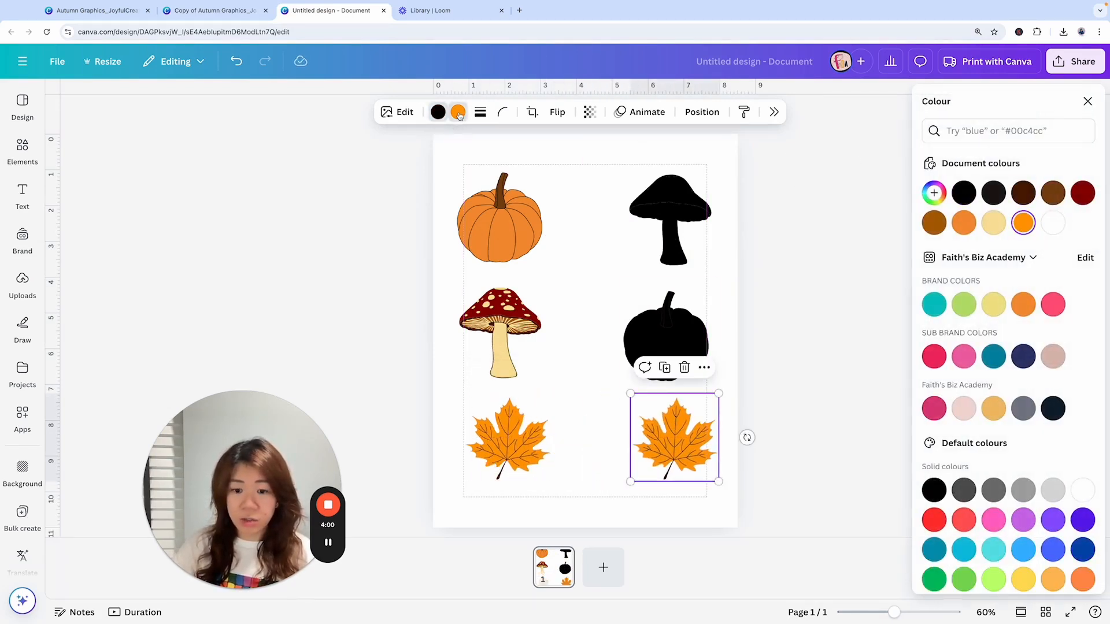
left_click(964, 193)
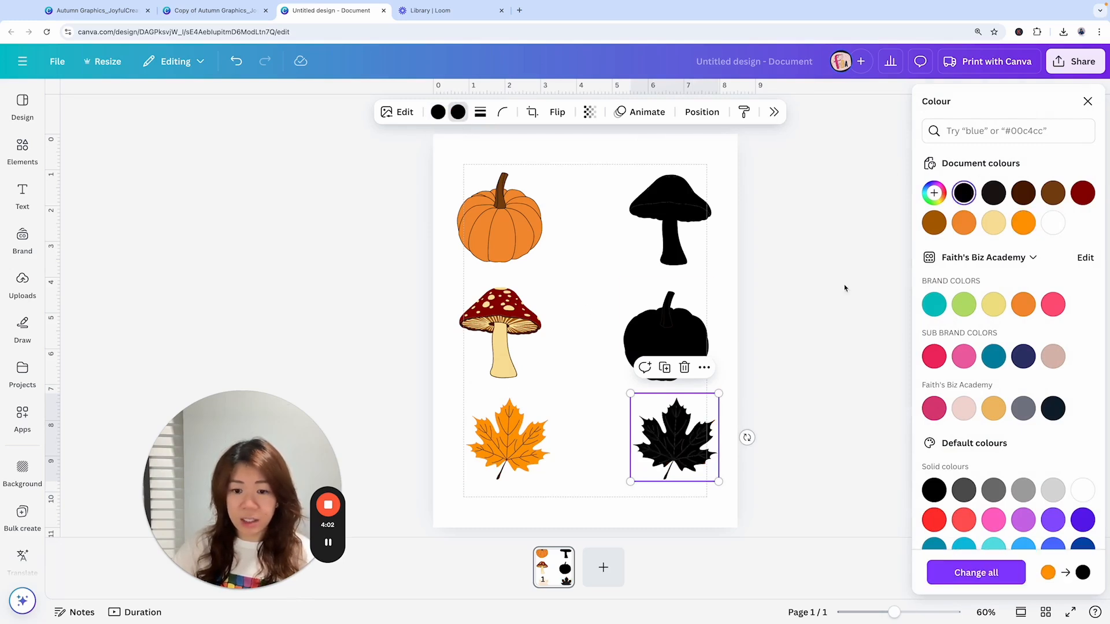
Step: Verify the leaf copy's black value, then select all pictures to resize the layout
left_click(457, 111)
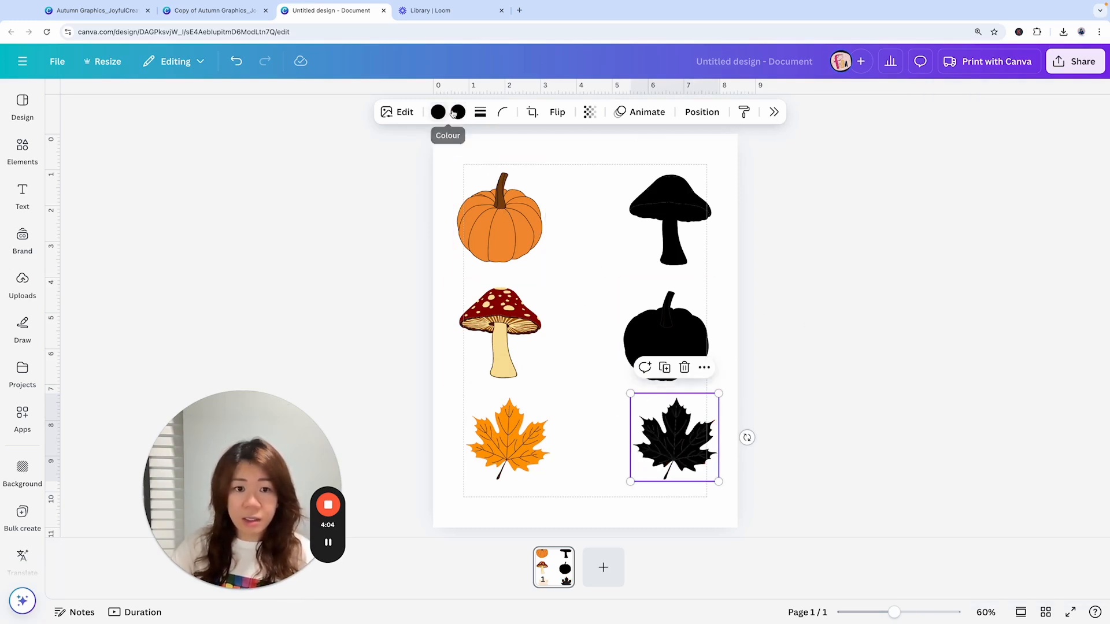
left_click(457, 112)
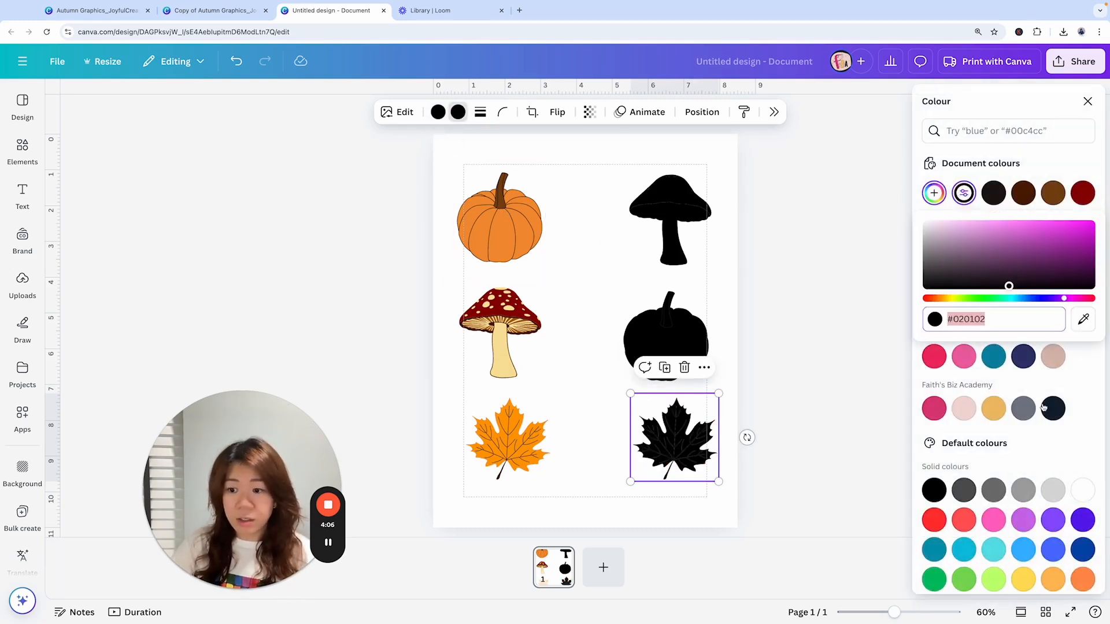
left_click(1088, 101)
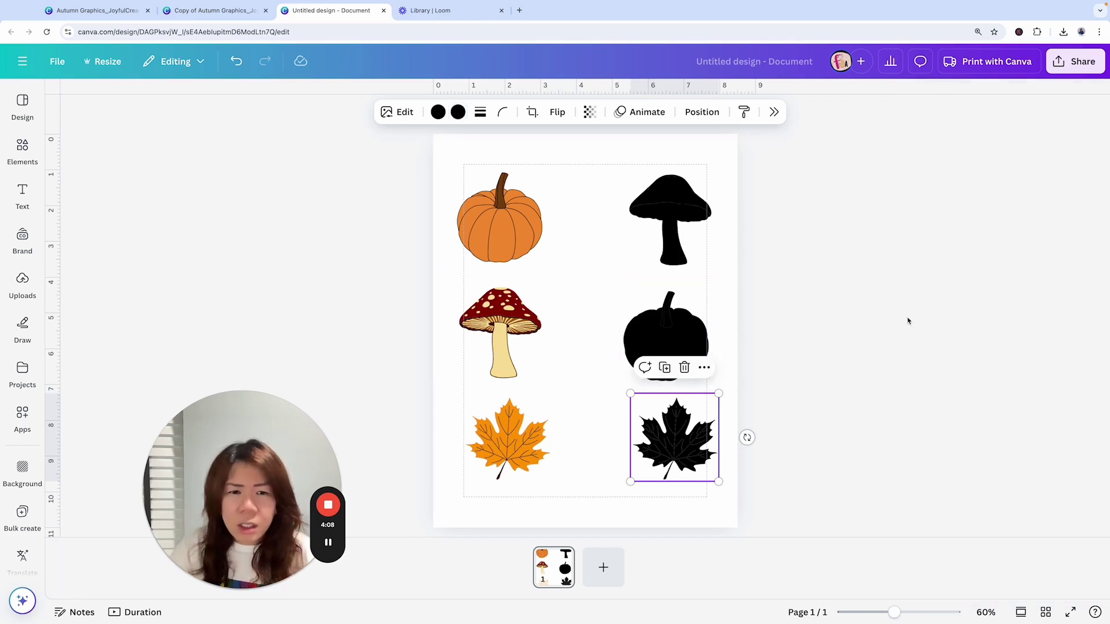
left_click(457, 112)
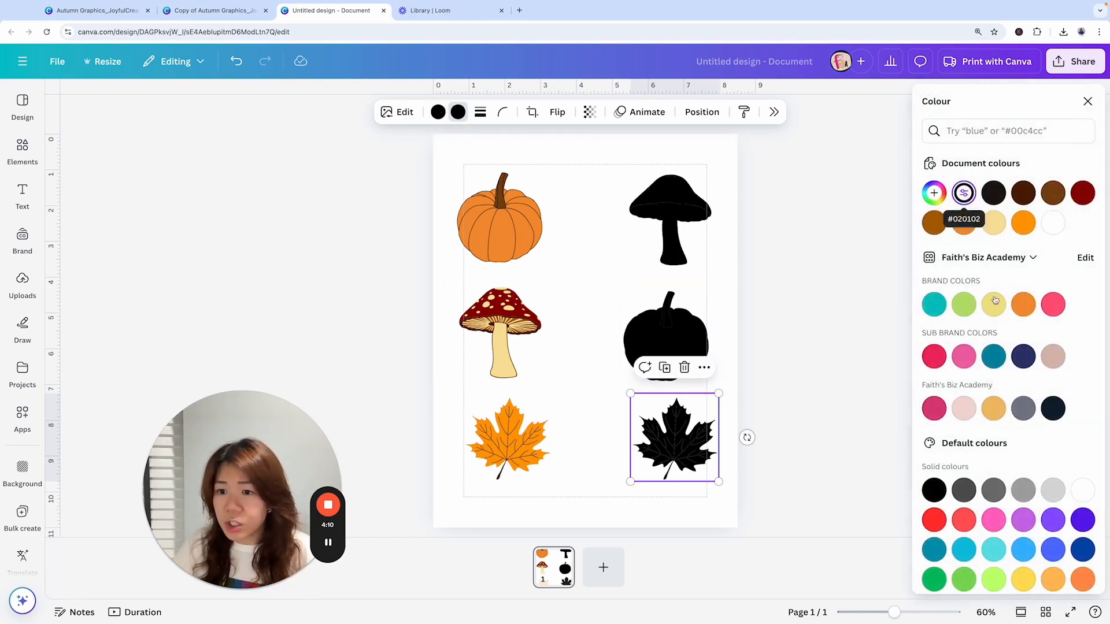
left_click(934, 490)
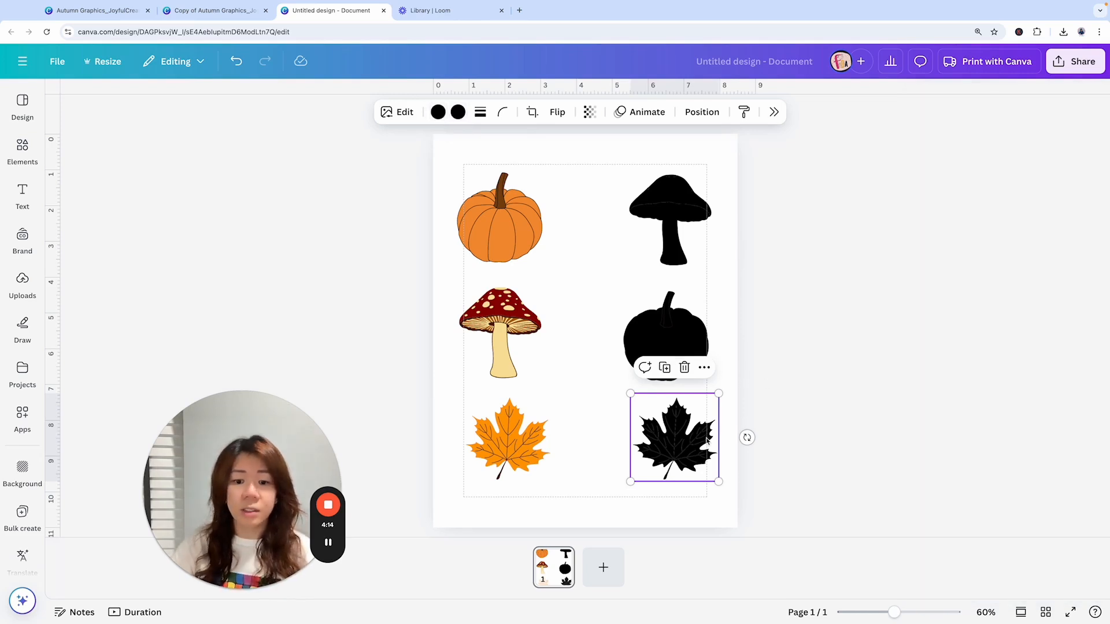
left_click(416, 142)
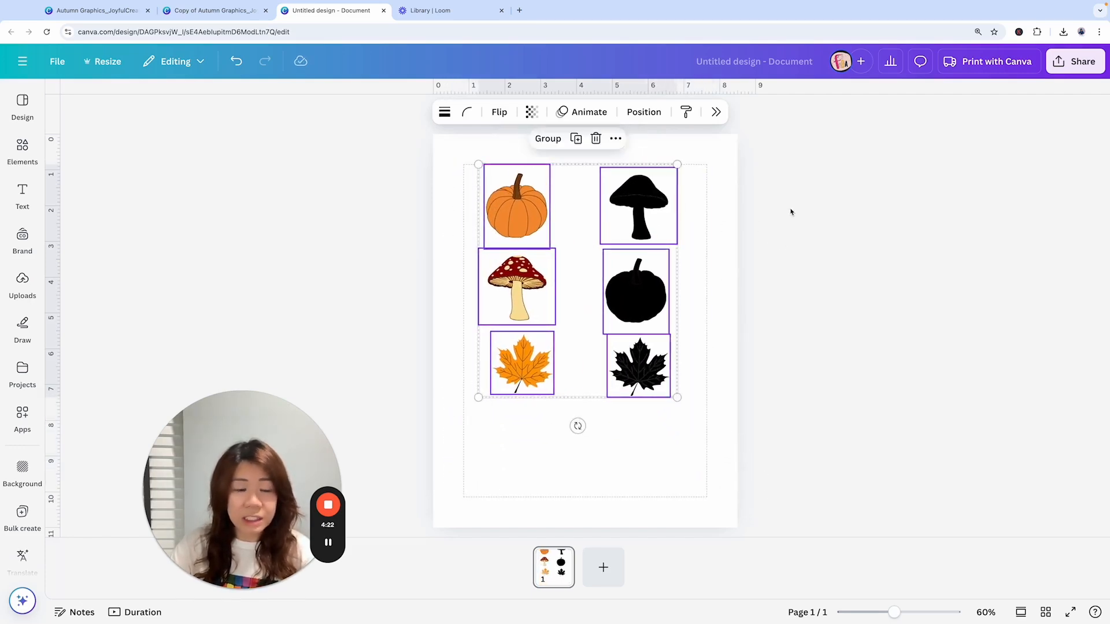
Step: Add Sunflower 2 with a black silhouette copy and shuffle the silhouettes out of order
left_click(212, 9)
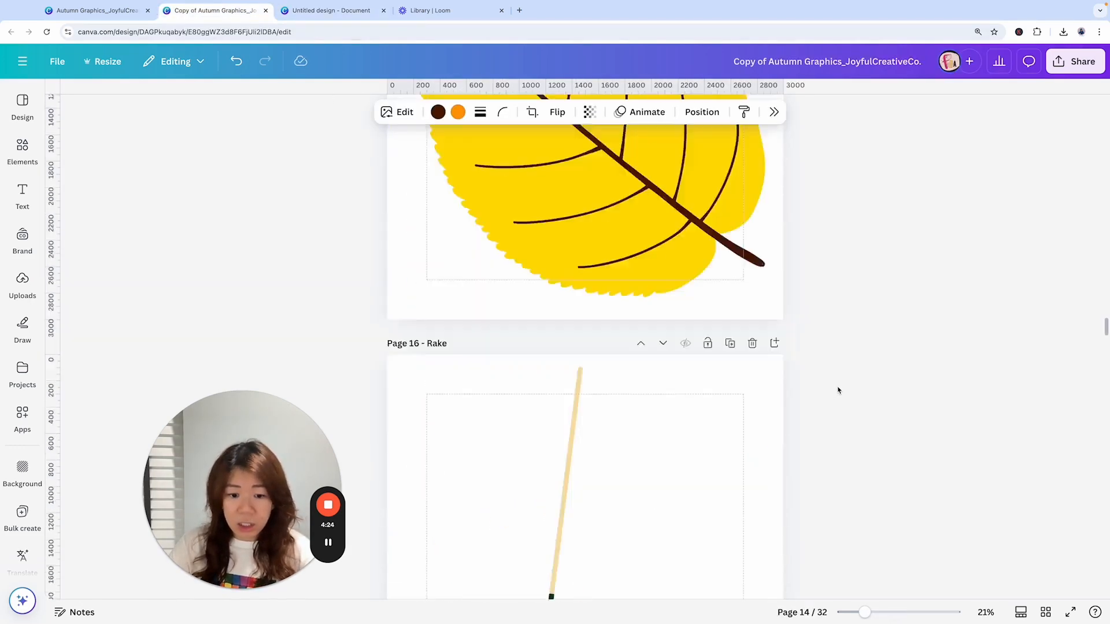
scroll("down", 3)
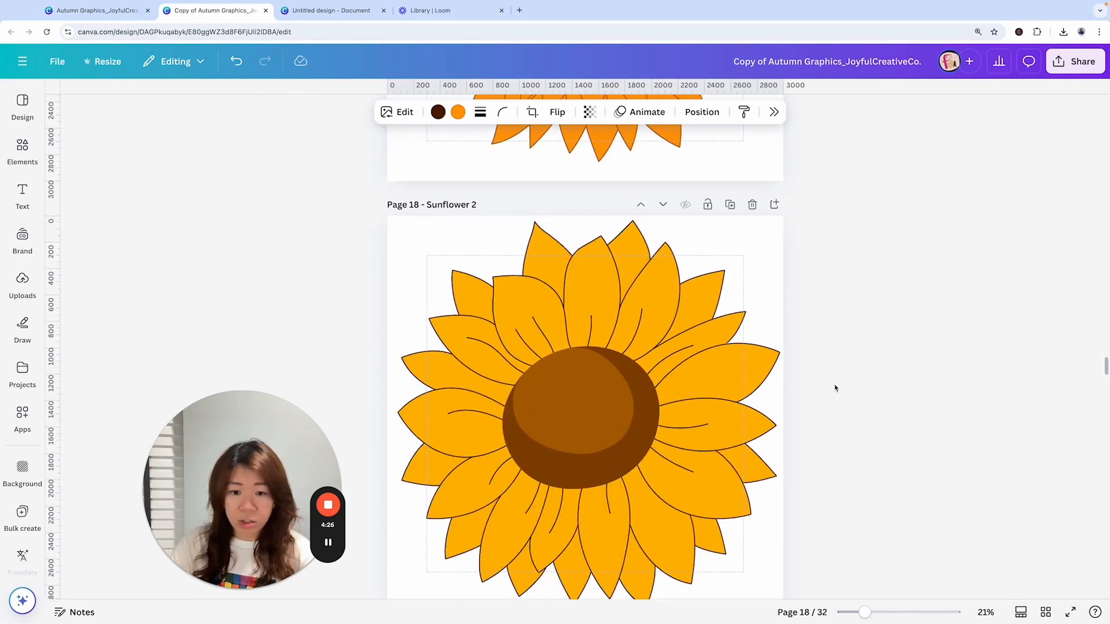
left_click(581, 396)
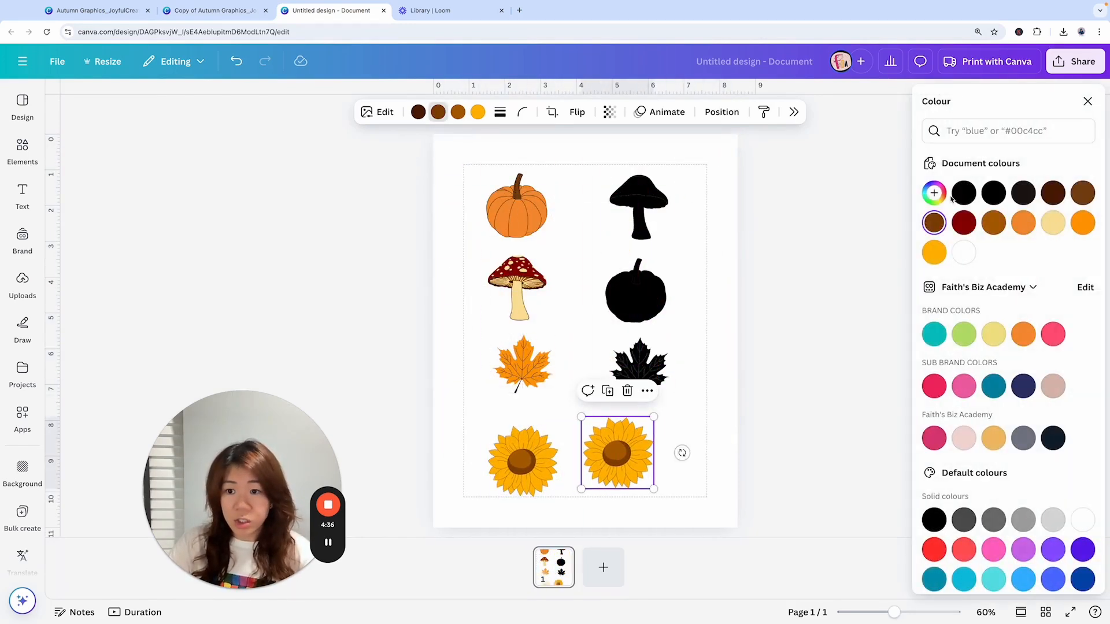
left_click(964, 193)
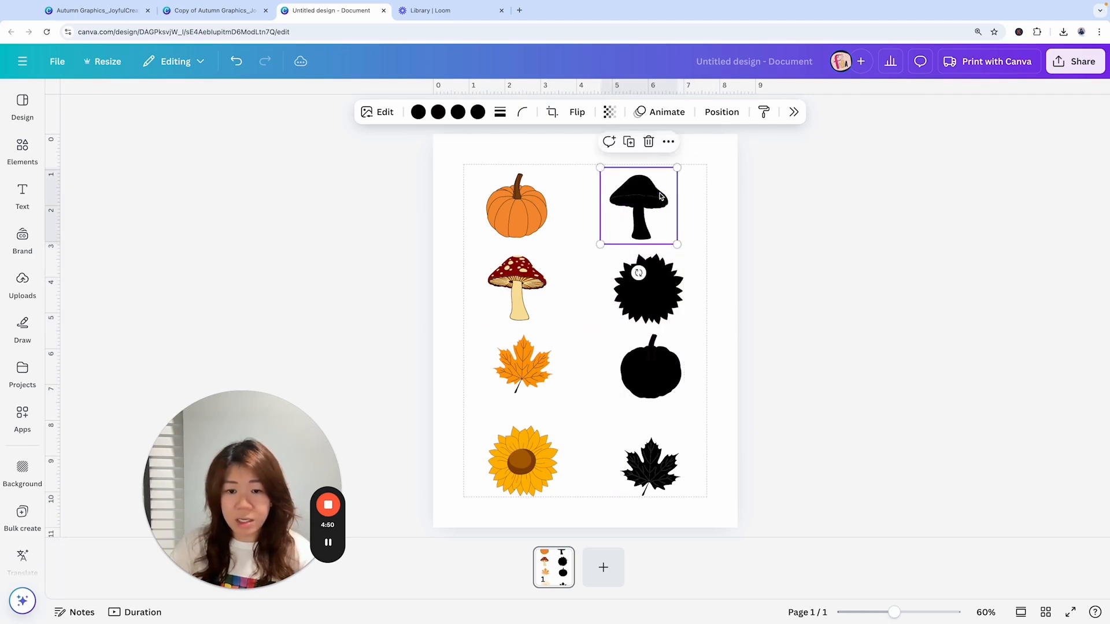
left_click(749, 503)
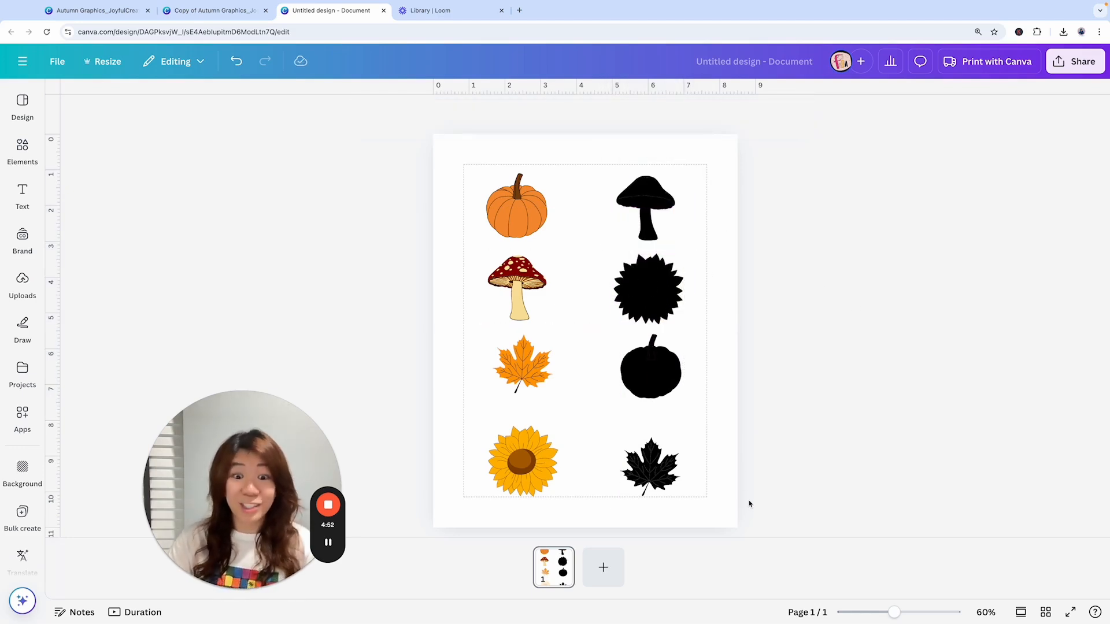
left_click(516, 287)
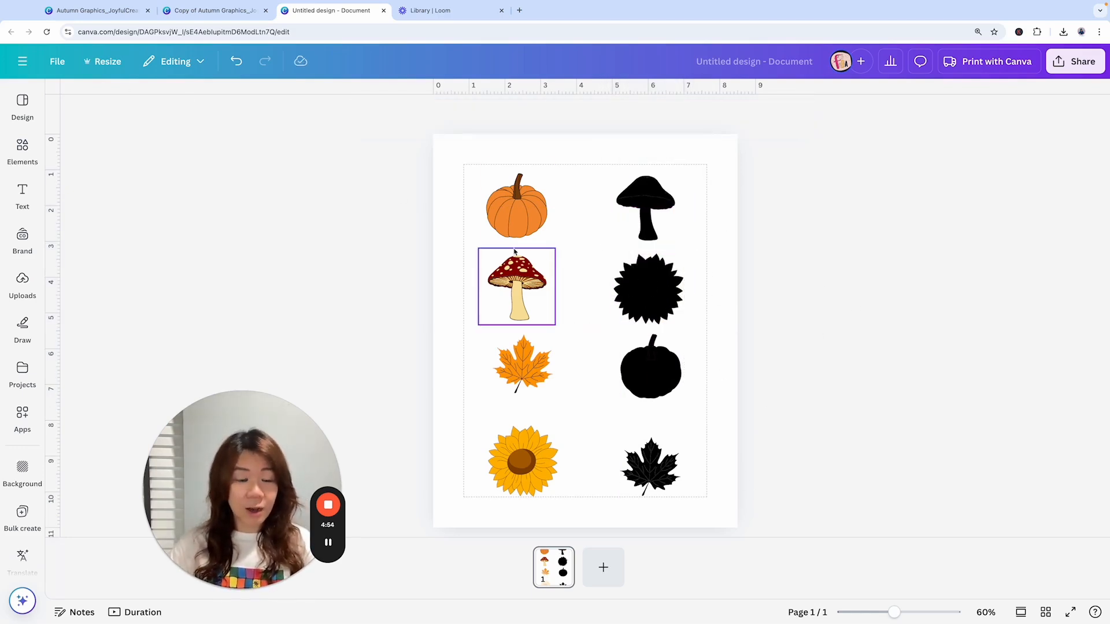
Step: Add a black circle shape to the page
left_click(22, 150)
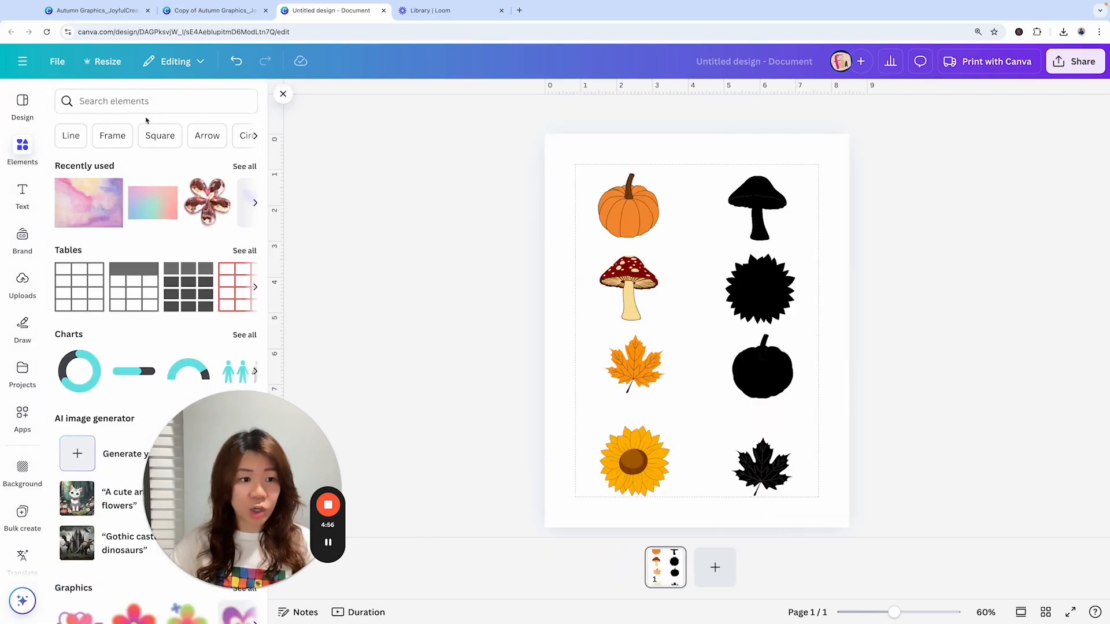
type("circle")
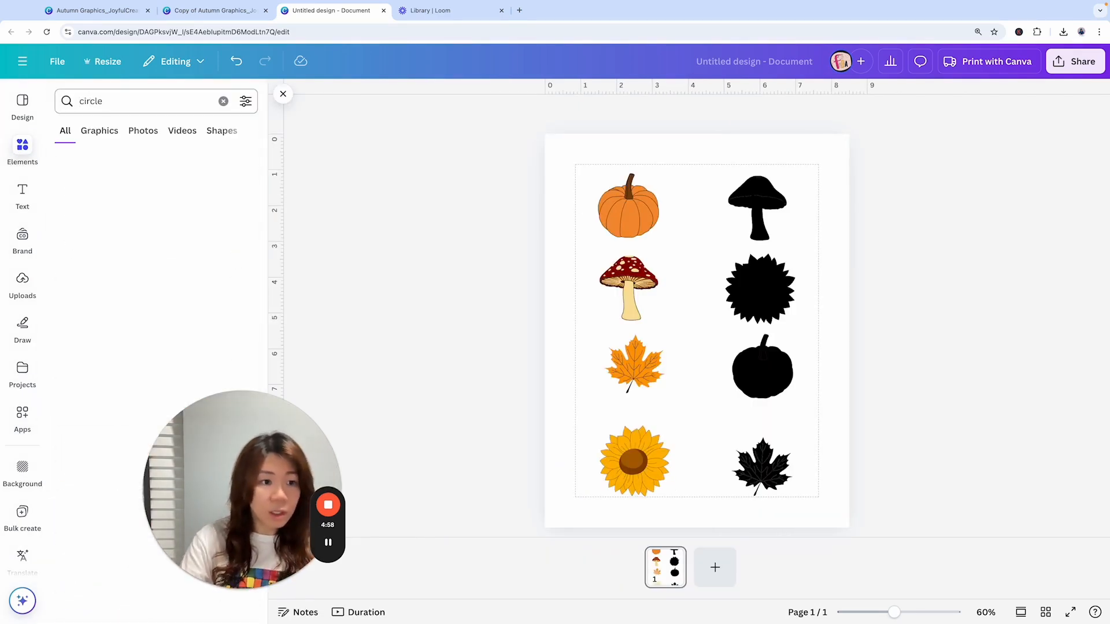
left_click(72, 224)
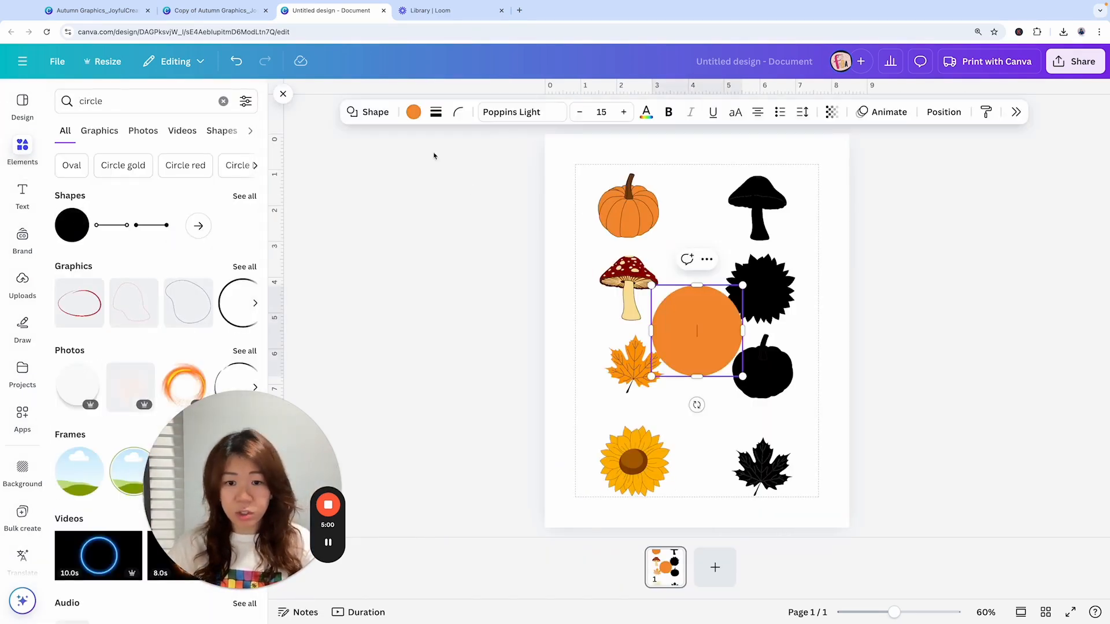
left_click(413, 112)
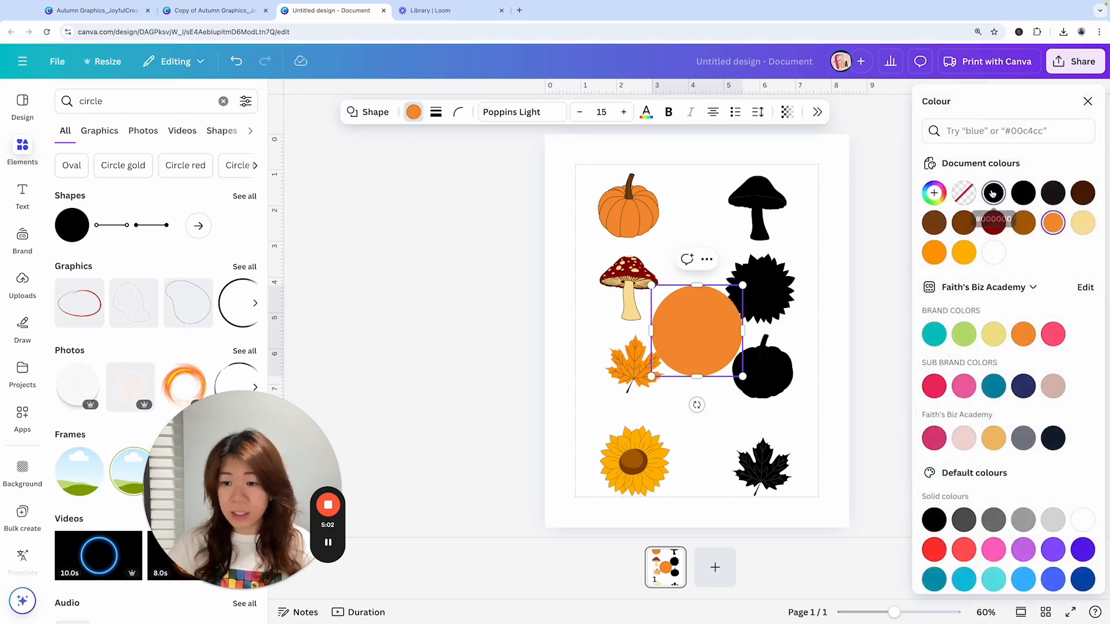
left_click(1022, 192)
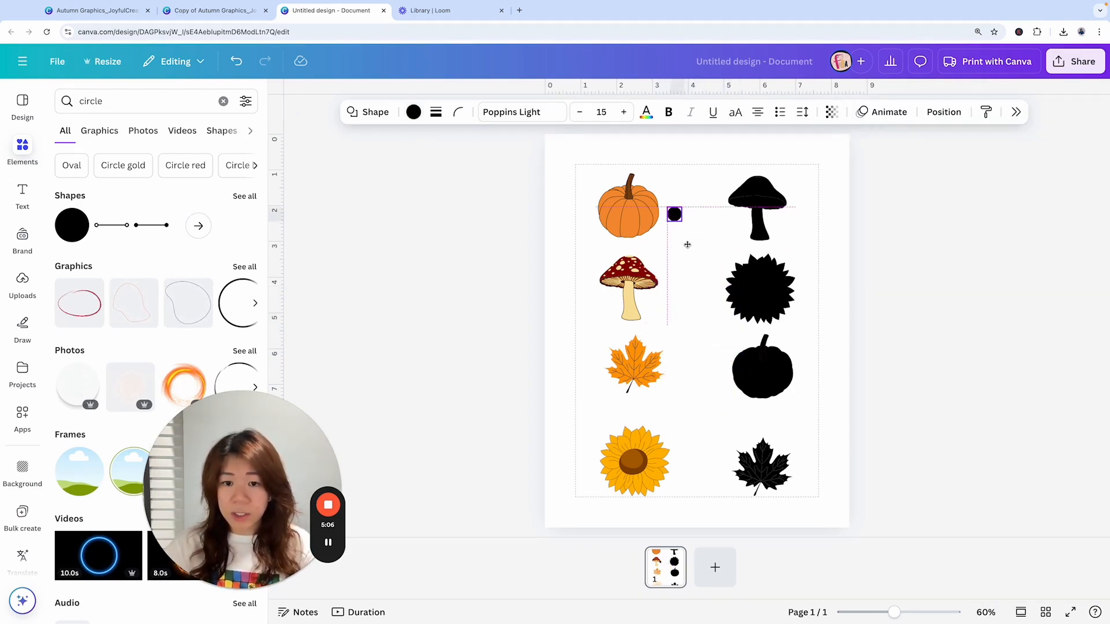
Step: Place small black dots beside each picture, starting just right of the pumpkin
left_click(674, 214)
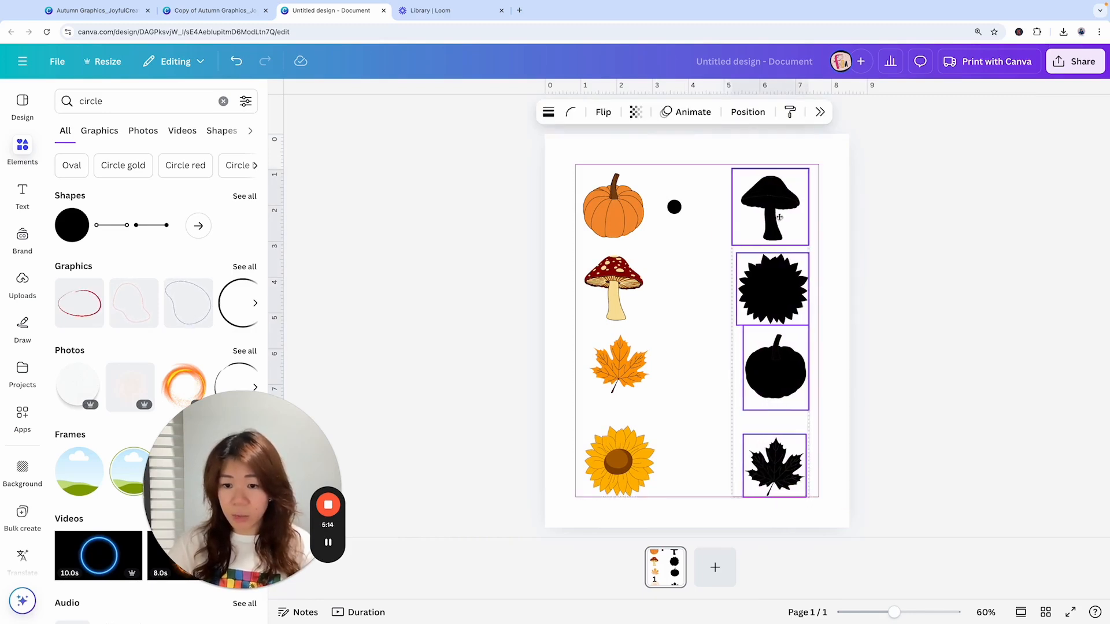
left_click(674, 206)
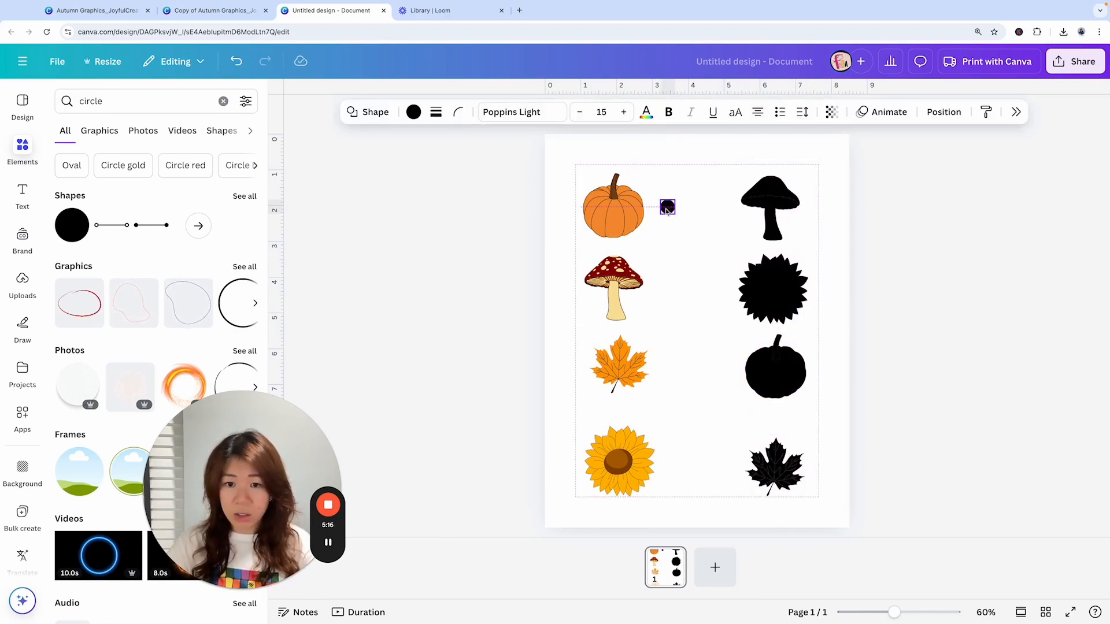
left_click(666, 207)
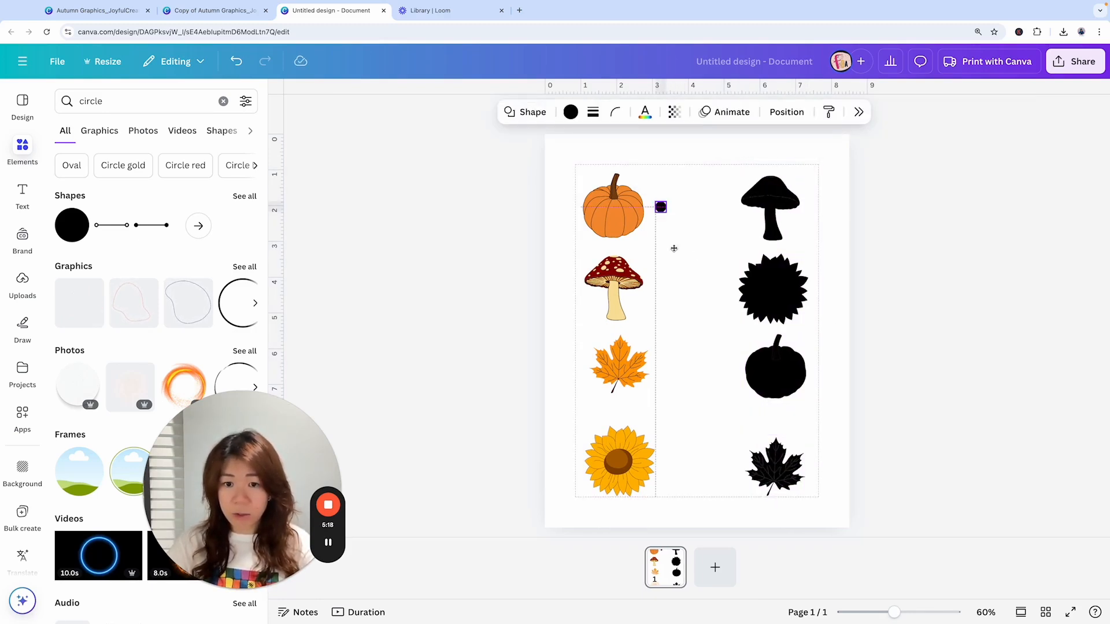
left_click(659, 208)
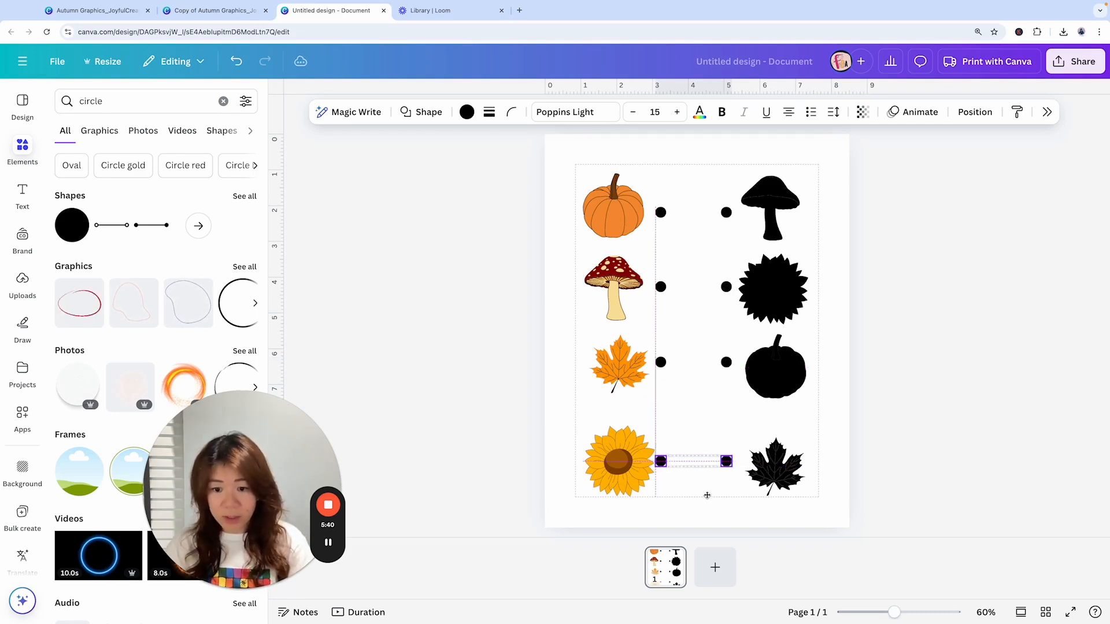
left_click(616, 455)
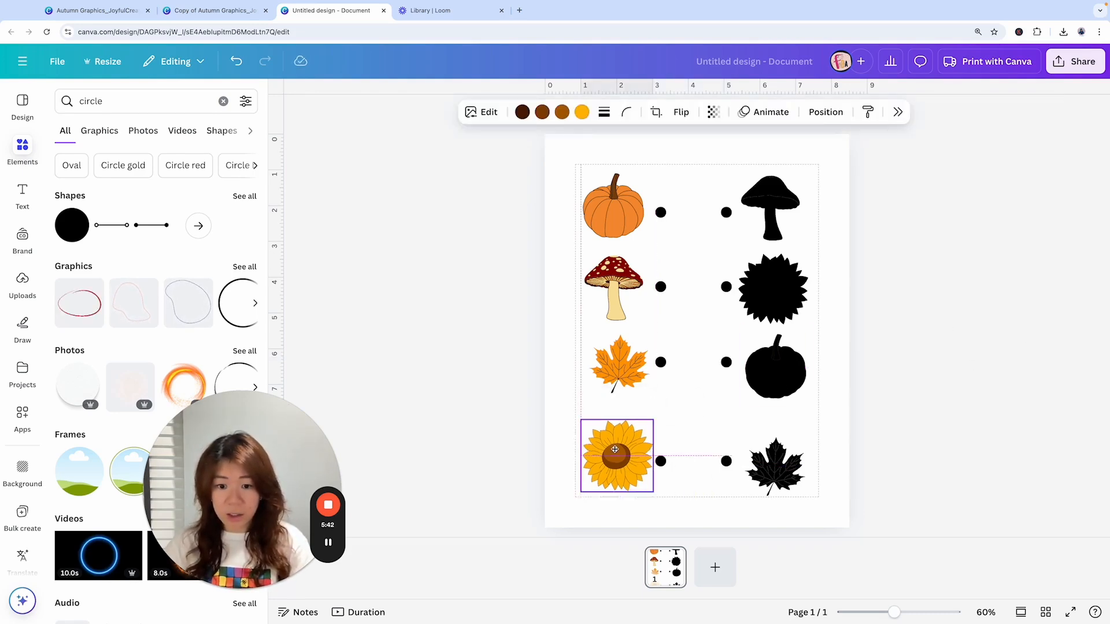
left_click(673, 187)
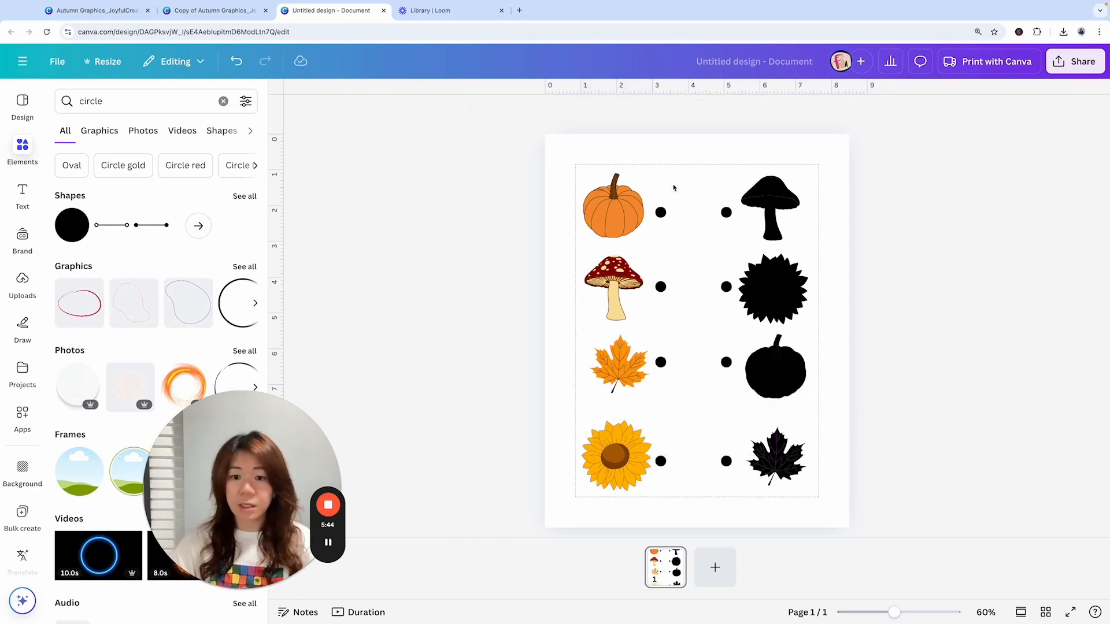
mouse_move(881, 202)
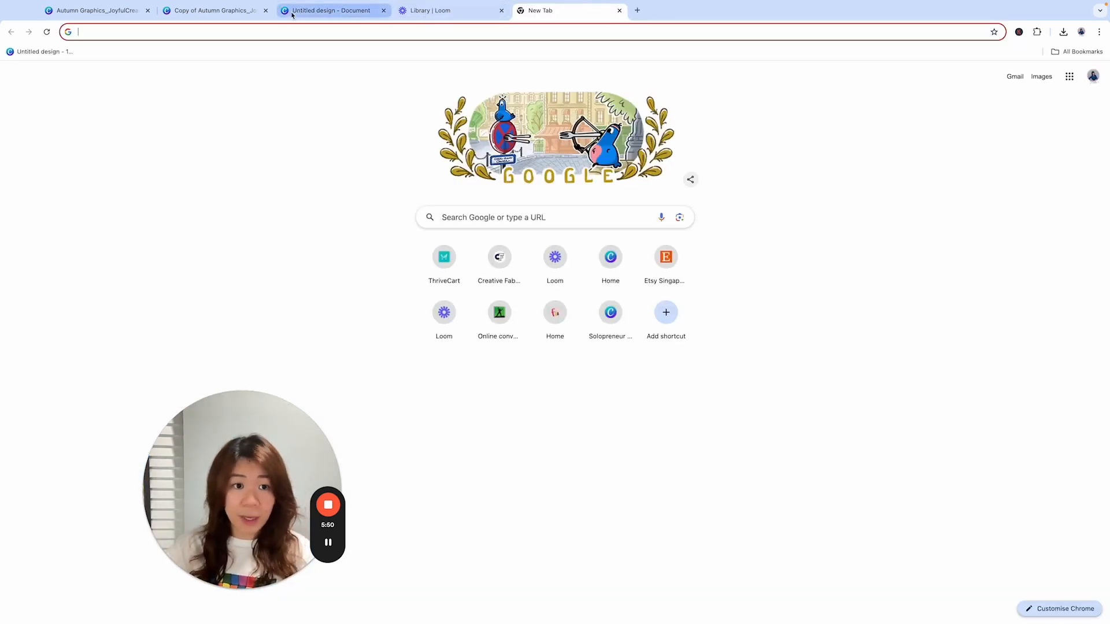
Step: Add the heading 'Match the image to the correct shadow' at the top of the worksheet
left_click(329, 9)
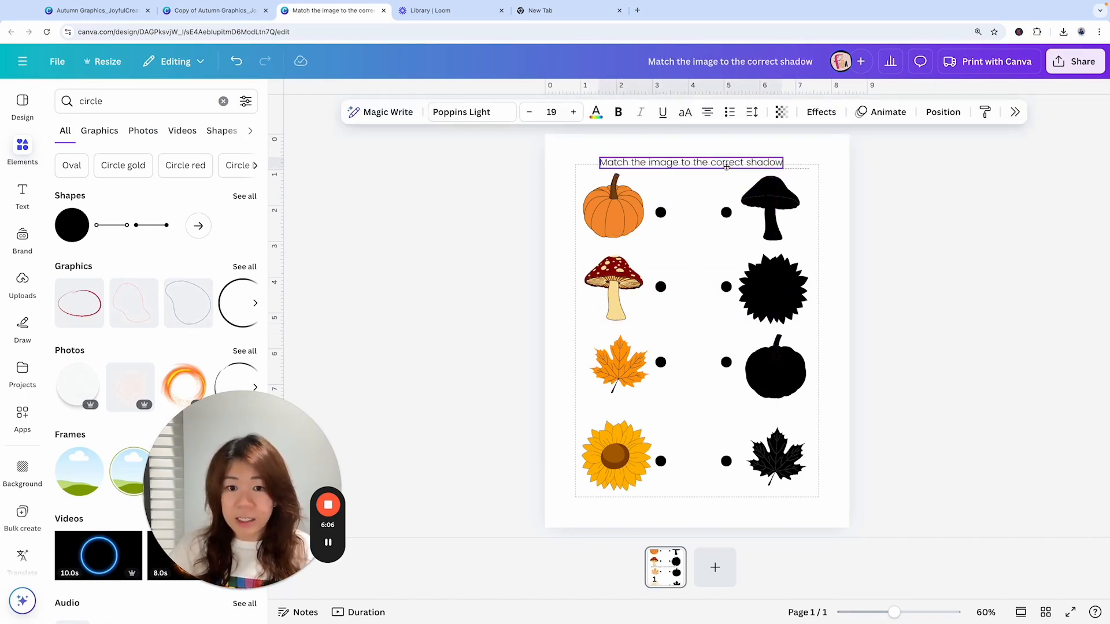
left_click(890, 286)
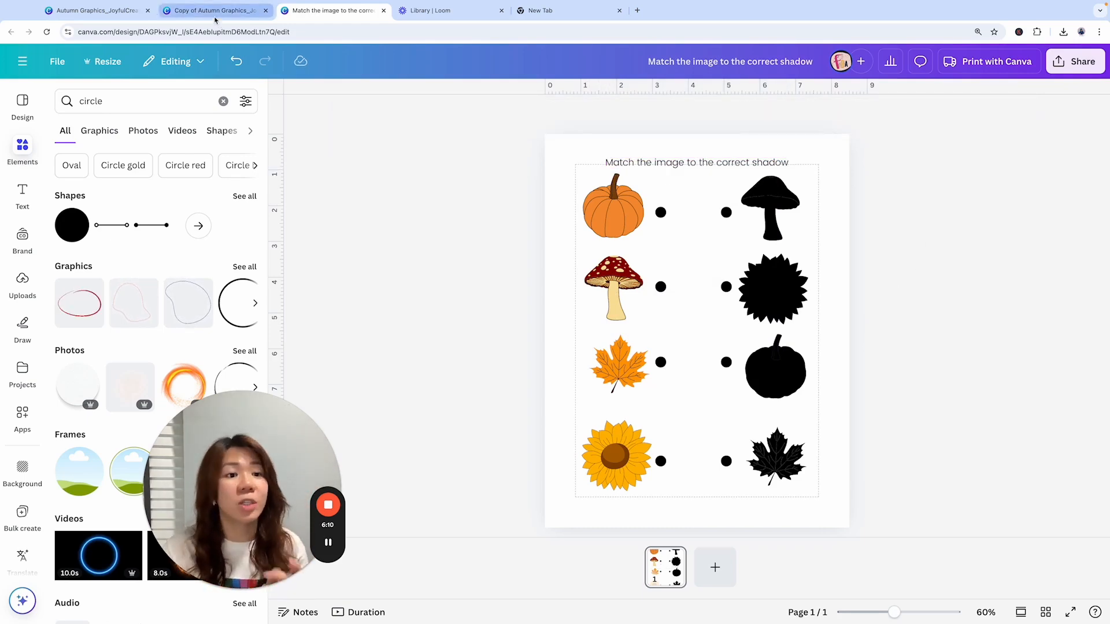
Step: Browse Autumn Graphics, then select and deselect the mushroom silhouette on the worksheet
left_click(212, 10)
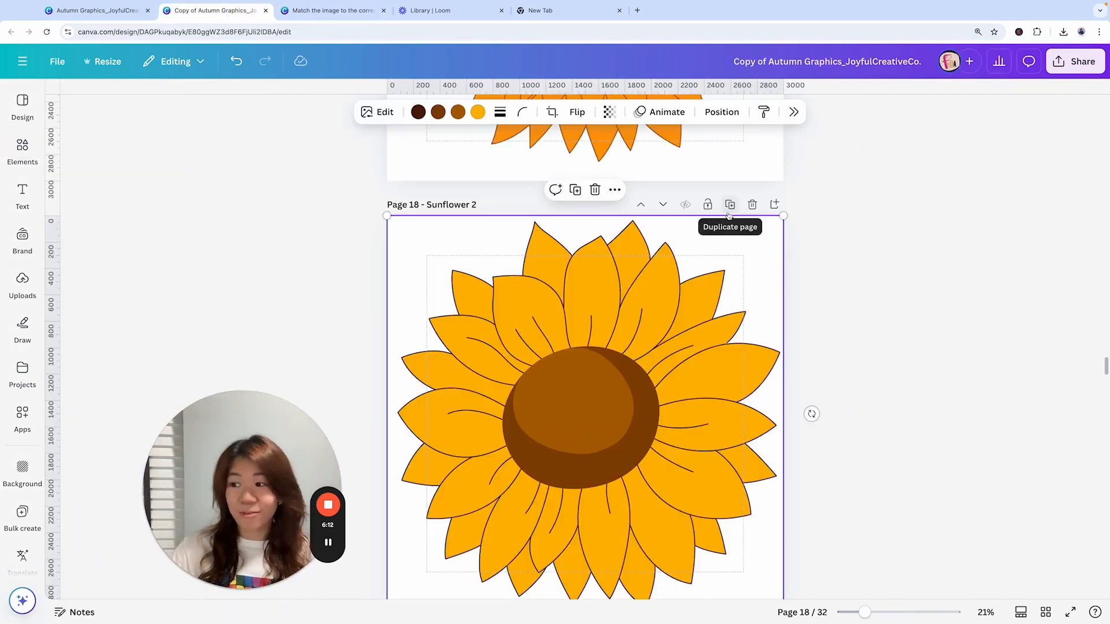
left_click(332, 22)
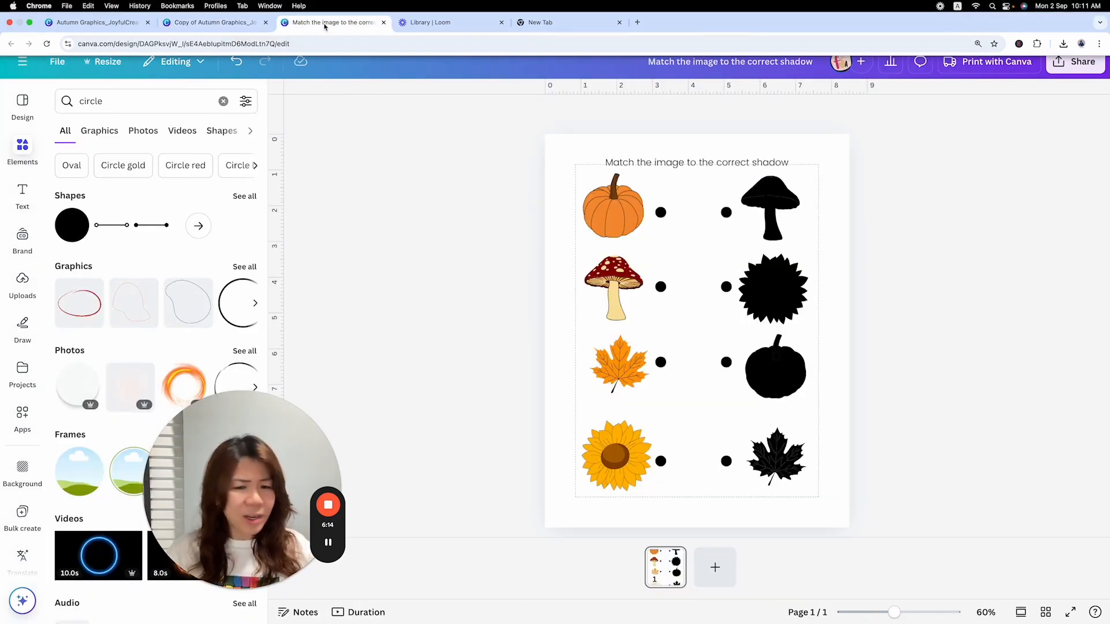
left_click(769, 206)
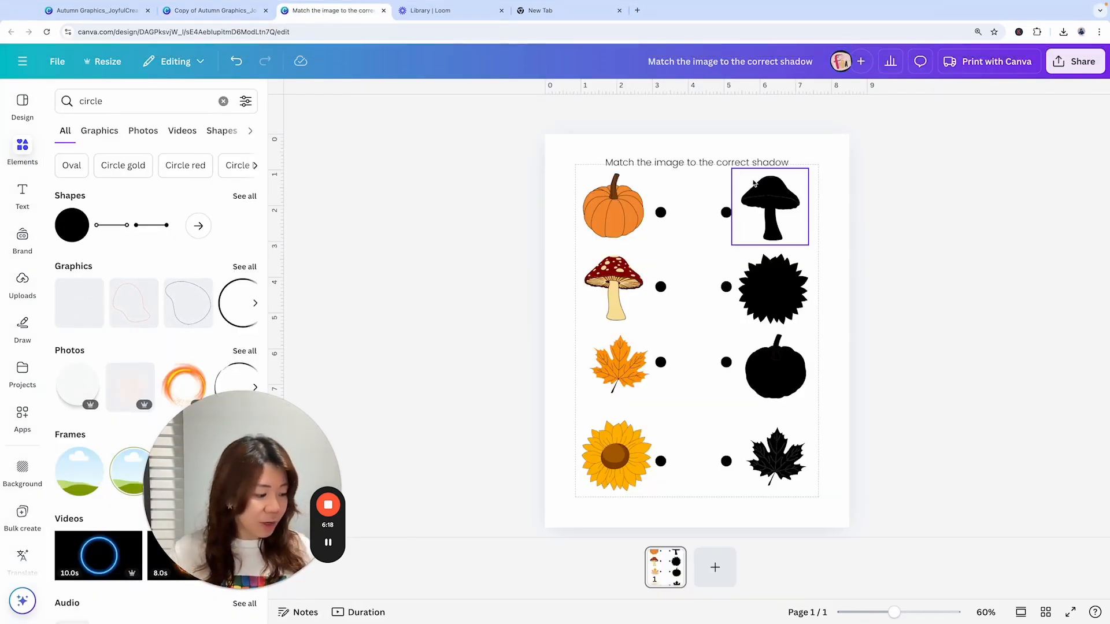
left_click(897, 185)
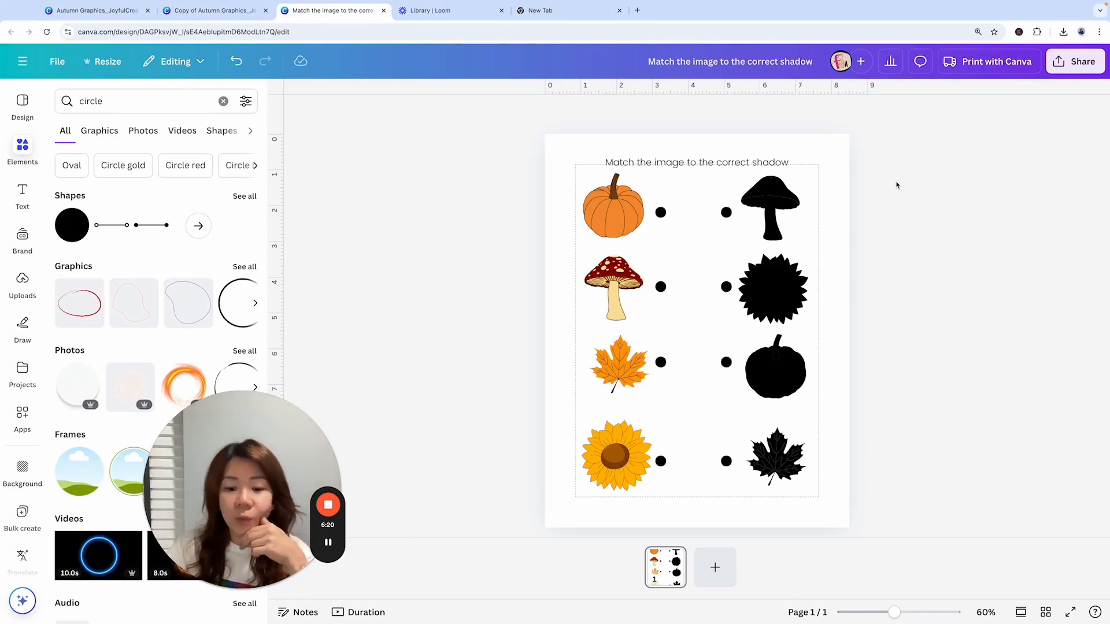
mouse_move(715, 567)
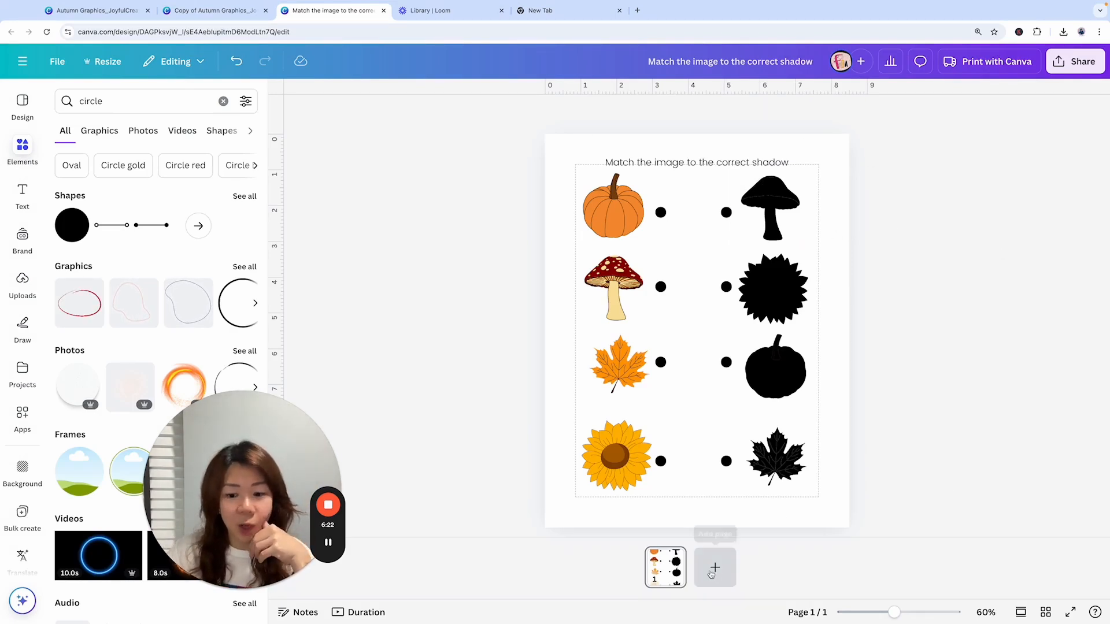
Step: Add a blank second page, then browse the Autumn Graphics page list and return
left_click(714, 567)
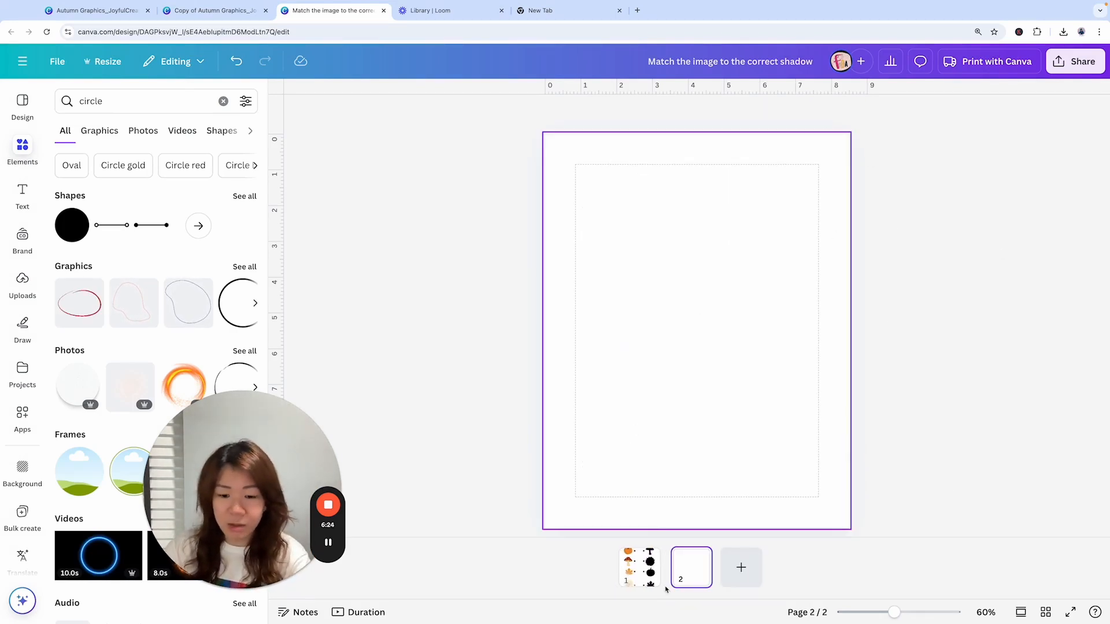
left_click(638, 567)
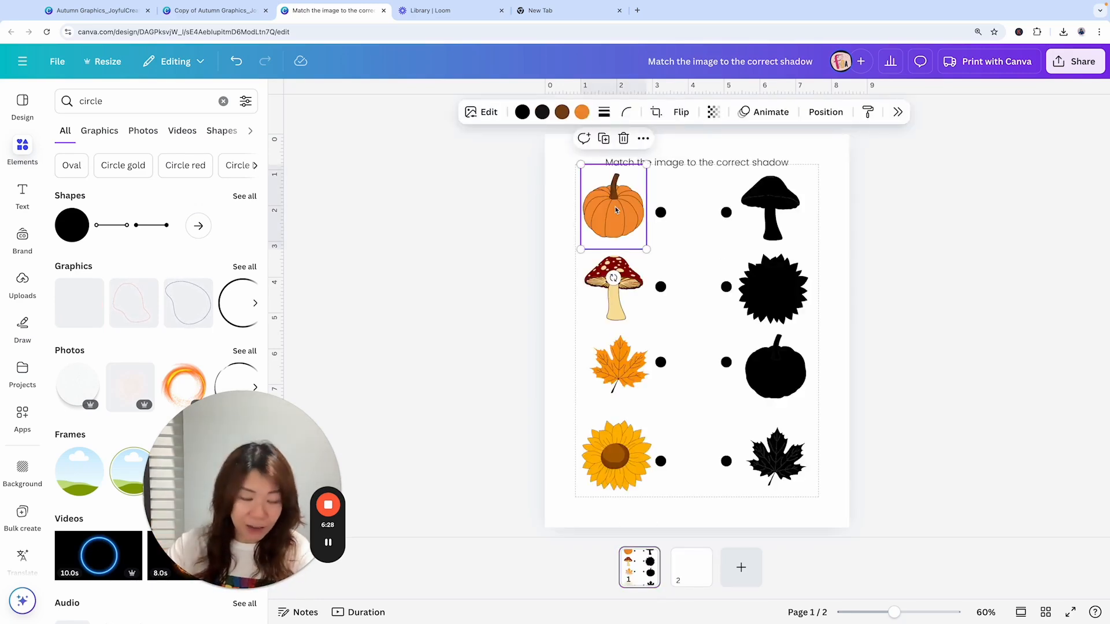
left_click(214, 10)
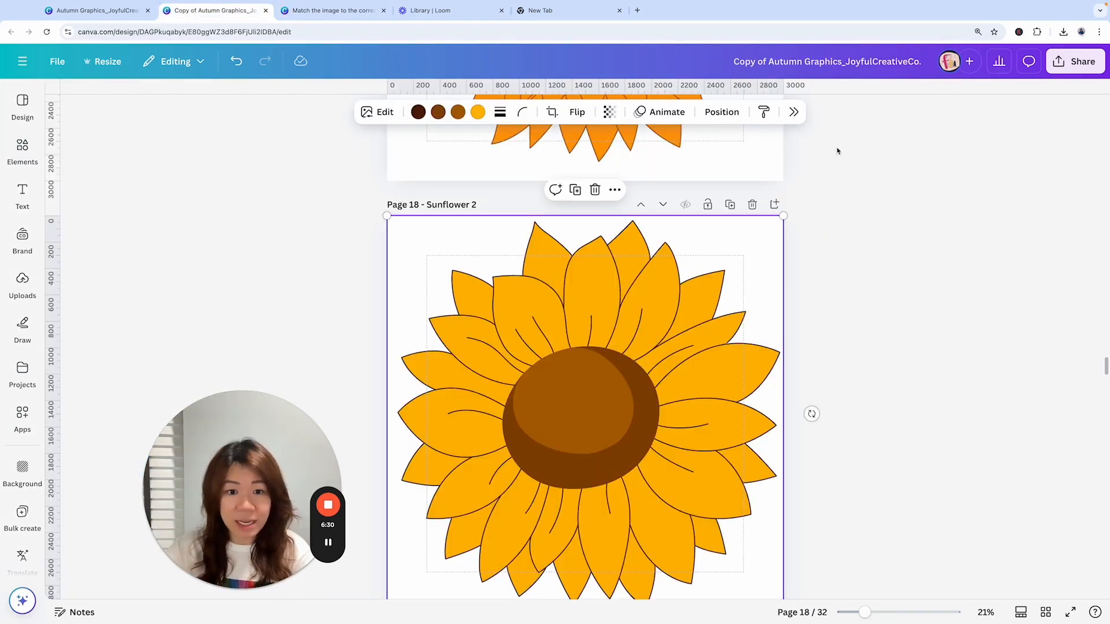
scroll("up", 3)
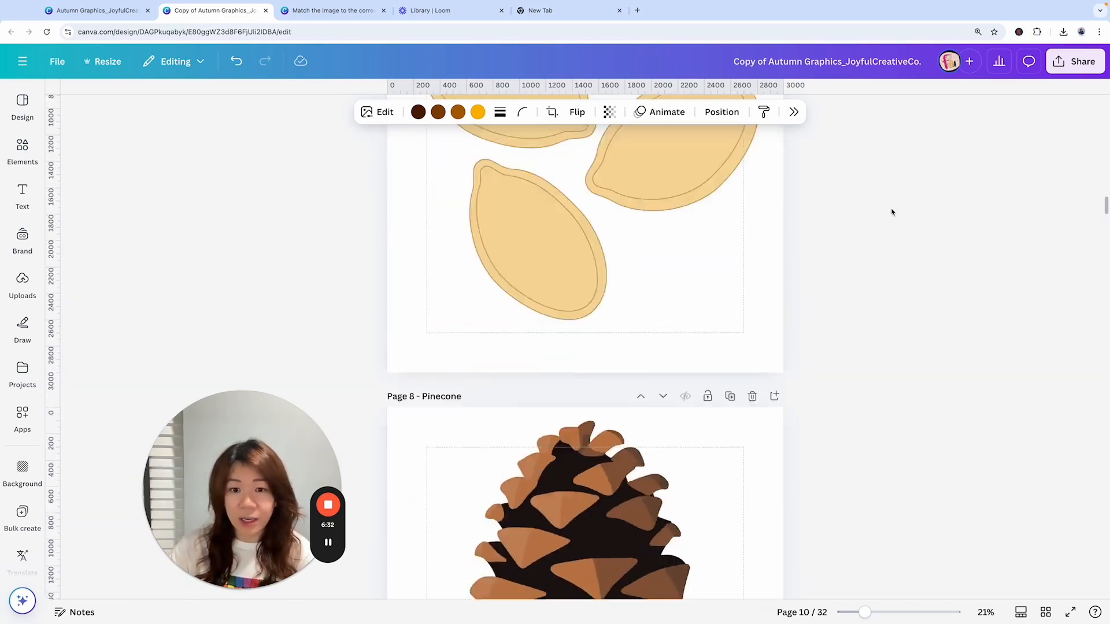
scroll("up", 3)
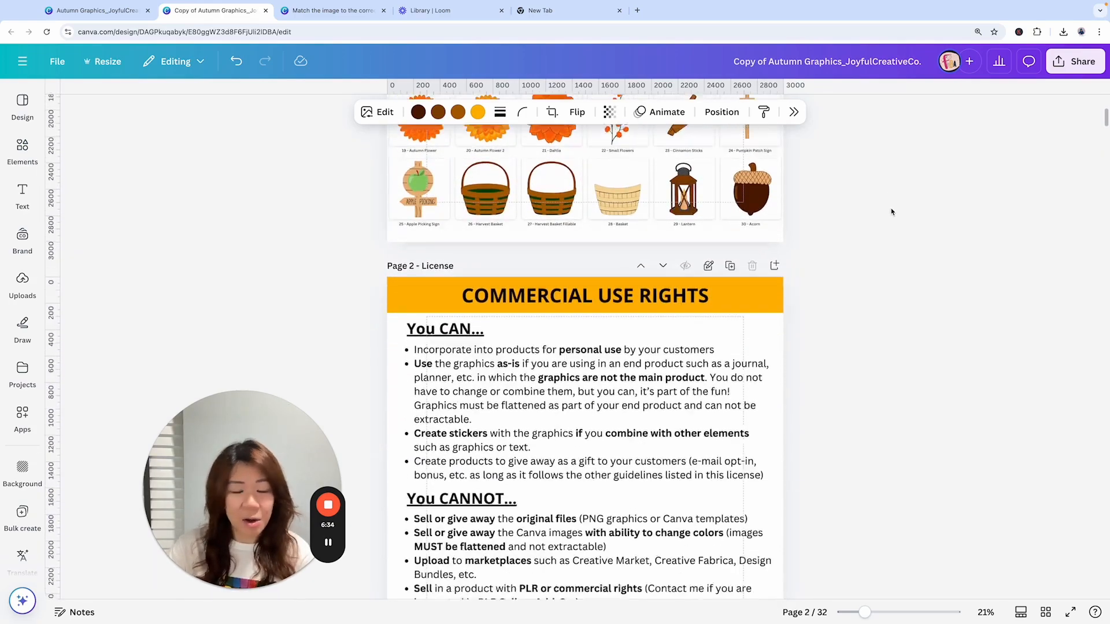
scroll("down", 3)
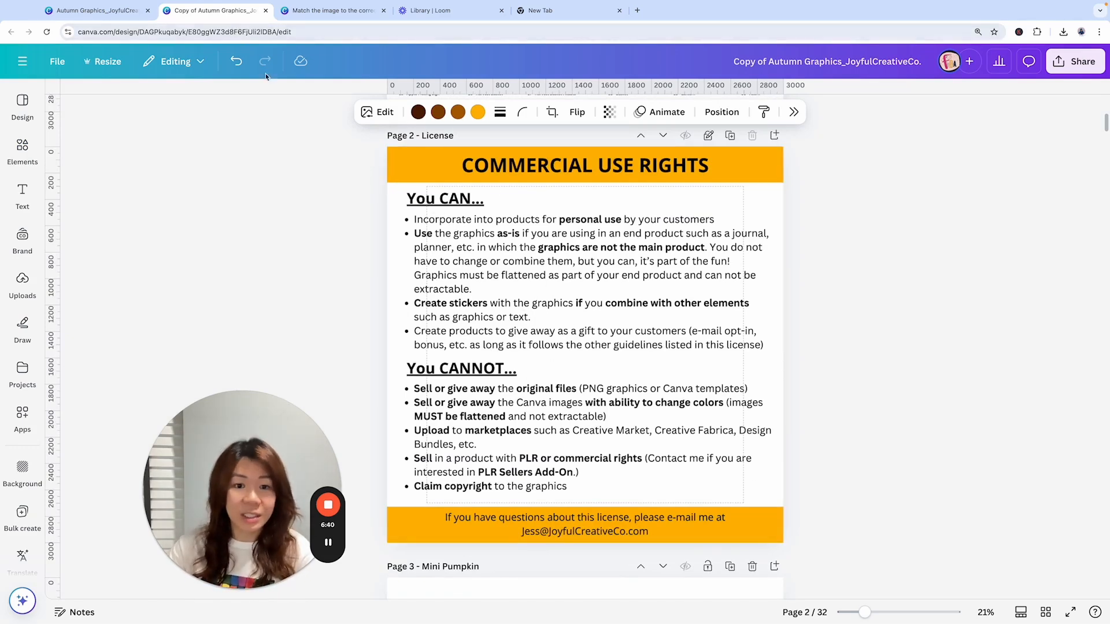
left_click(330, 10)
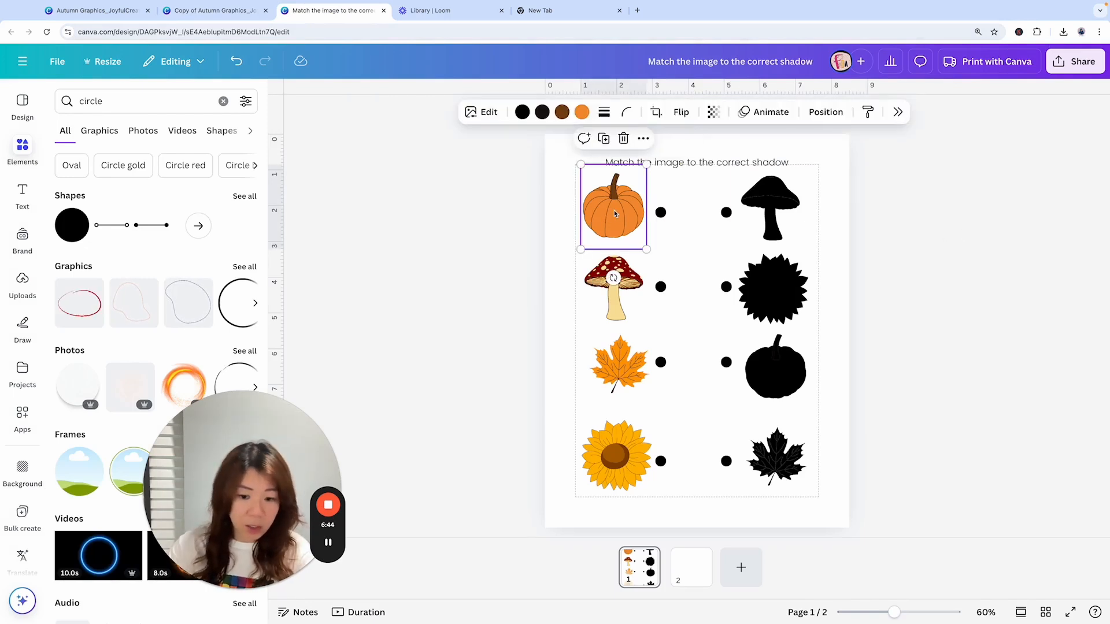
Step: On page 2, colour the PUMPKIN heading above the large pumpkin, then deselect it
left_click(691, 567)
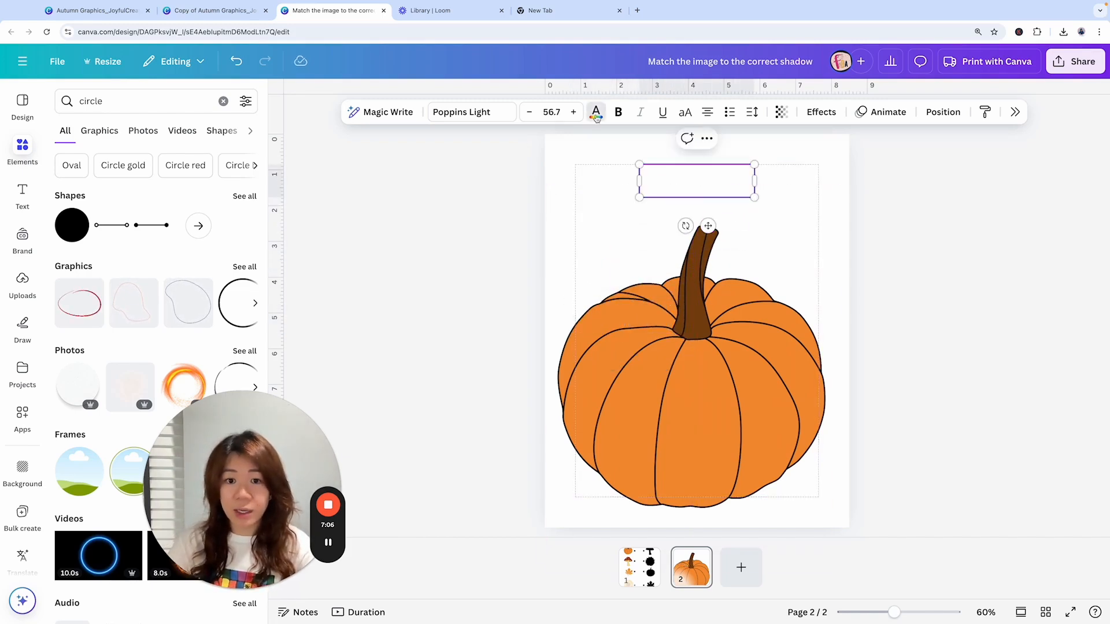
left_click(596, 111)
type("PUMPKIN")
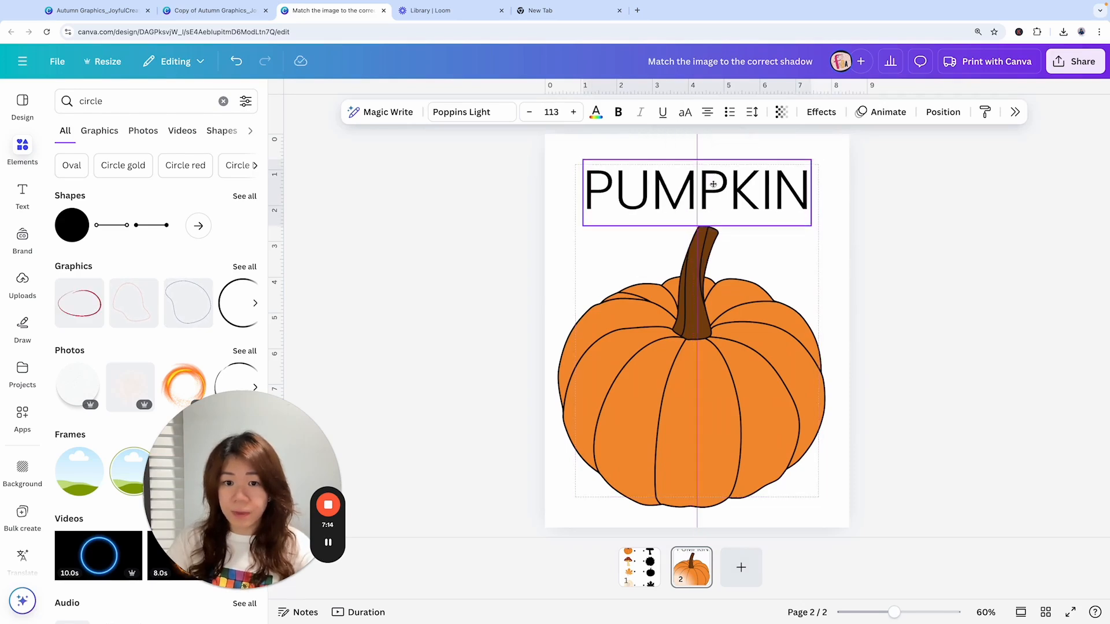
left_click(751, 378)
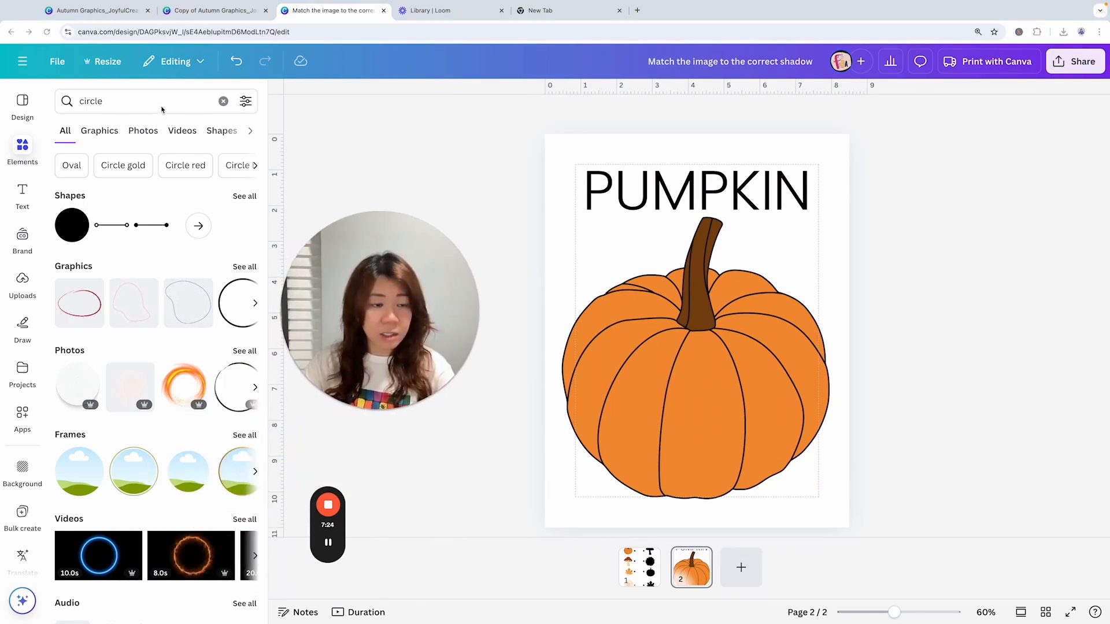
Step: Search Elements for 'LINE', adjust line options and weight, and add a straight line to page 2
left_click(223, 101)
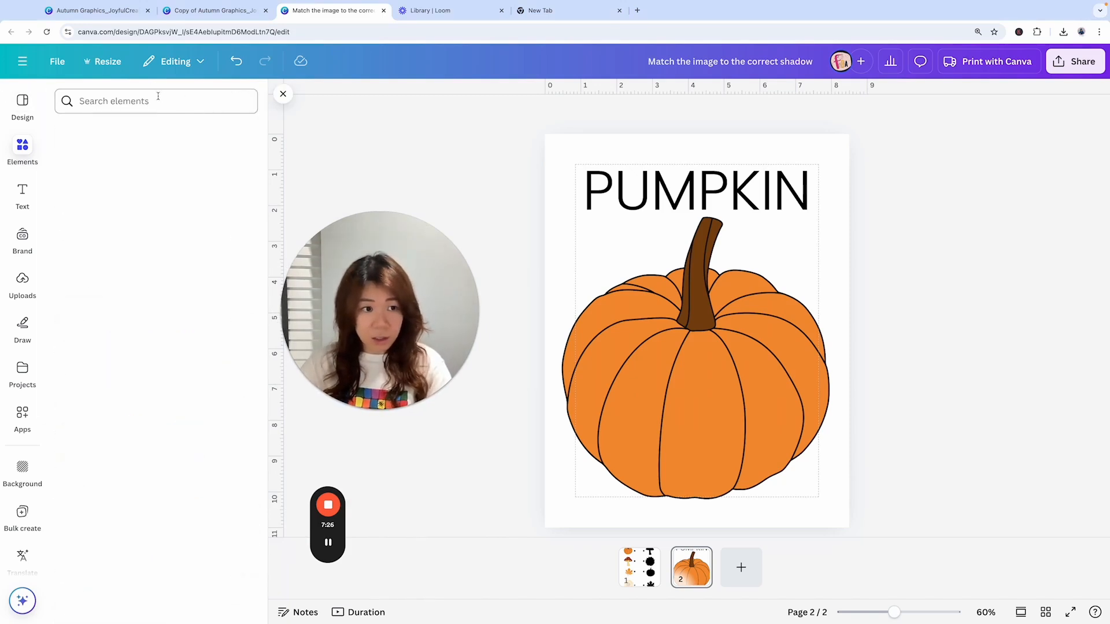
type("LINE")
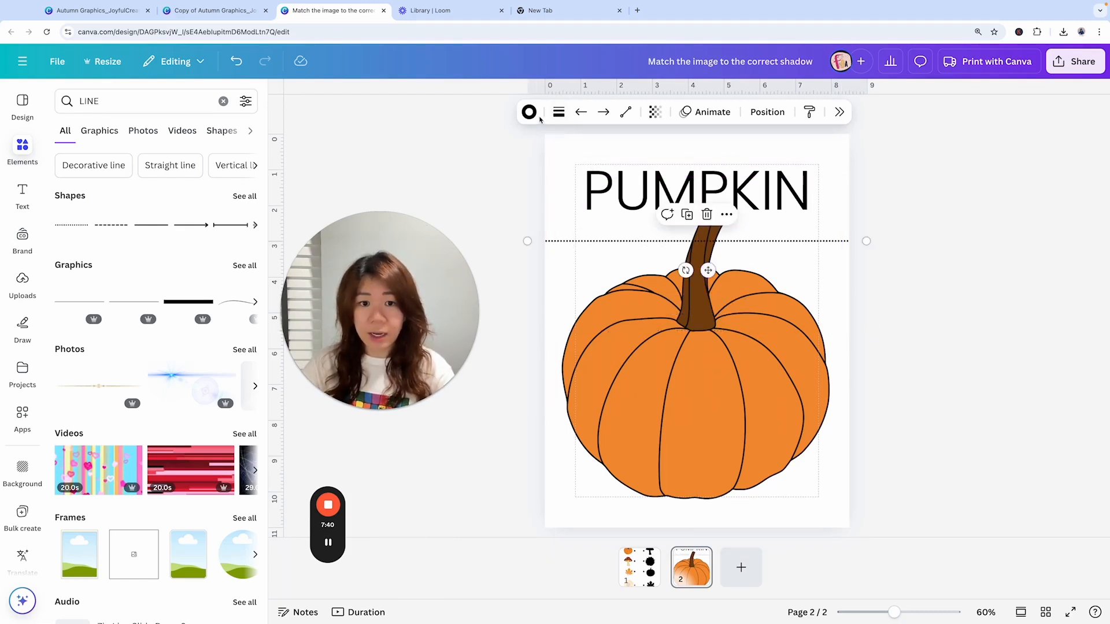
left_click(581, 112)
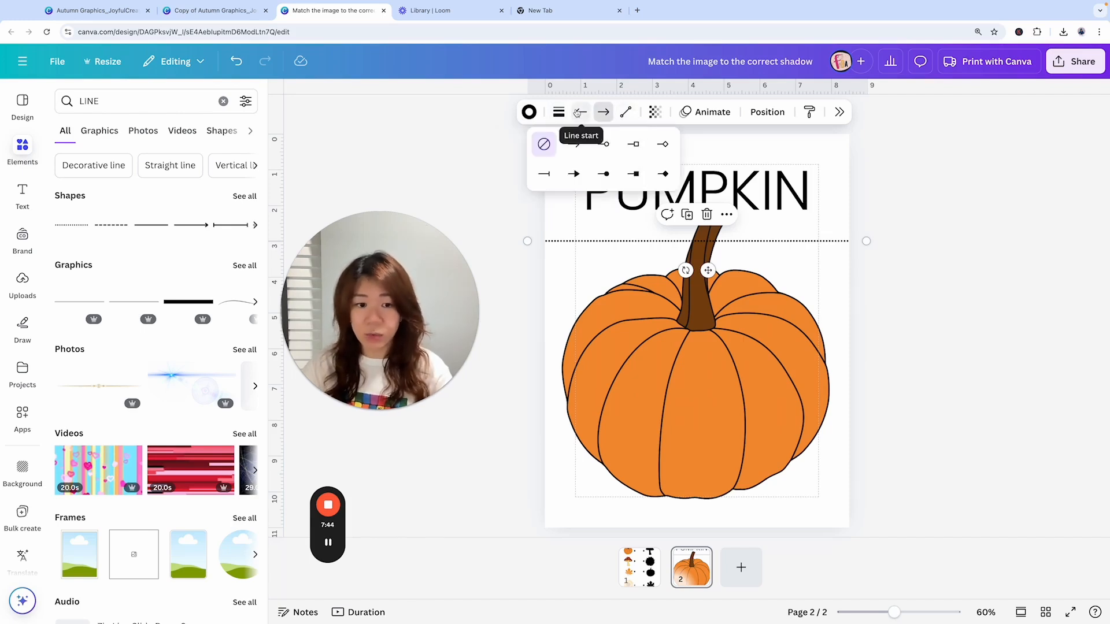
left_click(558, 112)
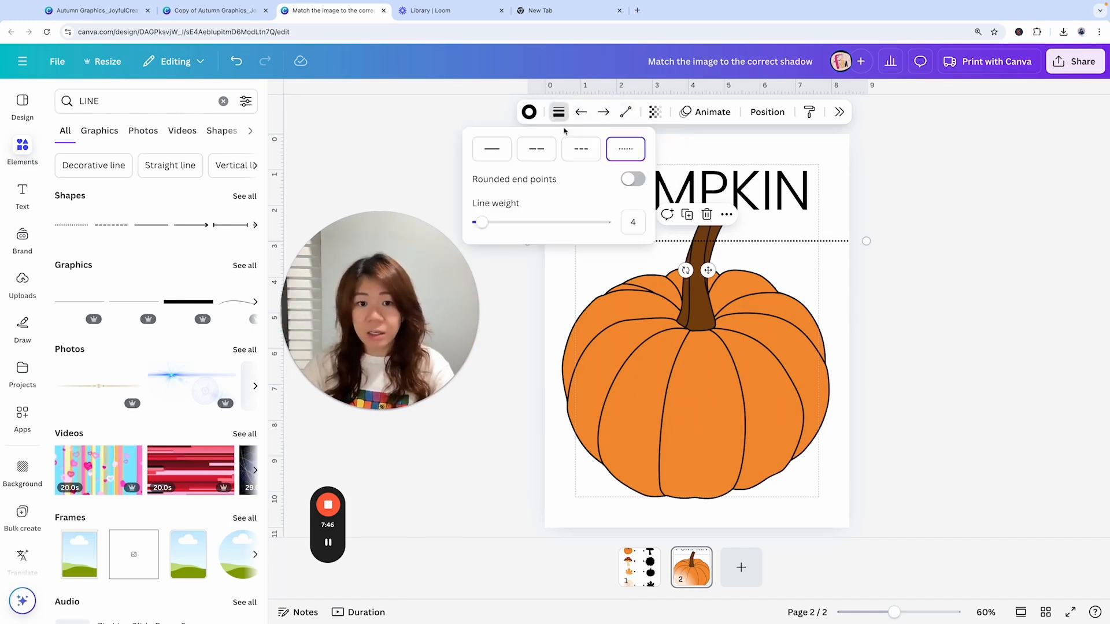
triple_click(632, 222)
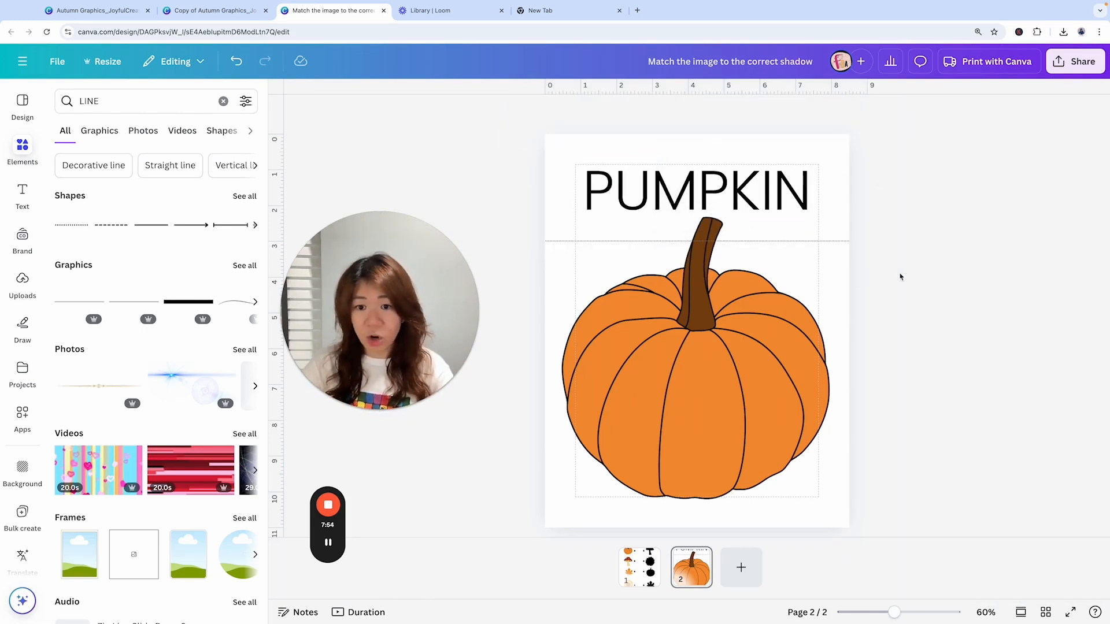
left_click(697, 189)
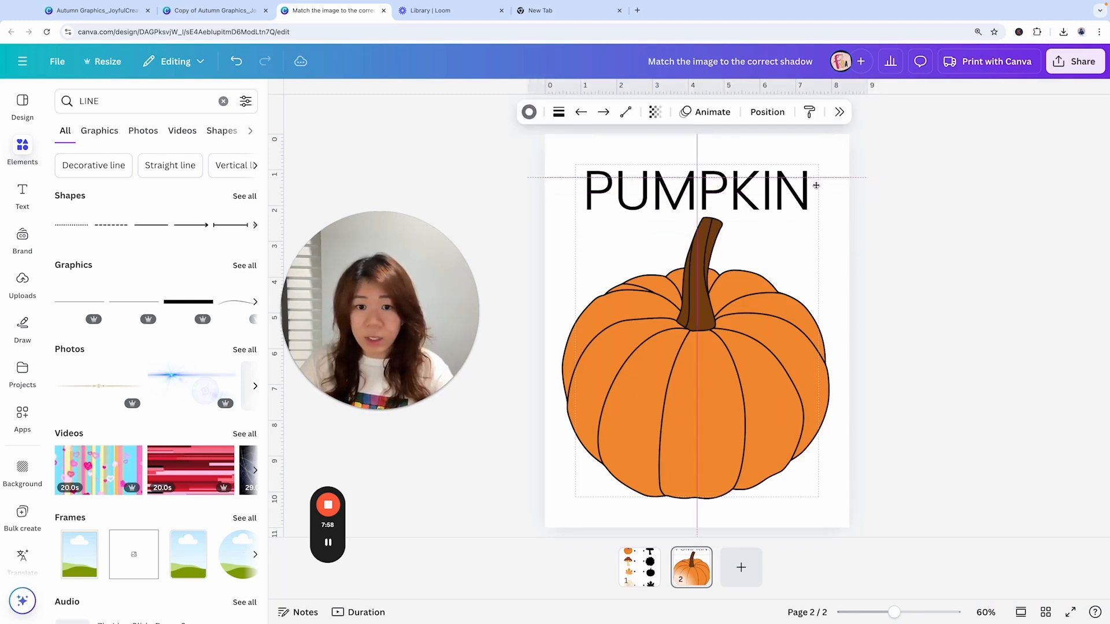
Step: Copy the line into a stack of cut lines from PUMPKIN down past the pumpkin, then select them
left_click(697, 192)
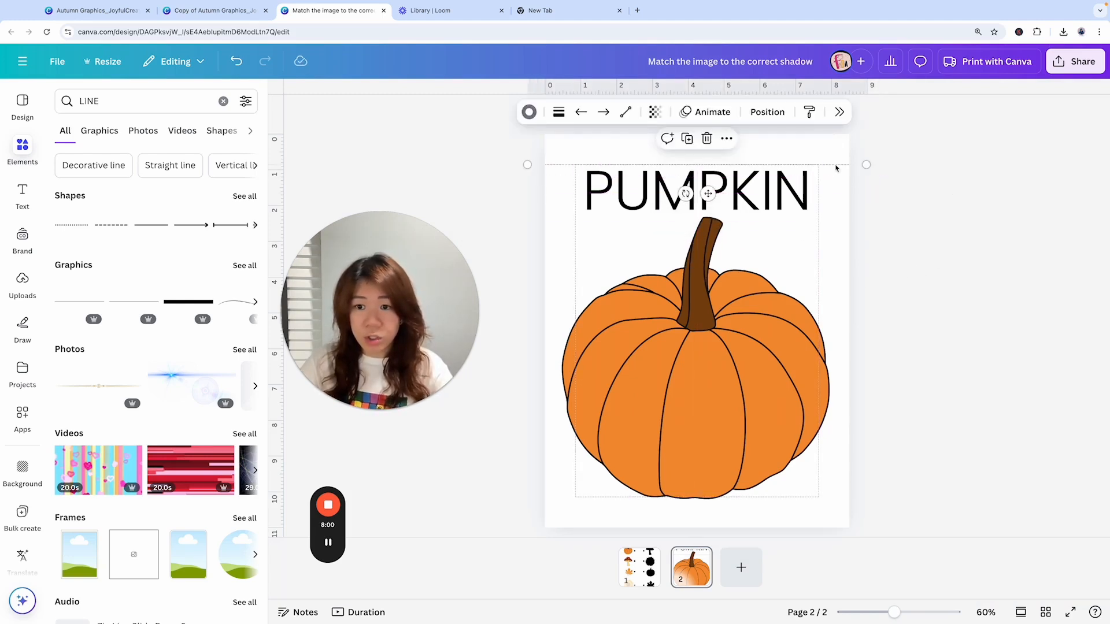
left_click(694, 192)
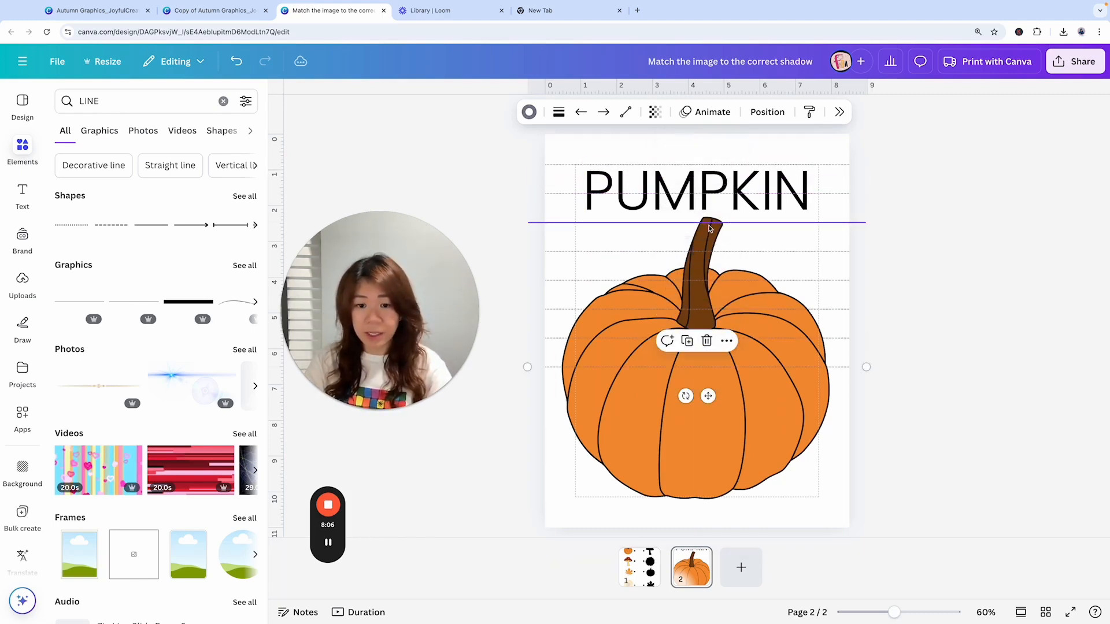
left_click(961, 217)
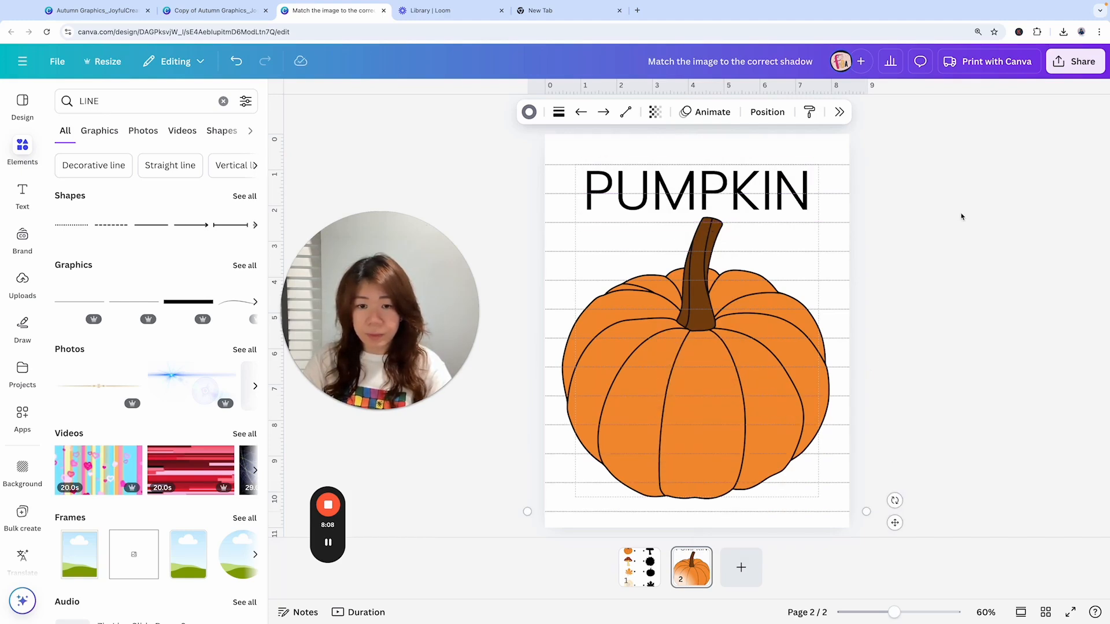
left_click(904, 309)
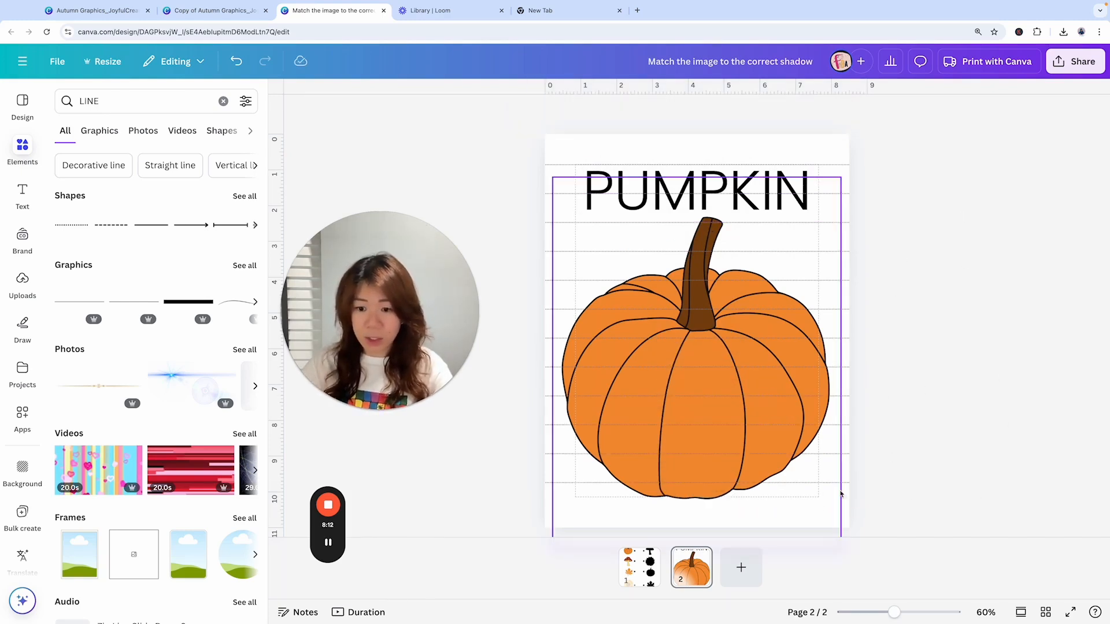
left_click(697, 353)
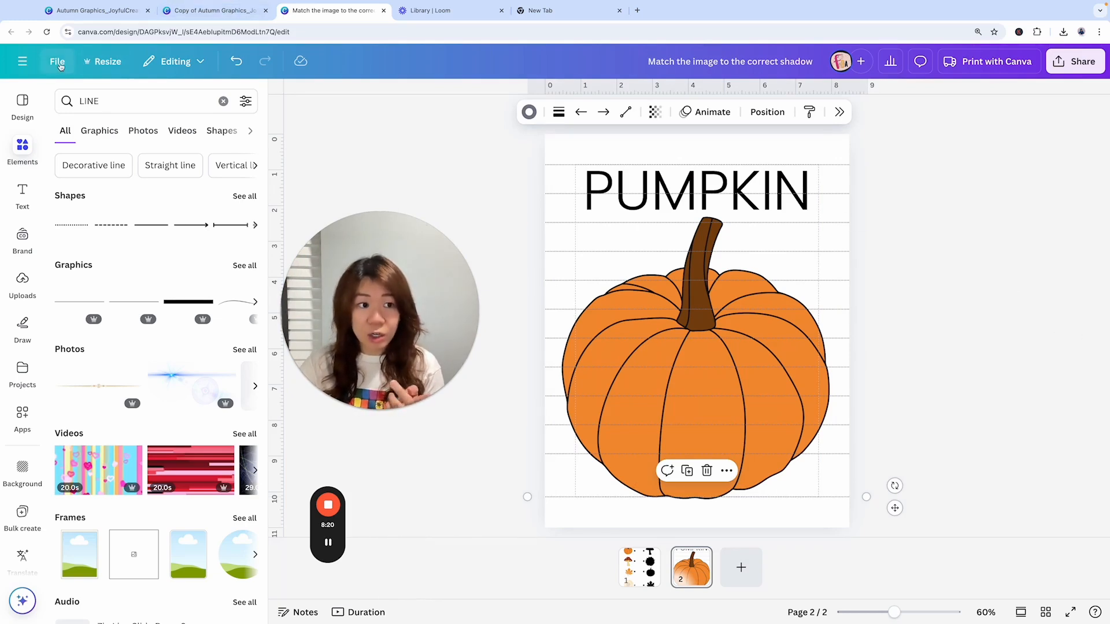
left_click(57, 61)
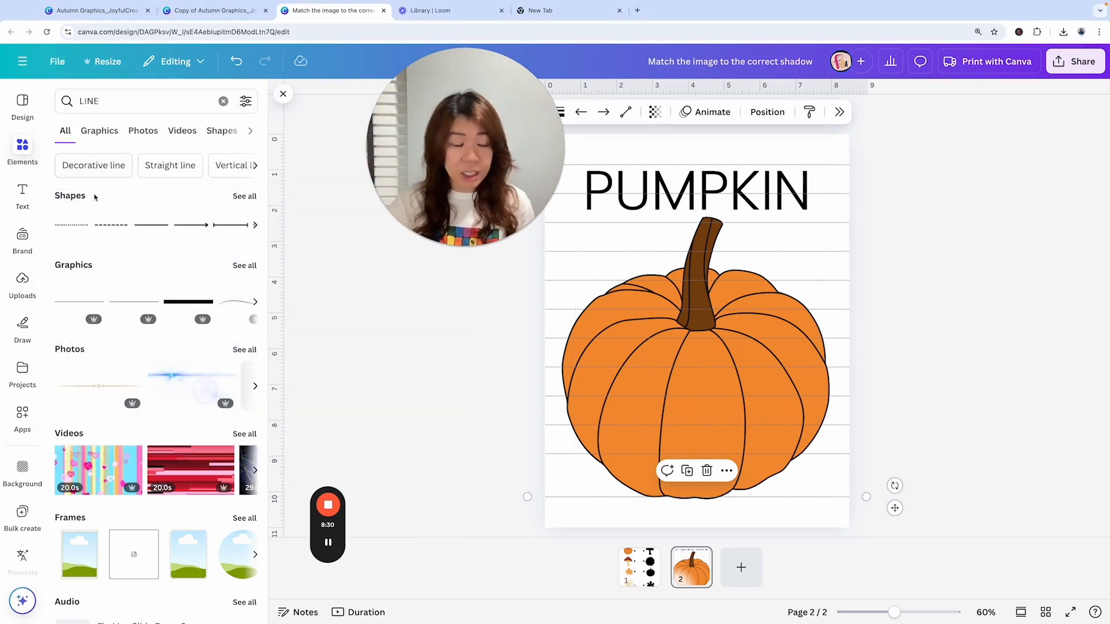
left_click(57, 62)
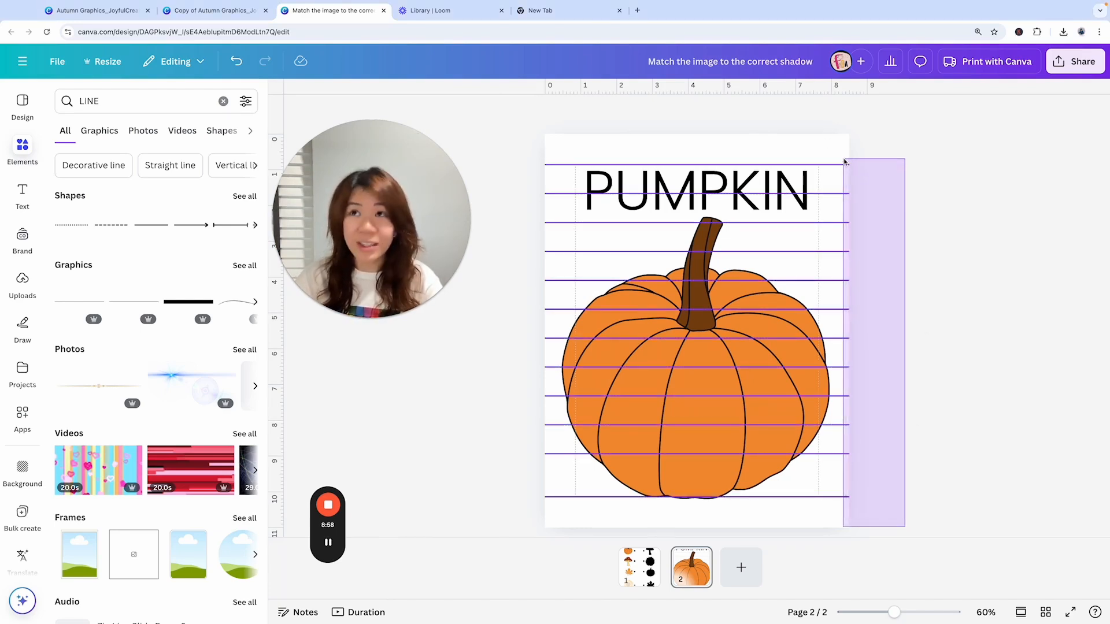
Step: Select all the horizontal lines and space them evenly top to bottom via Position
left_click(697, 326)
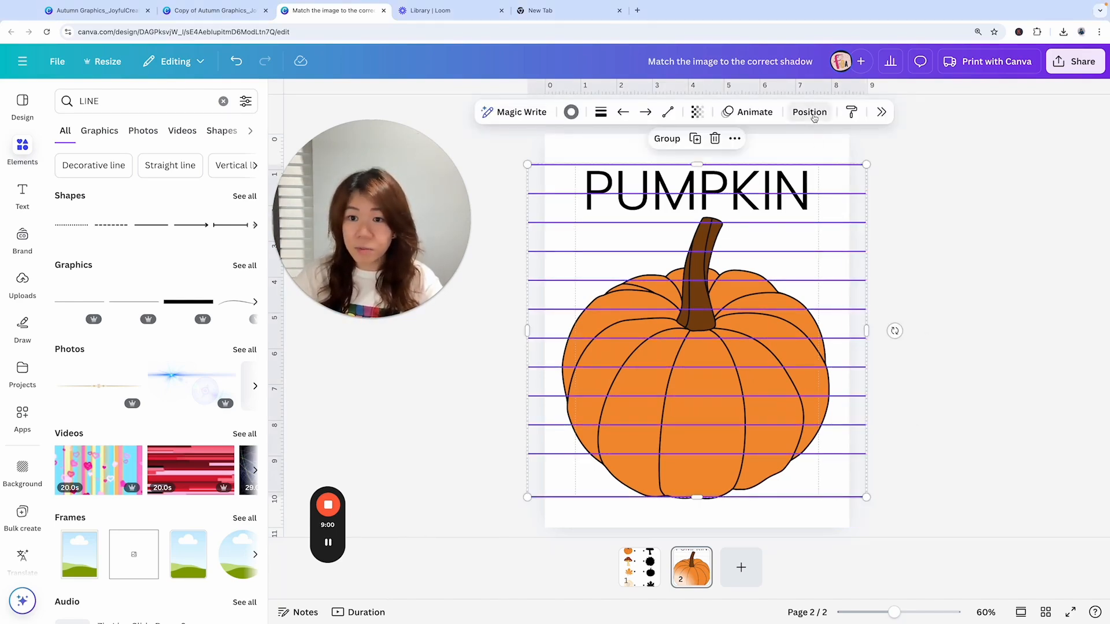
left_click(809, 112)
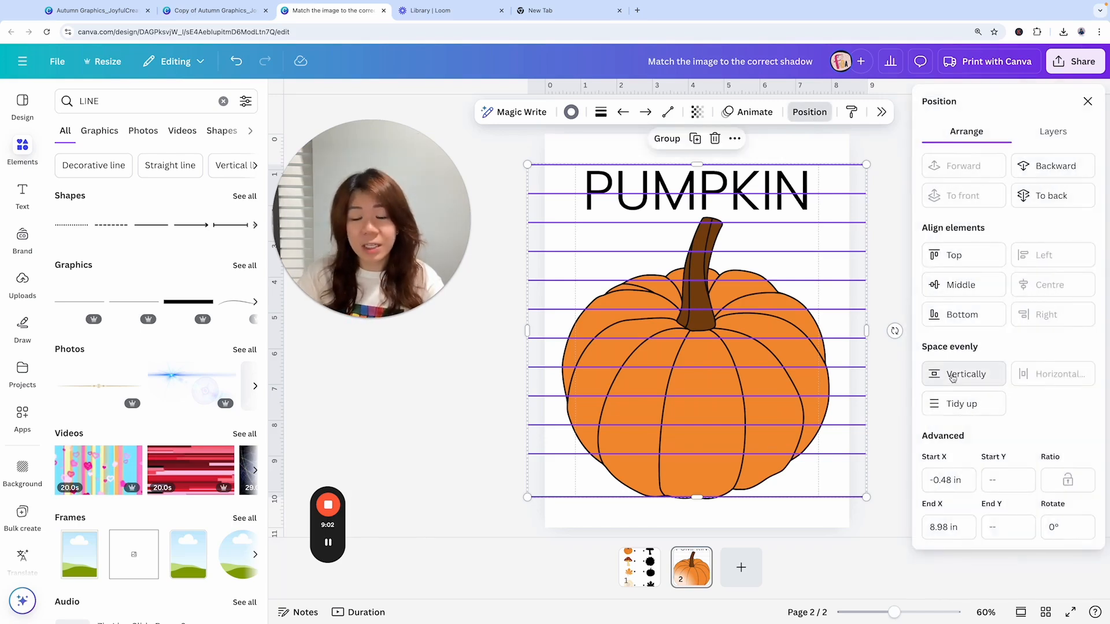
left_click(963, 374)
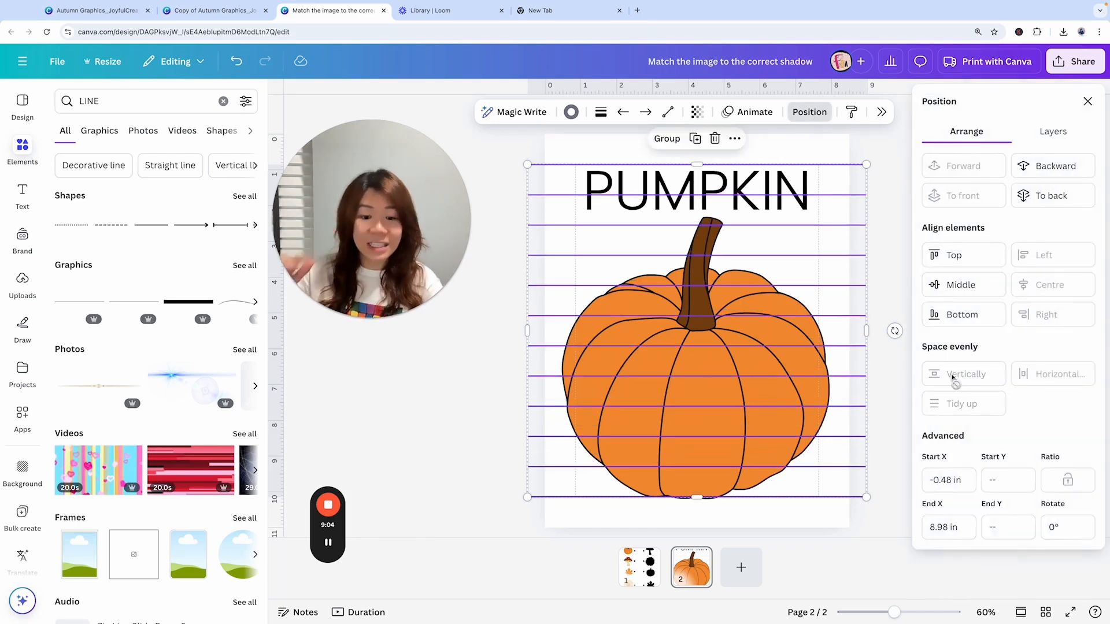
mouse_move(536, 408)
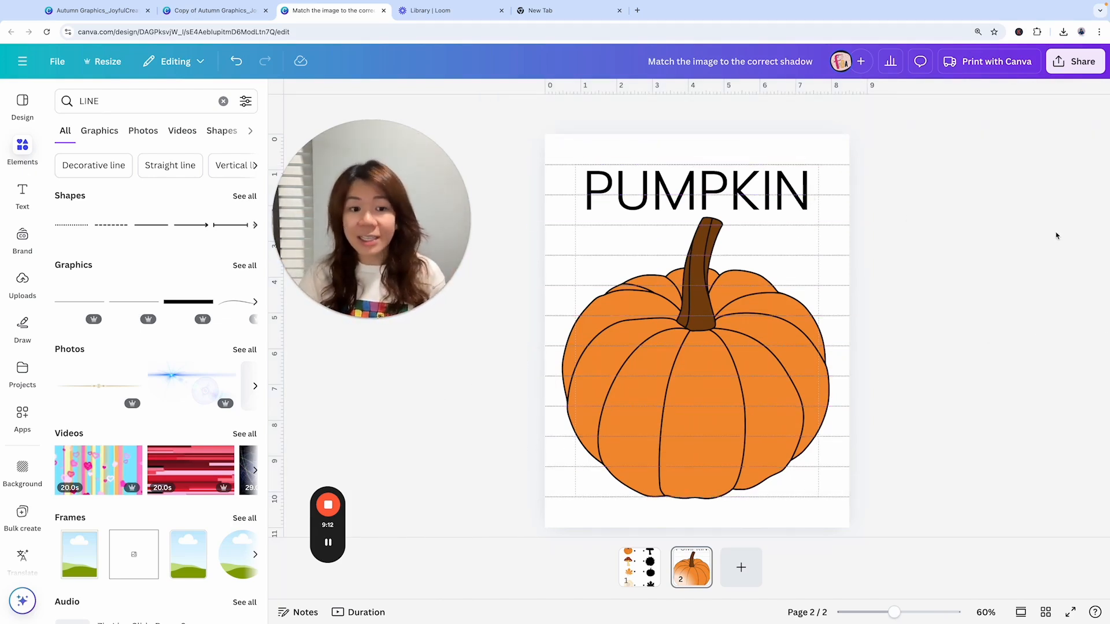
mouse_move(867, 179)
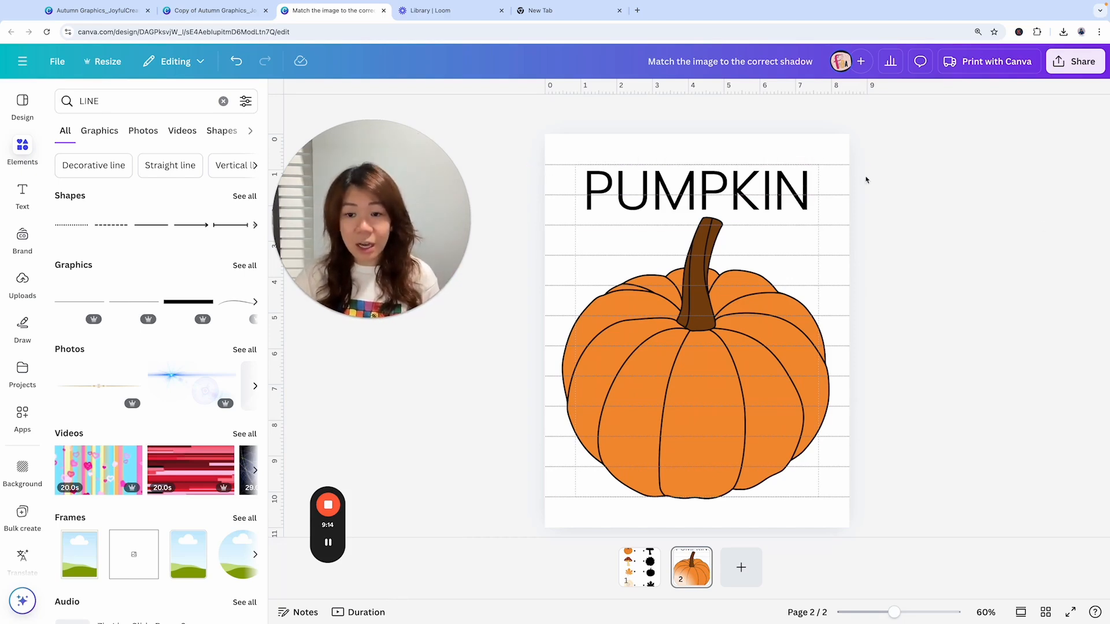
mouse_move(875, 354)
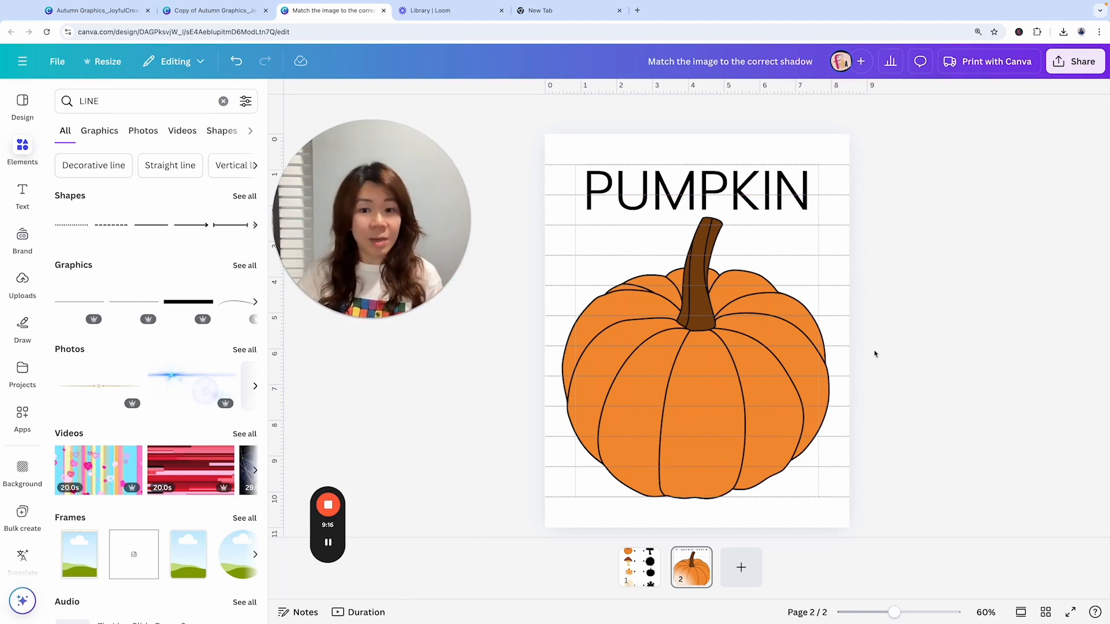
mouse_move(937, 346)
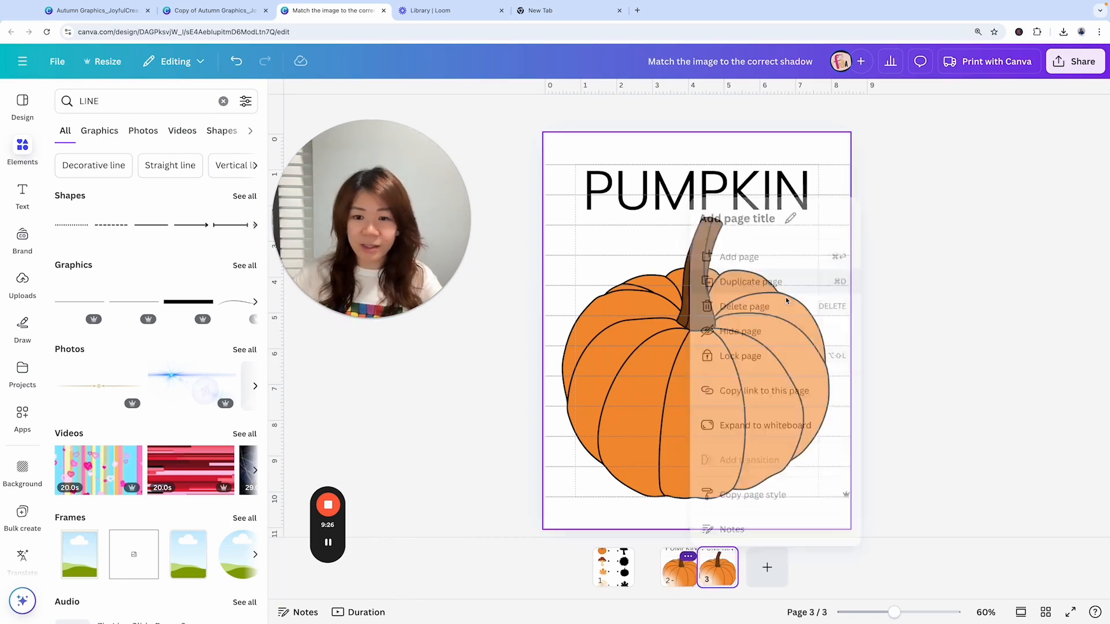
Step: Copy the sunflower from page 1 onto page 3 in place of the pumpkin
left_click(612, 567)
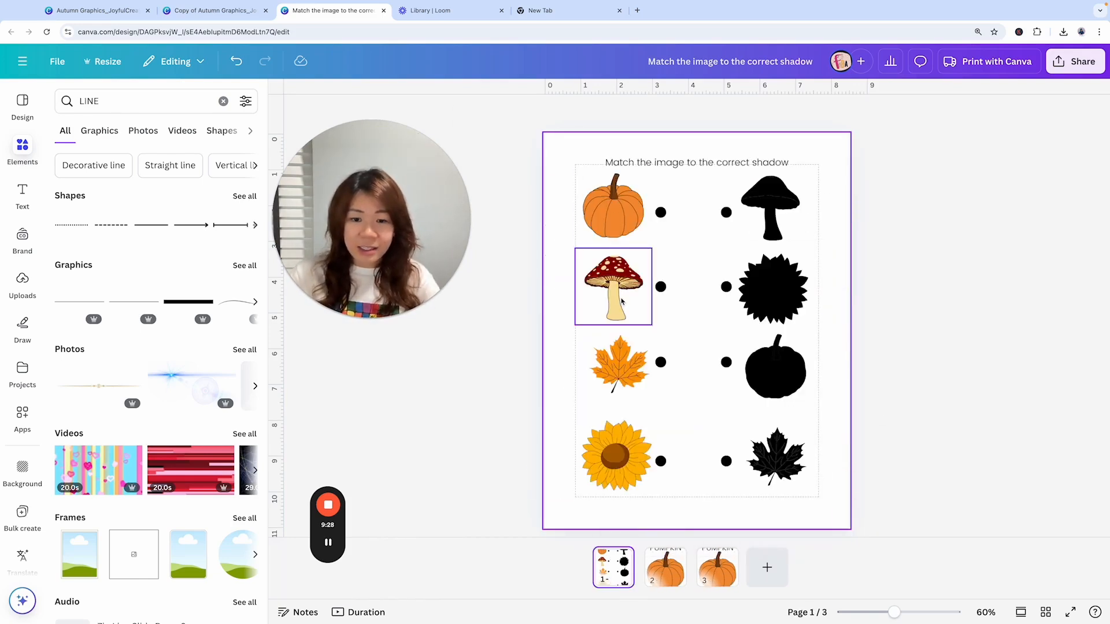
left_click(615, 454)
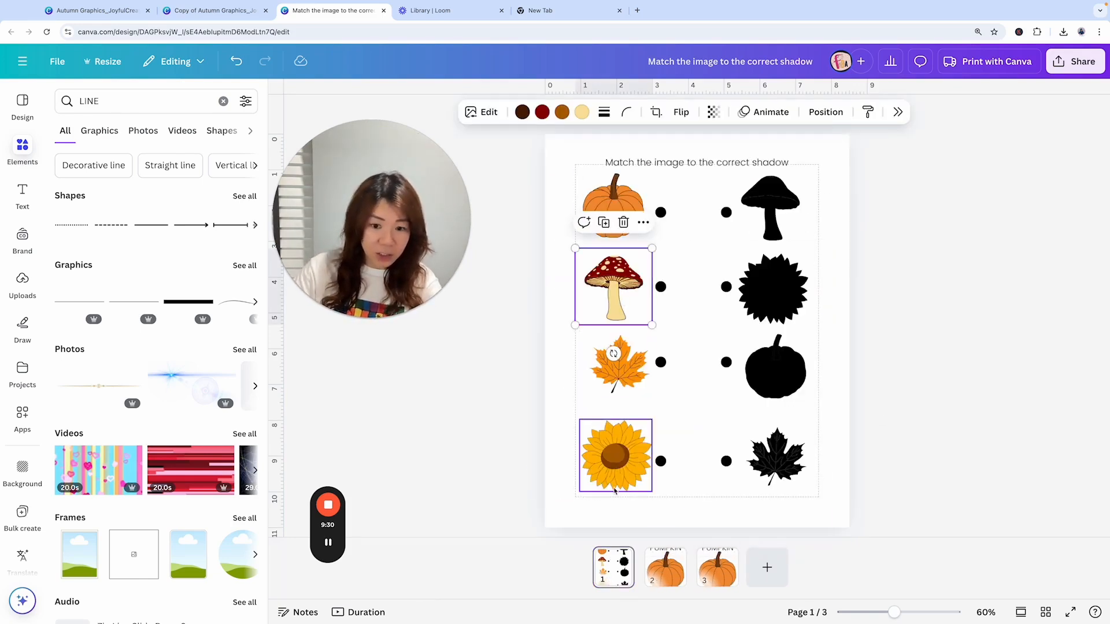
left_click(716, 567)
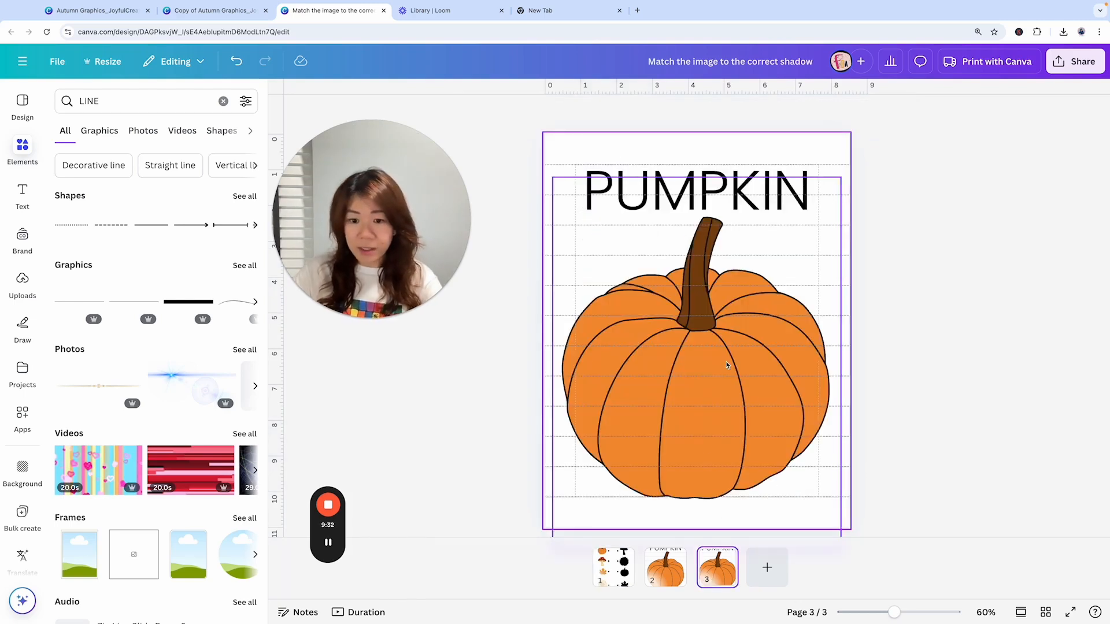
left_click(697, 365)
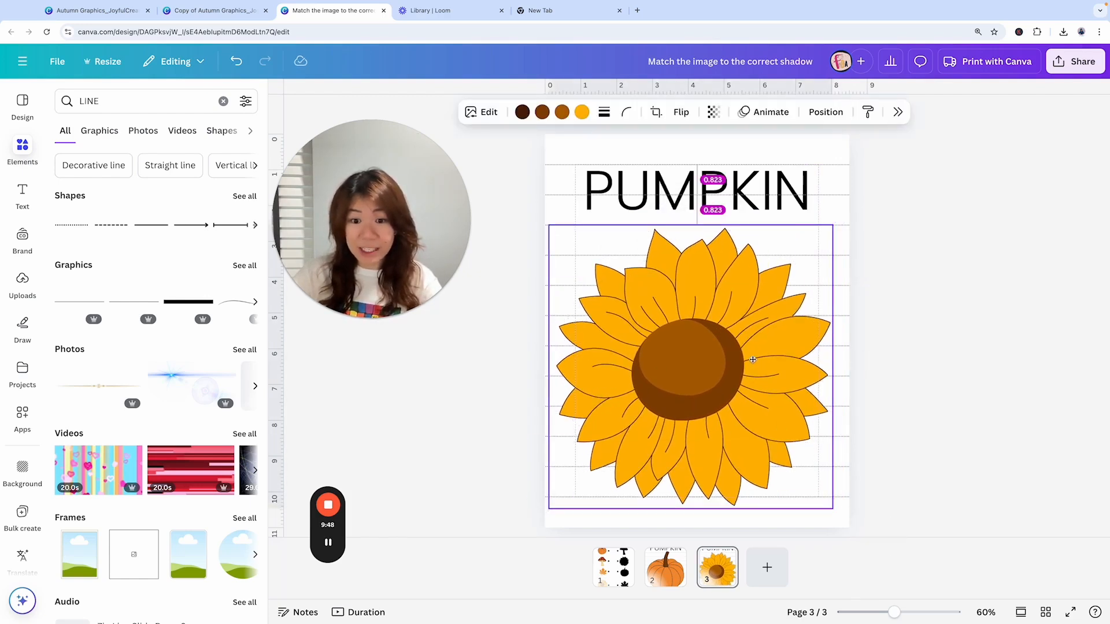
left_click(1014, 381)
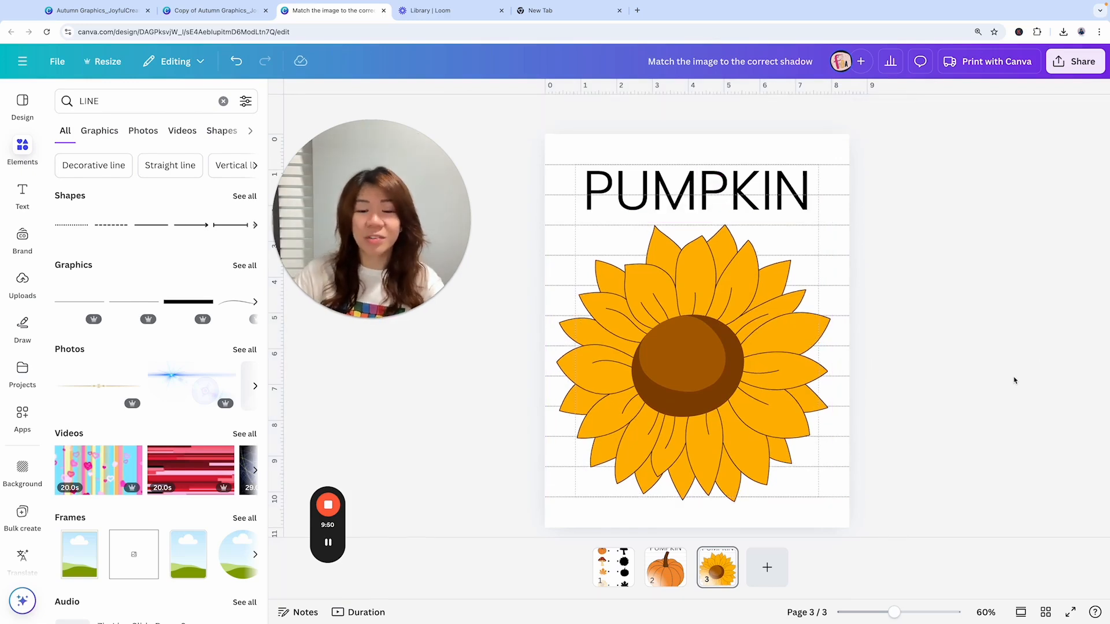
left_click(697, 308)
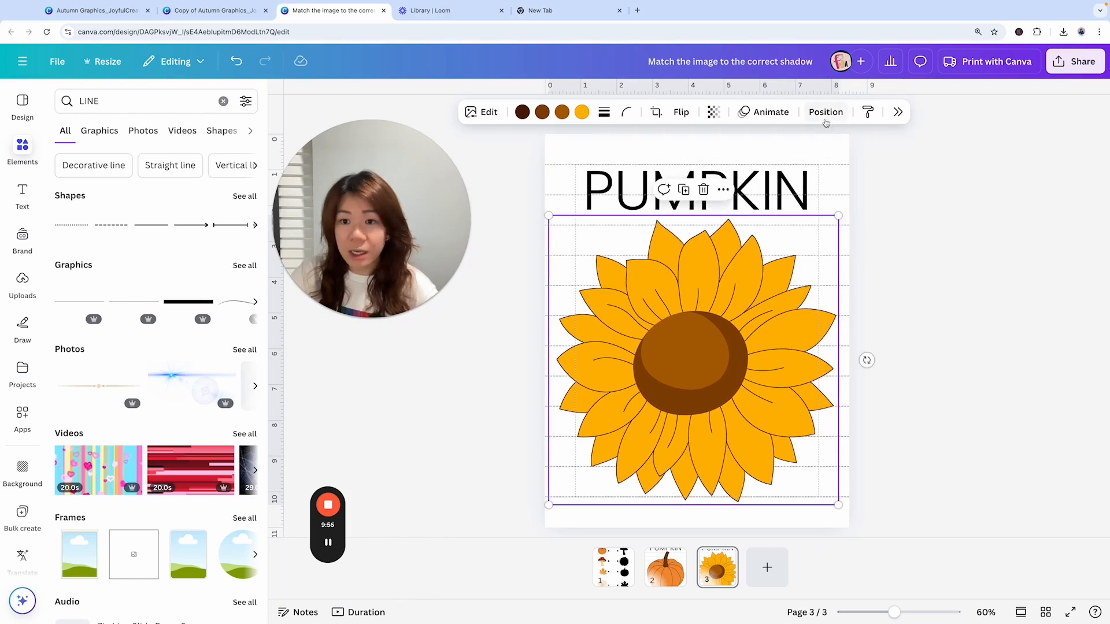
left_click(826, 111)
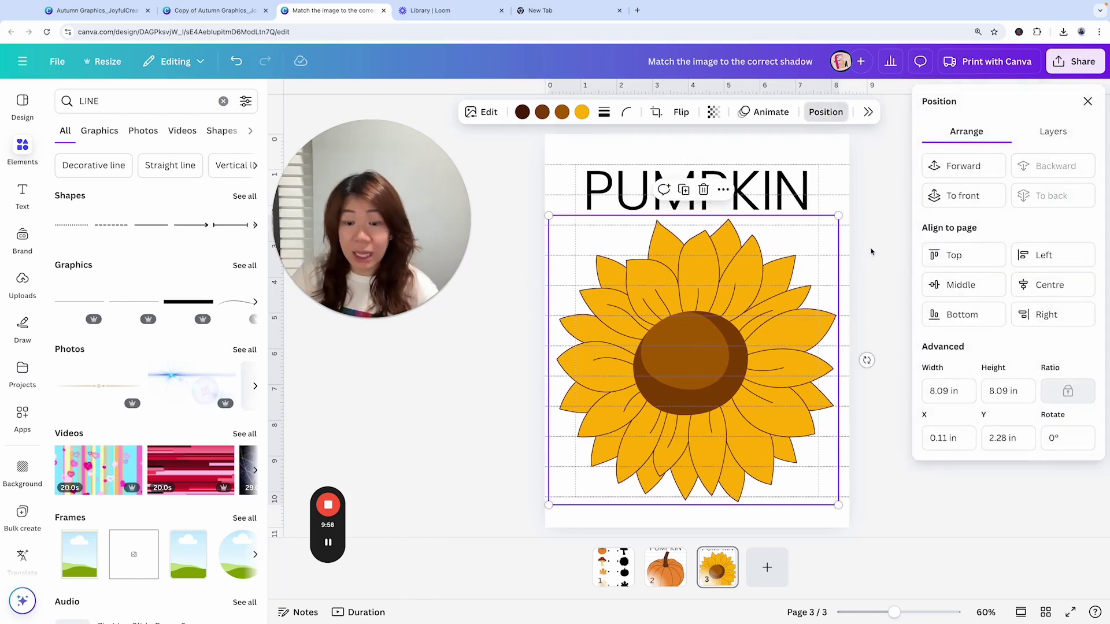
Step: Retitle the third page FLOWER and enlarge its font to 133
left_click(694, 191)
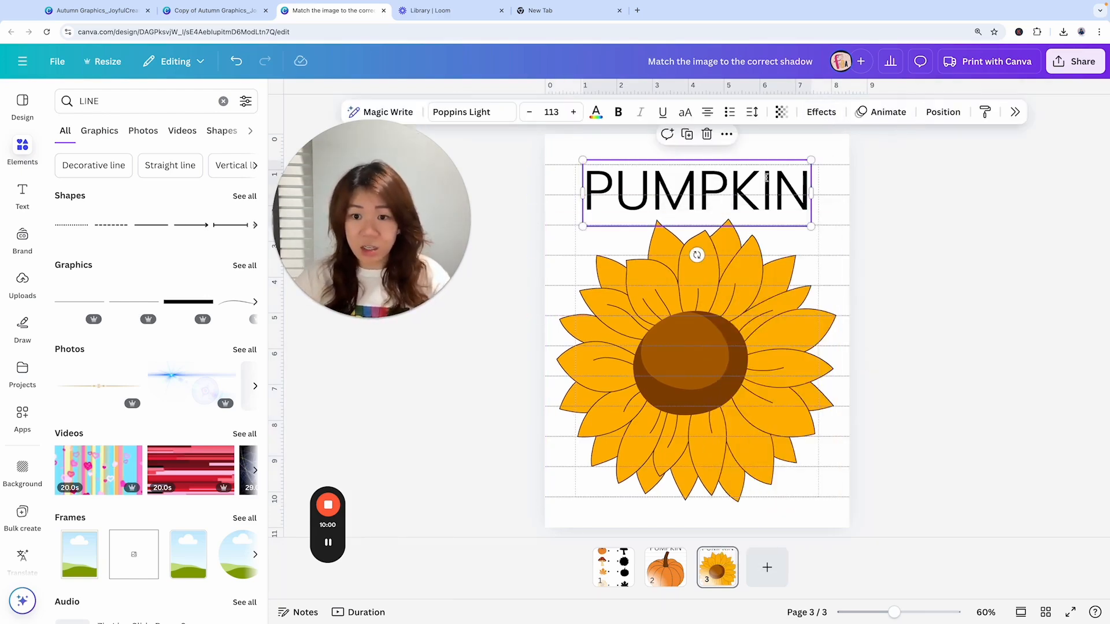
type("FLOWER")
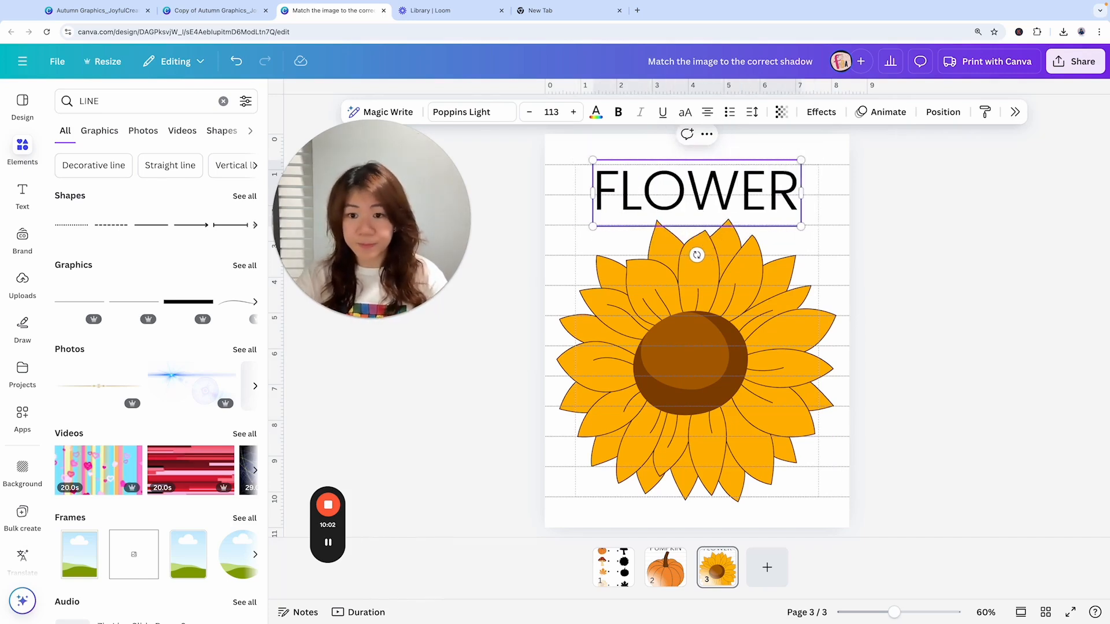
left_click(696, 191)
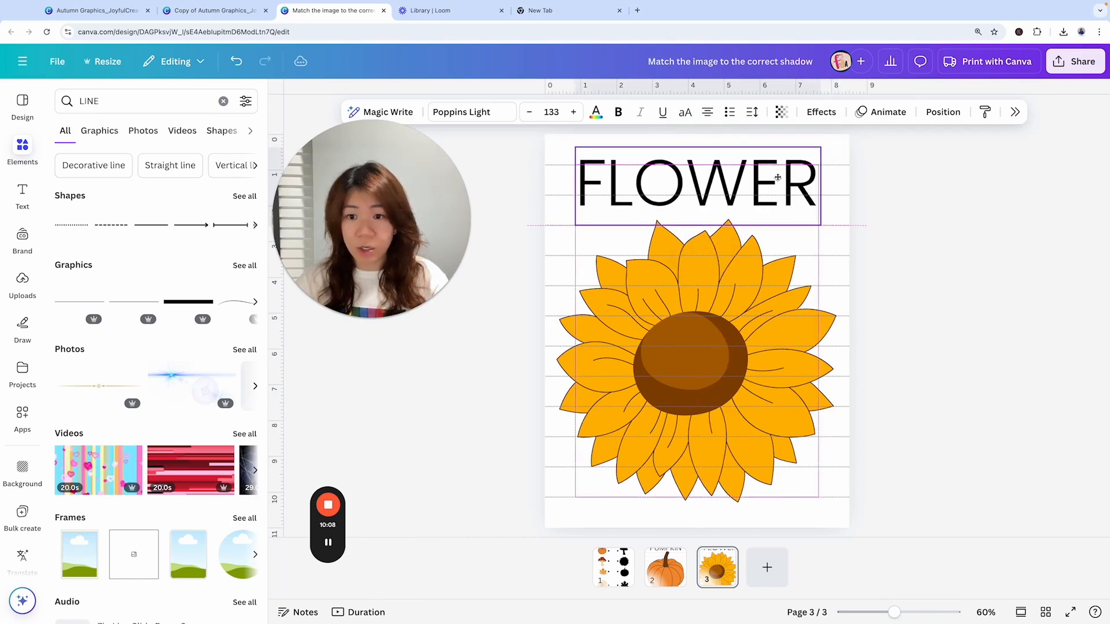
left_click(948, 302)
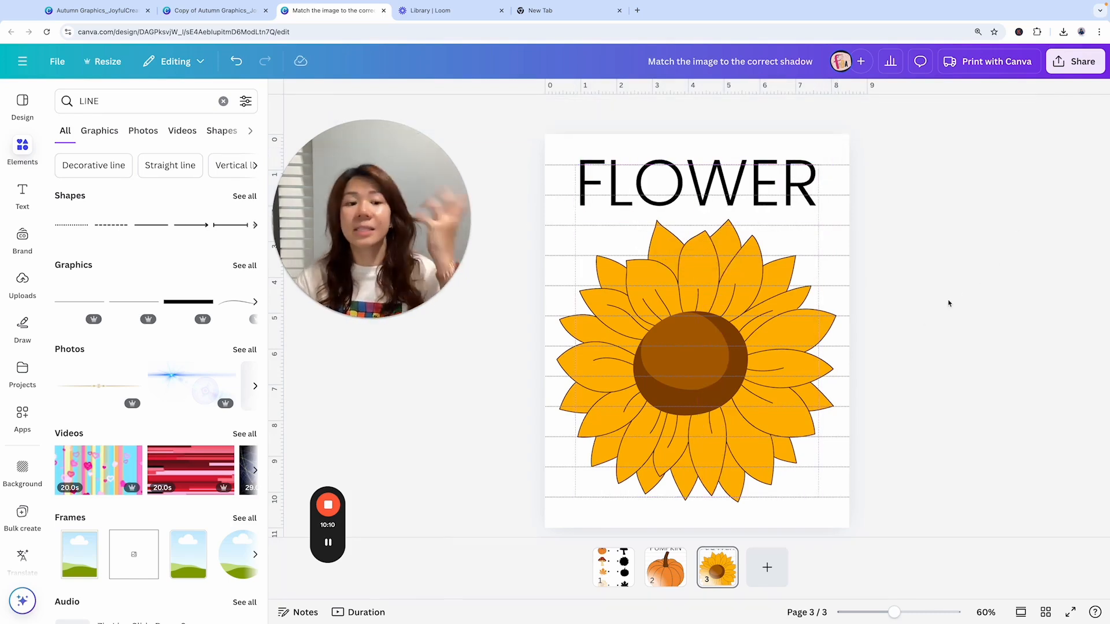
mouse_move(716, 567)
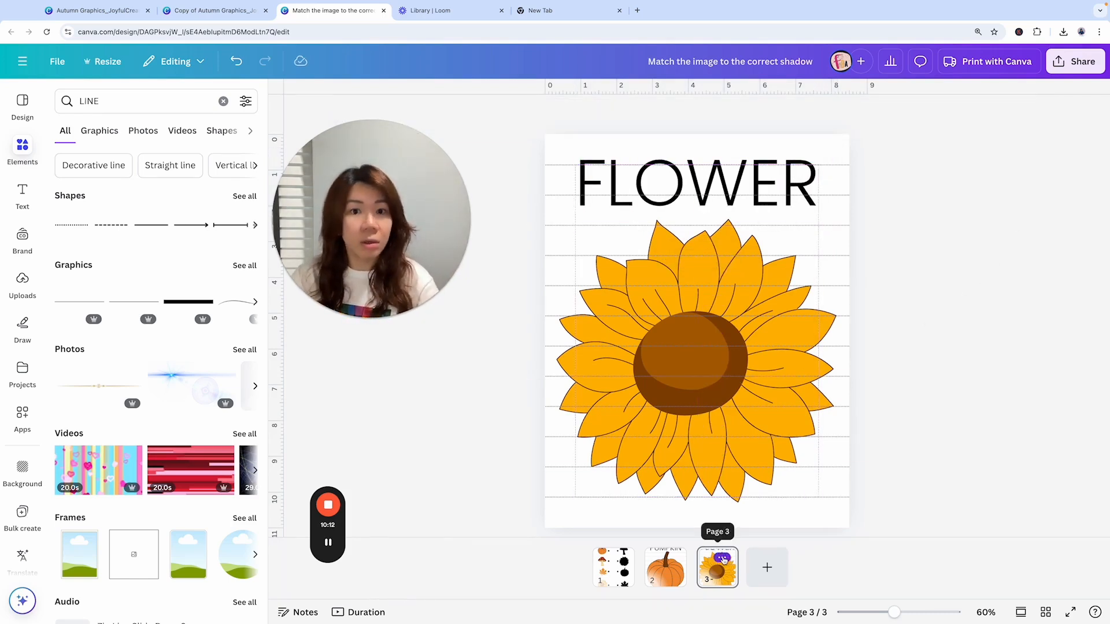
Step: Switch to Grid view showing the worksheet, PUMPKIN and FLOWER pages together
left_click(1046, 612)
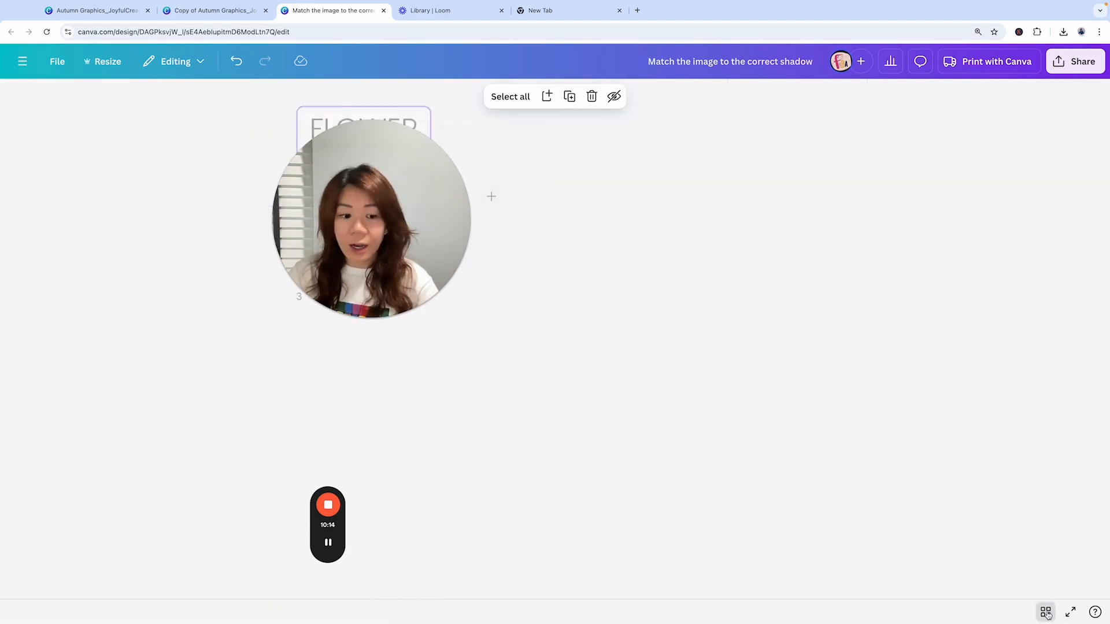
left_click(1046, 612)
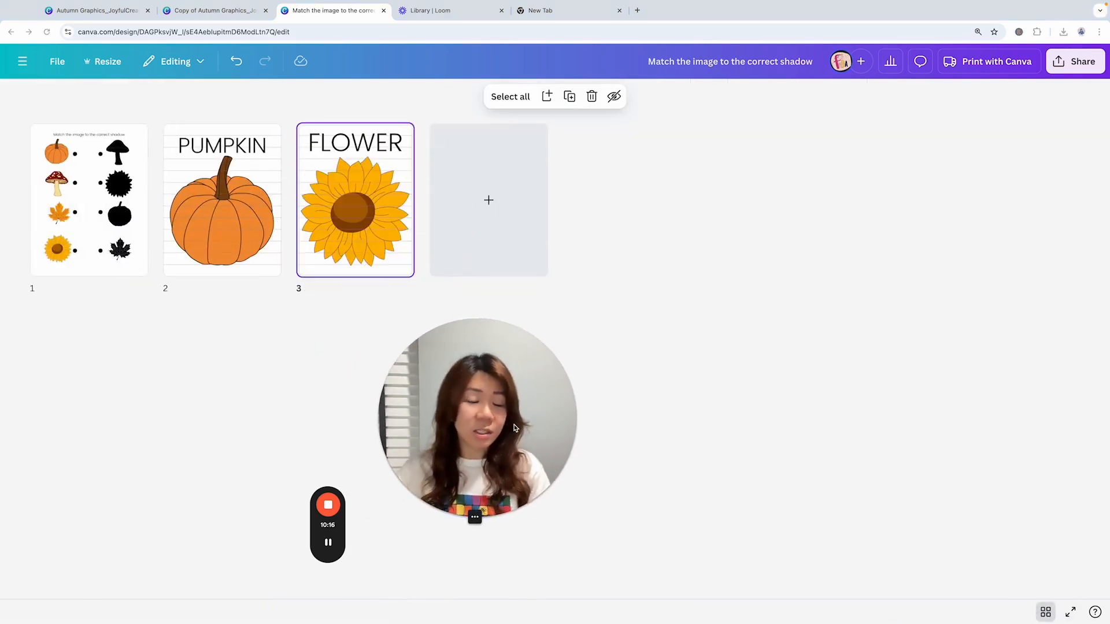